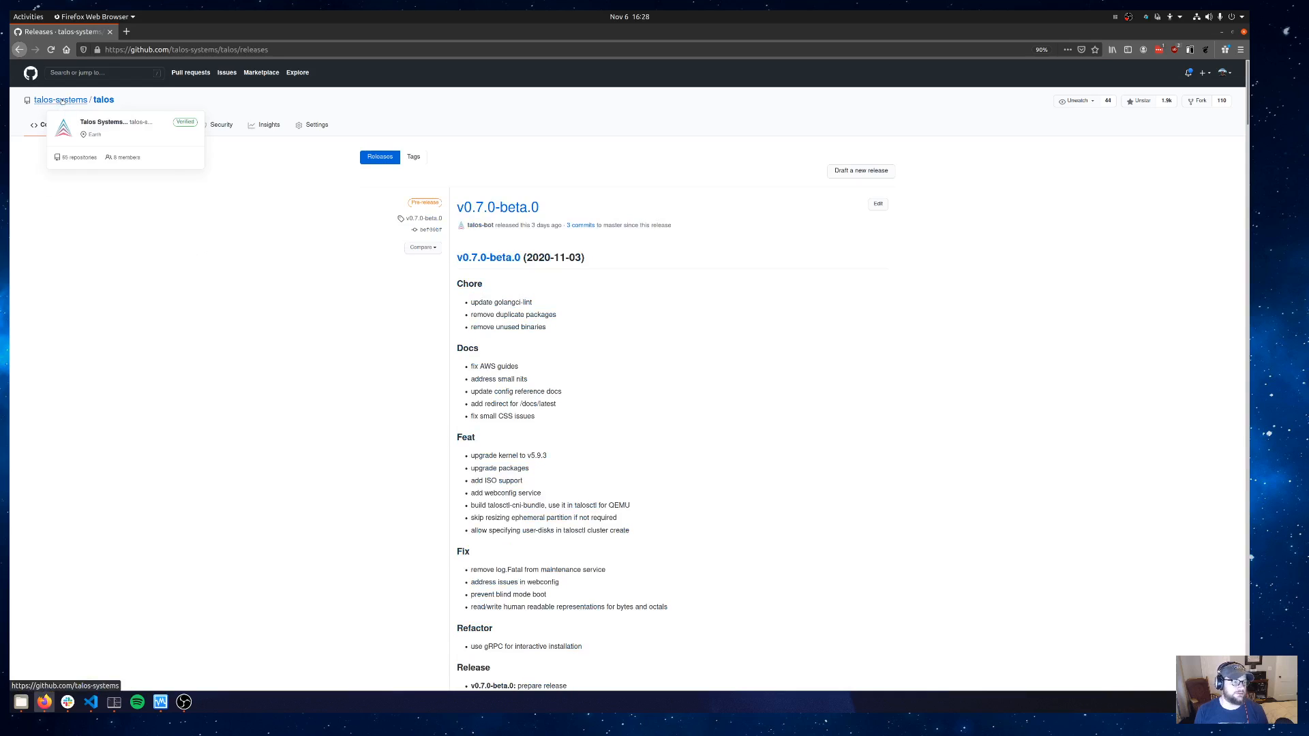
{"action": "mouse_move", "coordinate": [197, 315]}
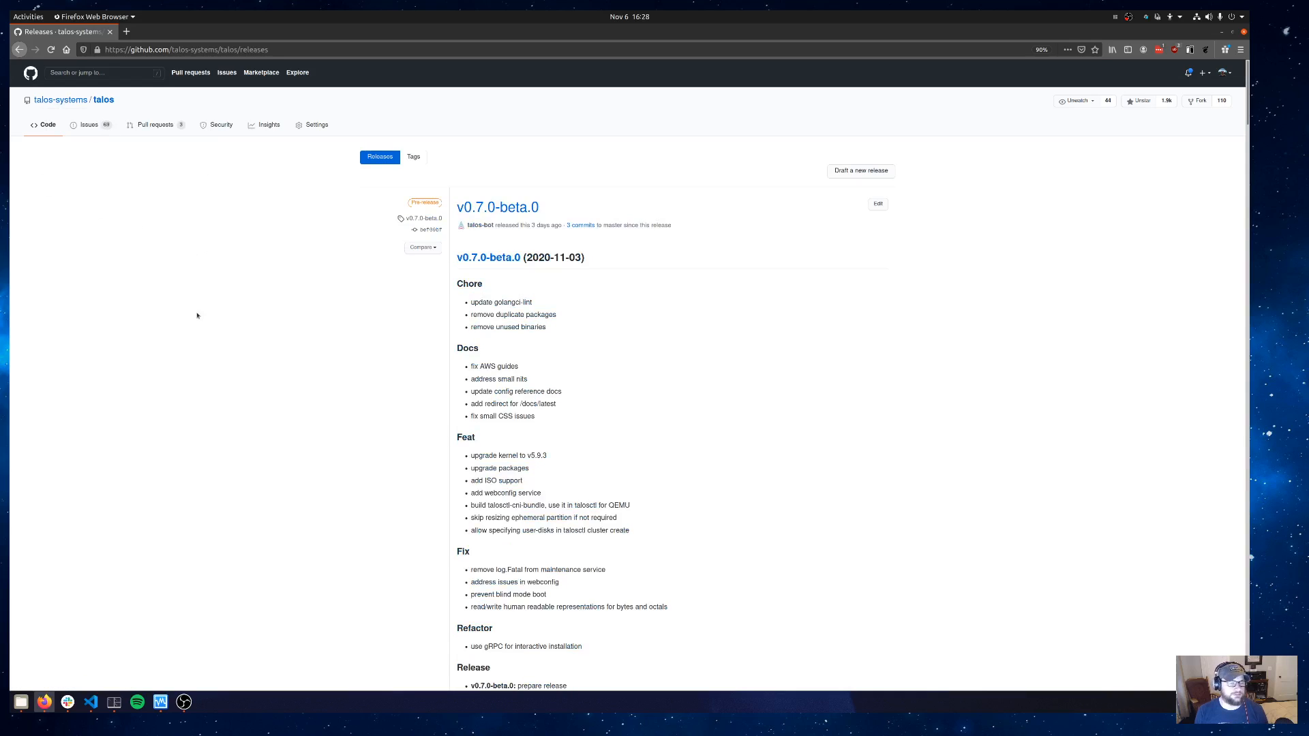
{"action": "mouse_move", "coordinate": [467, 225]}
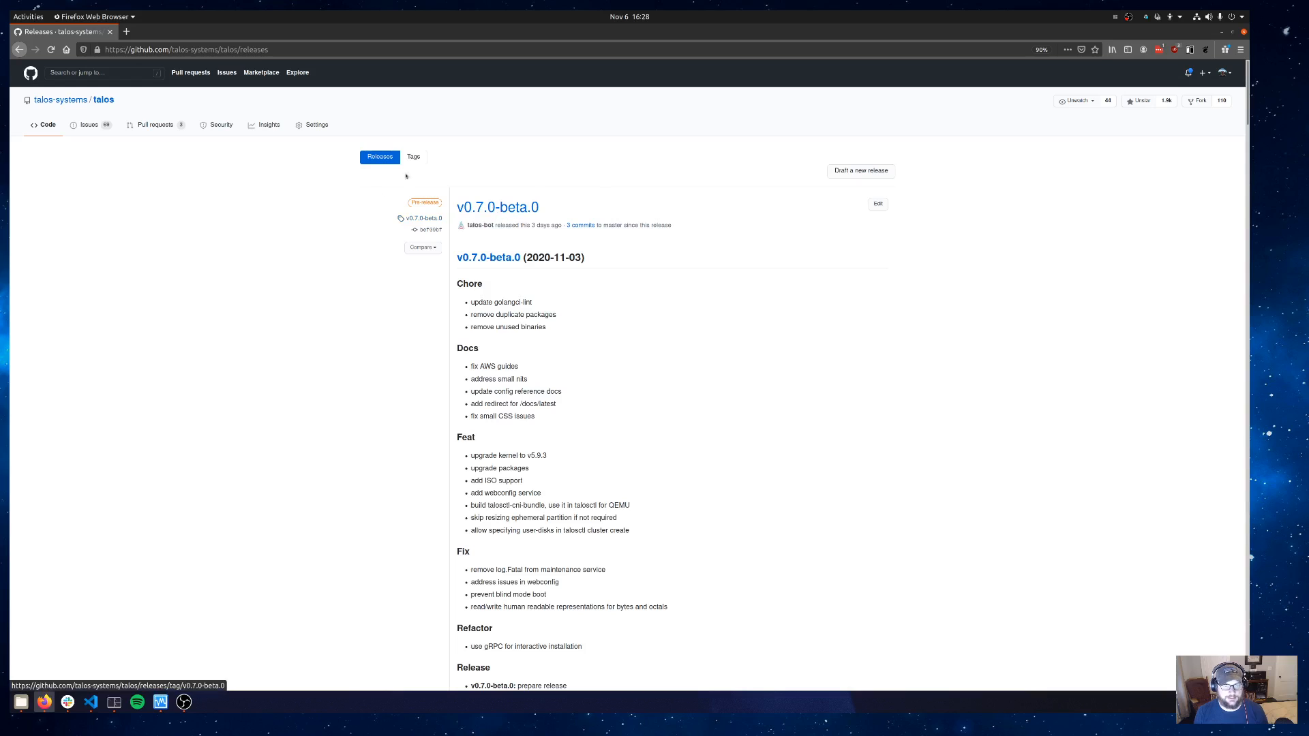
Scroll the releases page until the Assets list with talos-amd64.iso is visible
{"action": "scroll", "scroll_direction": "down", "scroll_amount": 3}
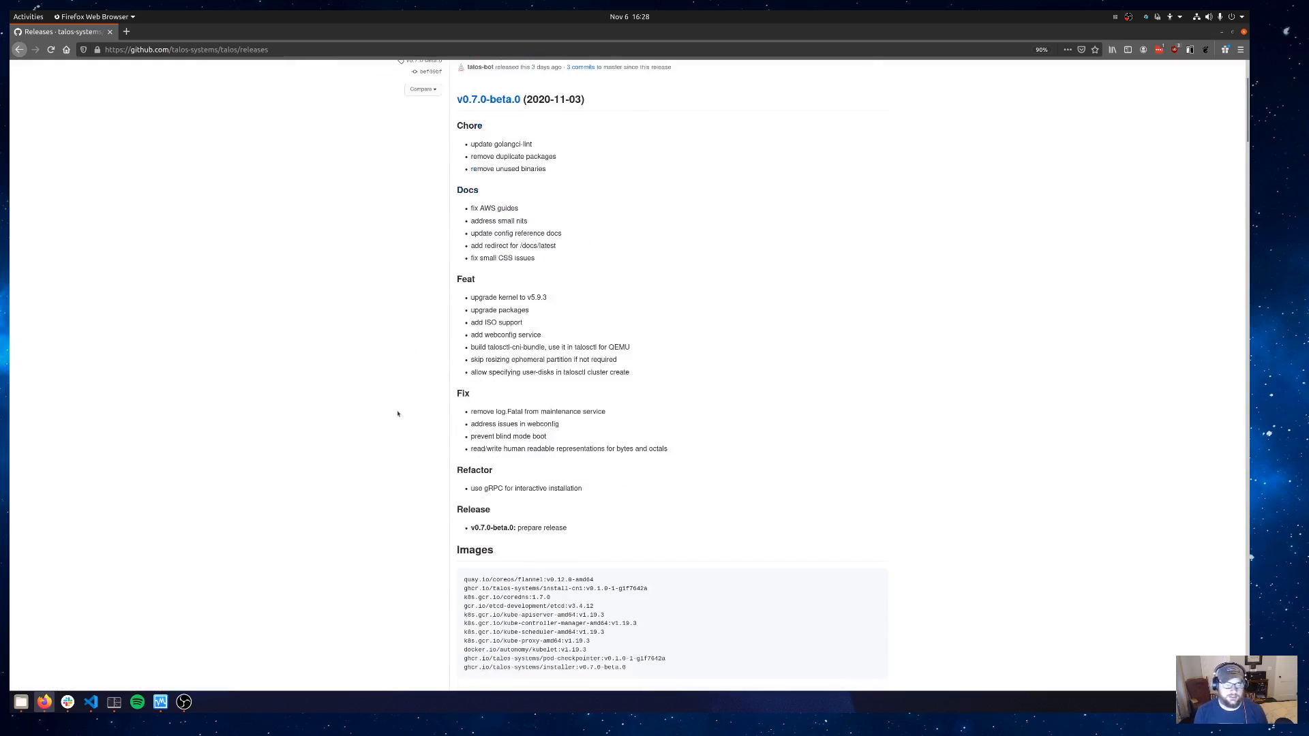
{"action": "scroll", "scroll_direction": "down", "scroll_amount": 3}
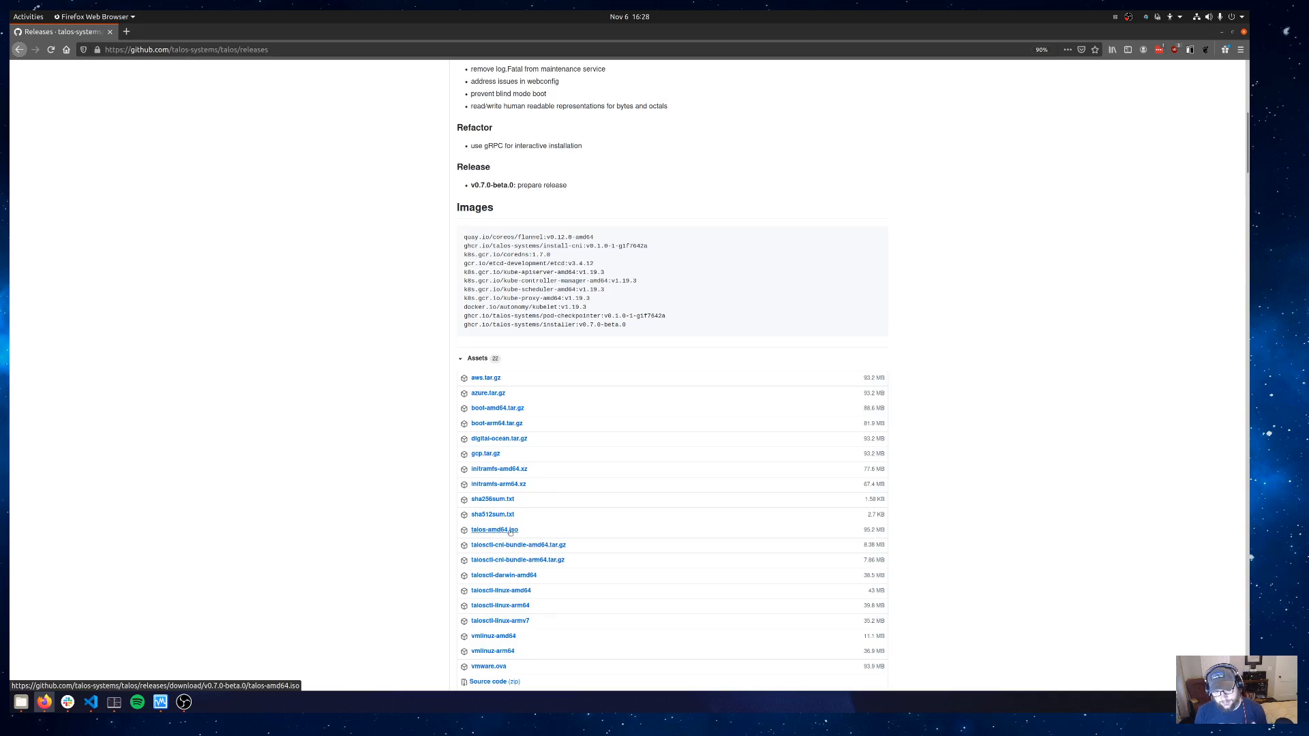
{"action": "mouse_move", "coordinate": [385, 532]}
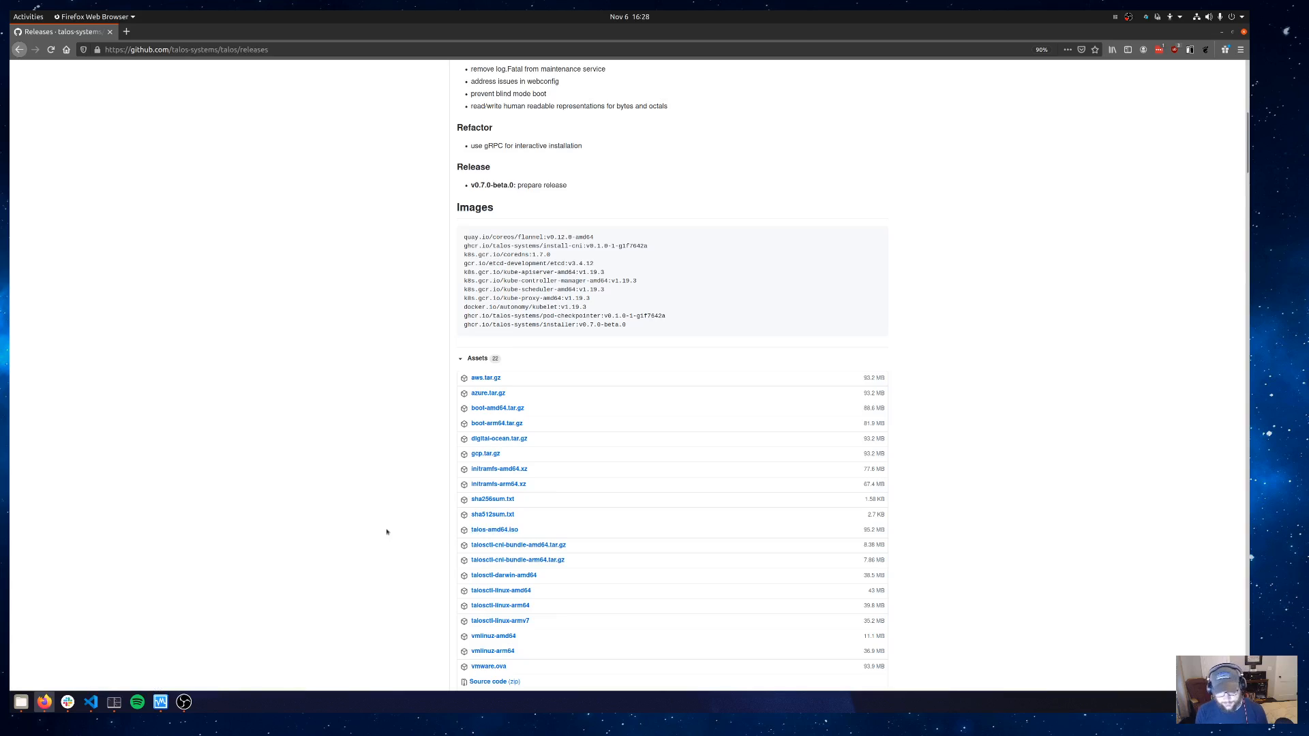
{"action": "mouse_move", "coordinate": [554, 618]}
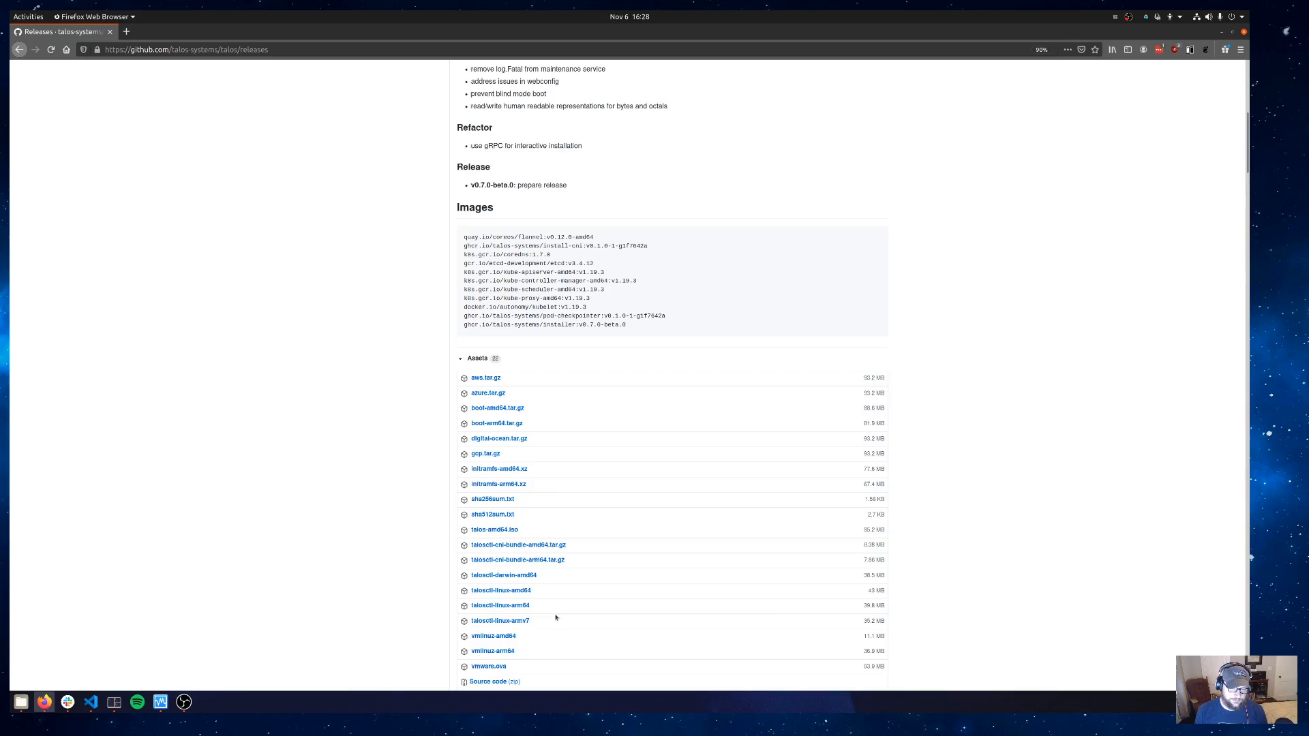
{"action": "mouse_move", "coordinate": [370, 554]}
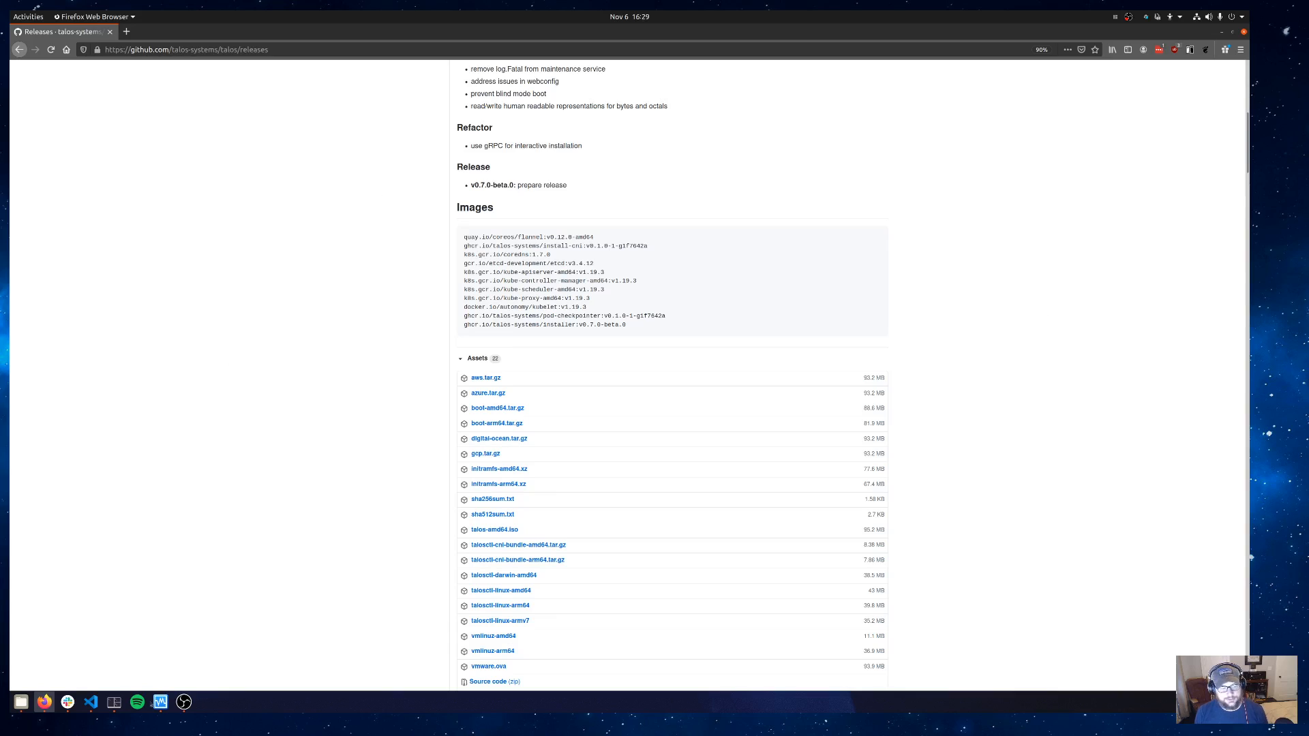
Begin a new VM named talos-vbox-0 of type Linux, version Other Linux (64-bit)
{"action": "left_click", "coordinate": [159, 701]}
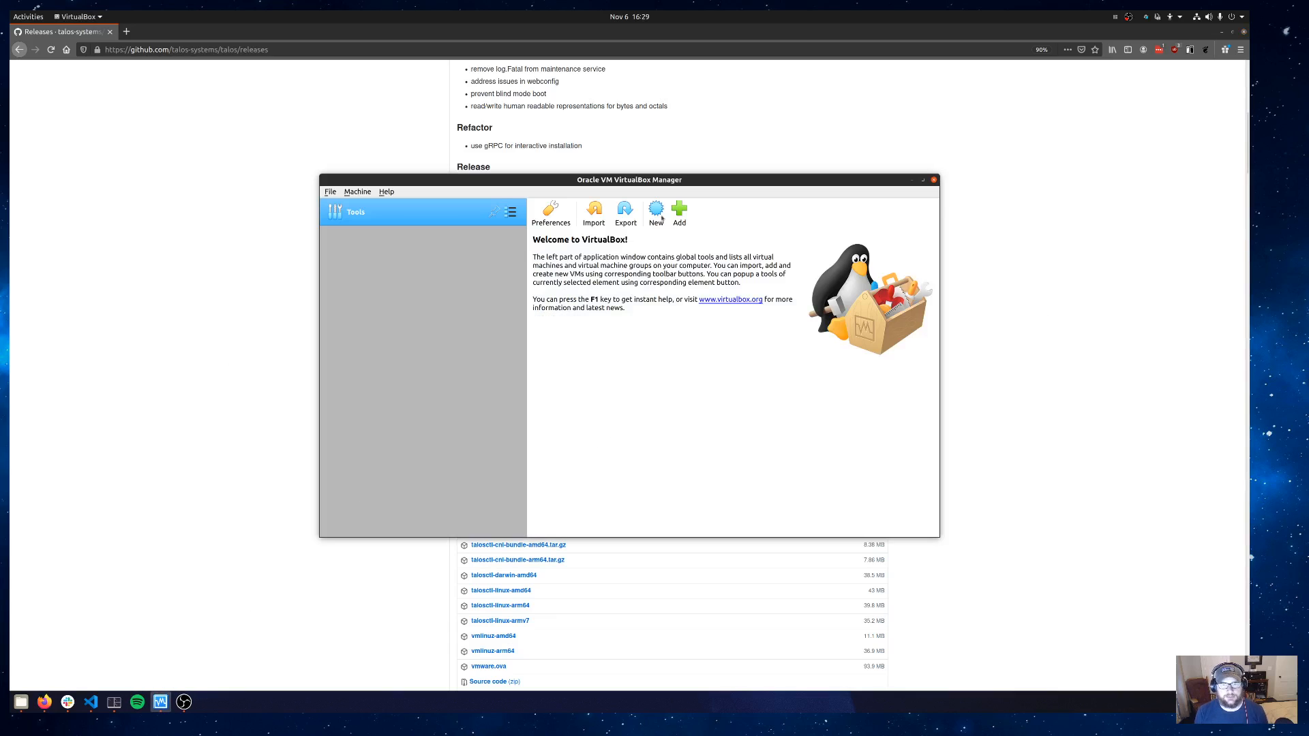
{"action": "left_click", "coordinate": [655, 210]}
{"action": "type", "text": "talos-vbox-0"}
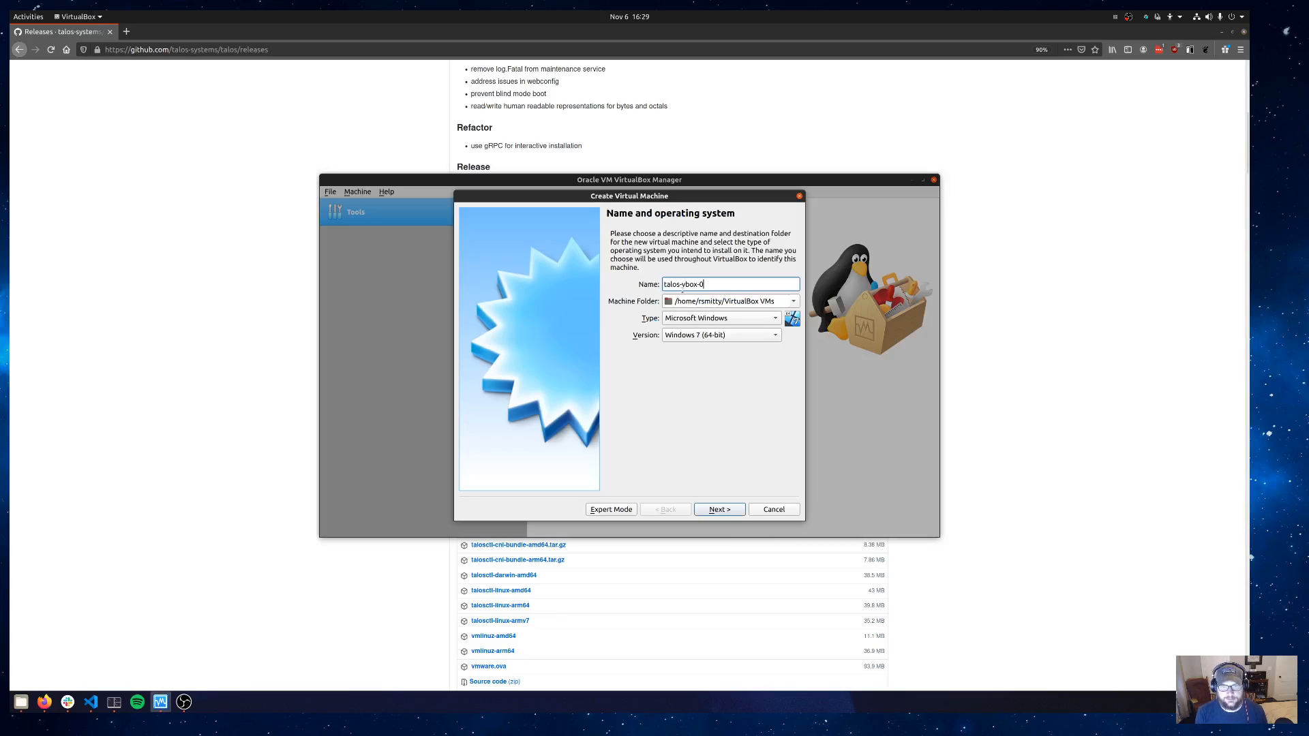
{"action": "left_click", "coordinate": [720, 317]}
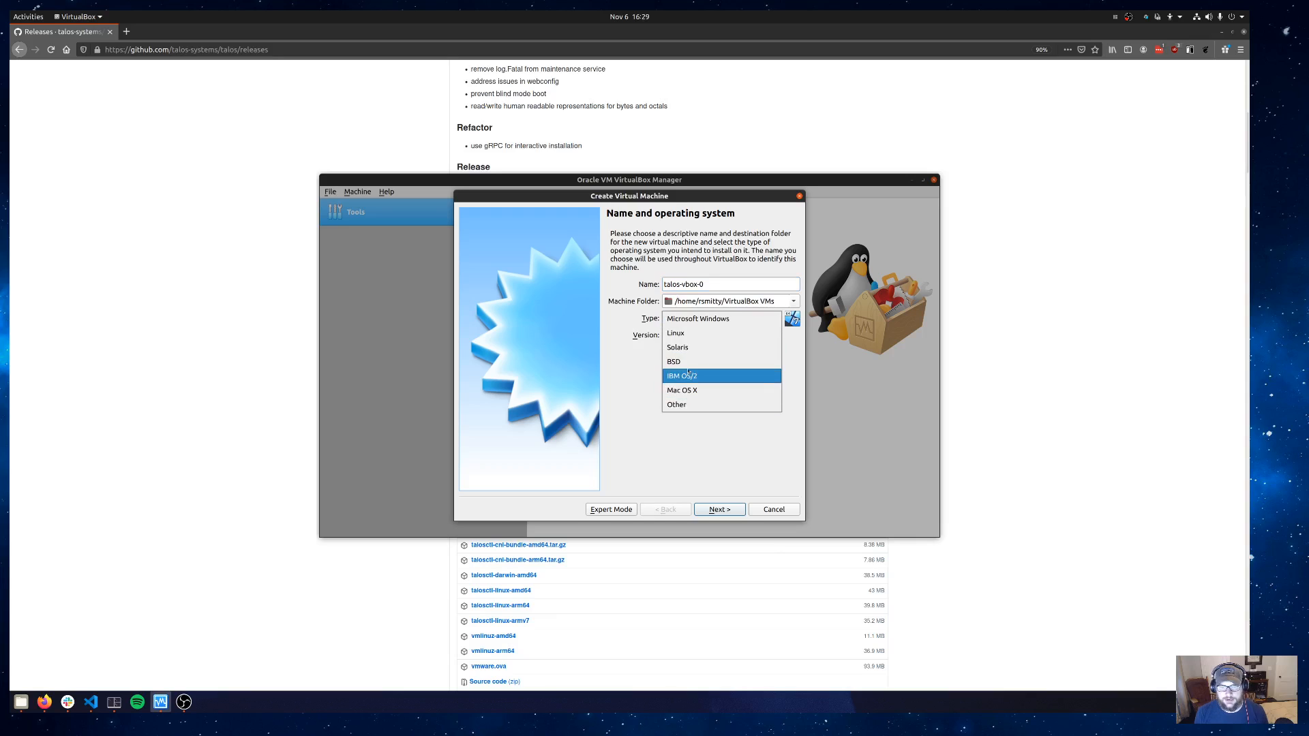
{"action": "left_click", "coordinate": [675, 333]}
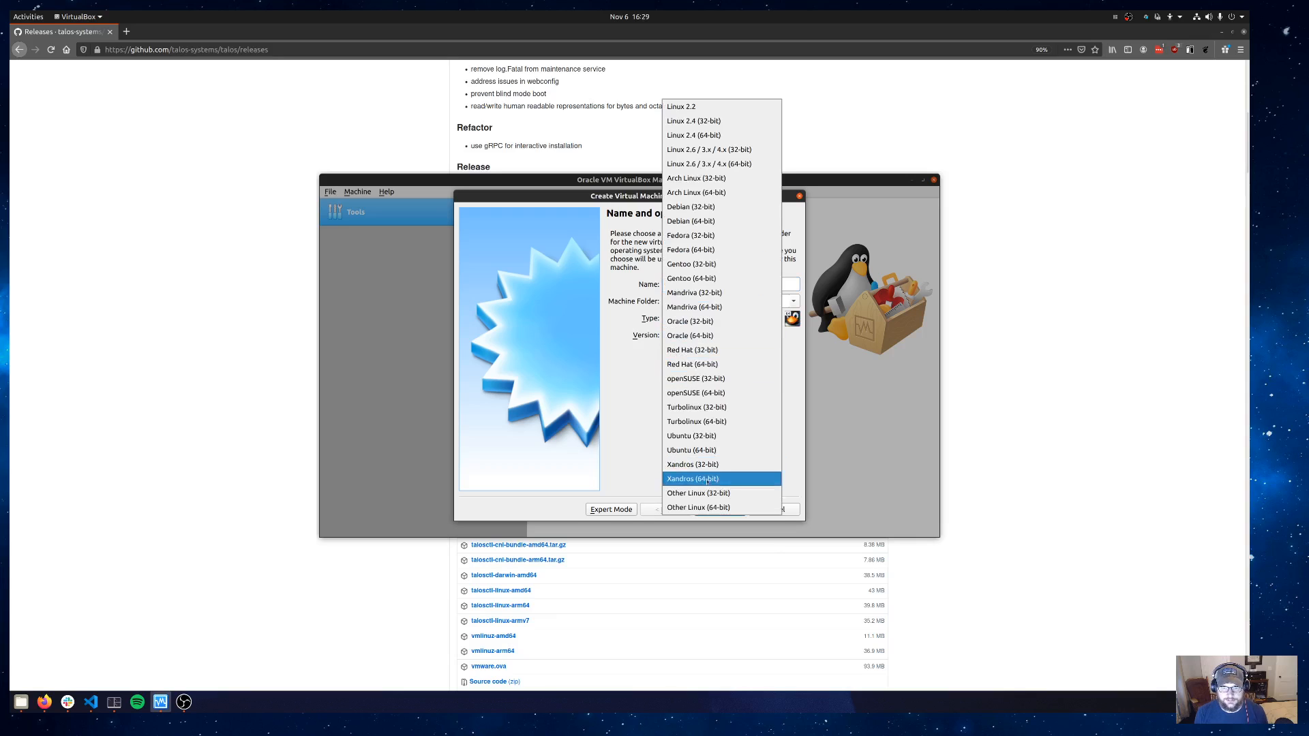
{"action": "left_click", "coordinate": [698, 507]}
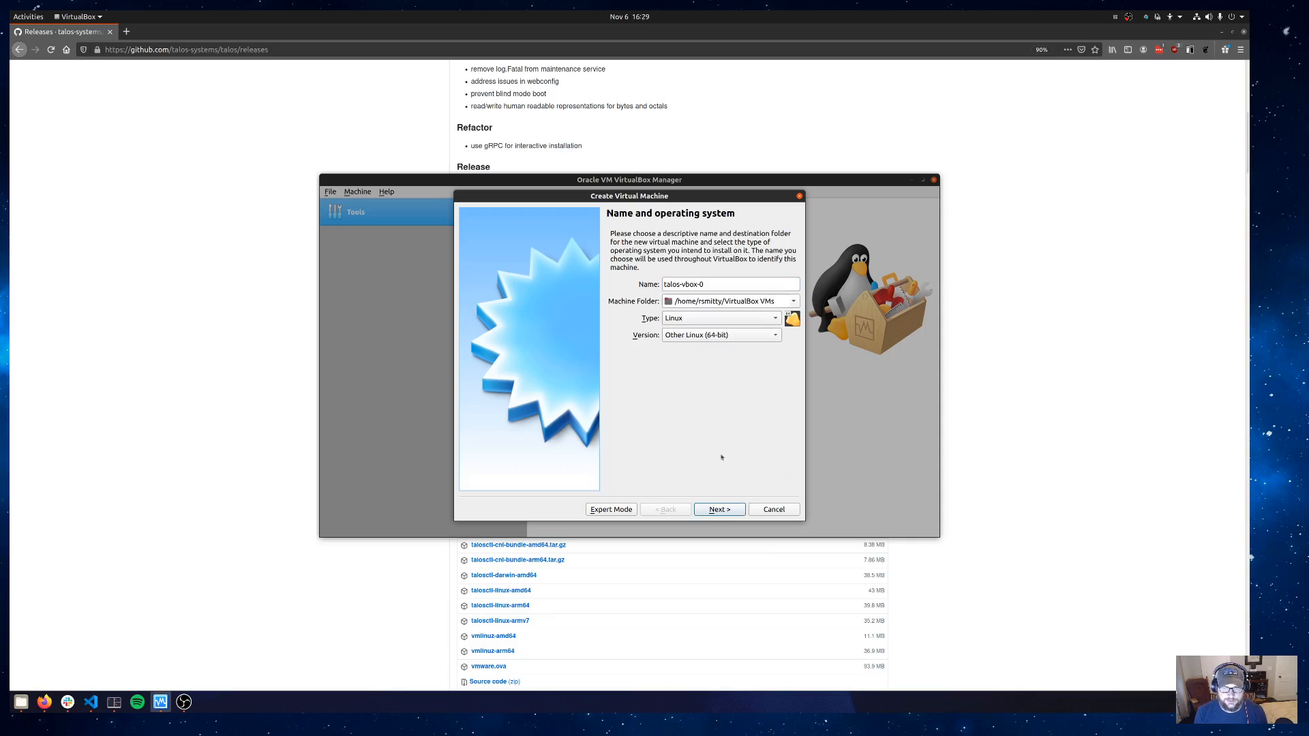
Keep 2048 MB memory, create an 8 GB VDI disk and finish creating the machine
{"action": "left_click", "coordinate": [717, 509]}
{"action": "type", "text": "2048"}
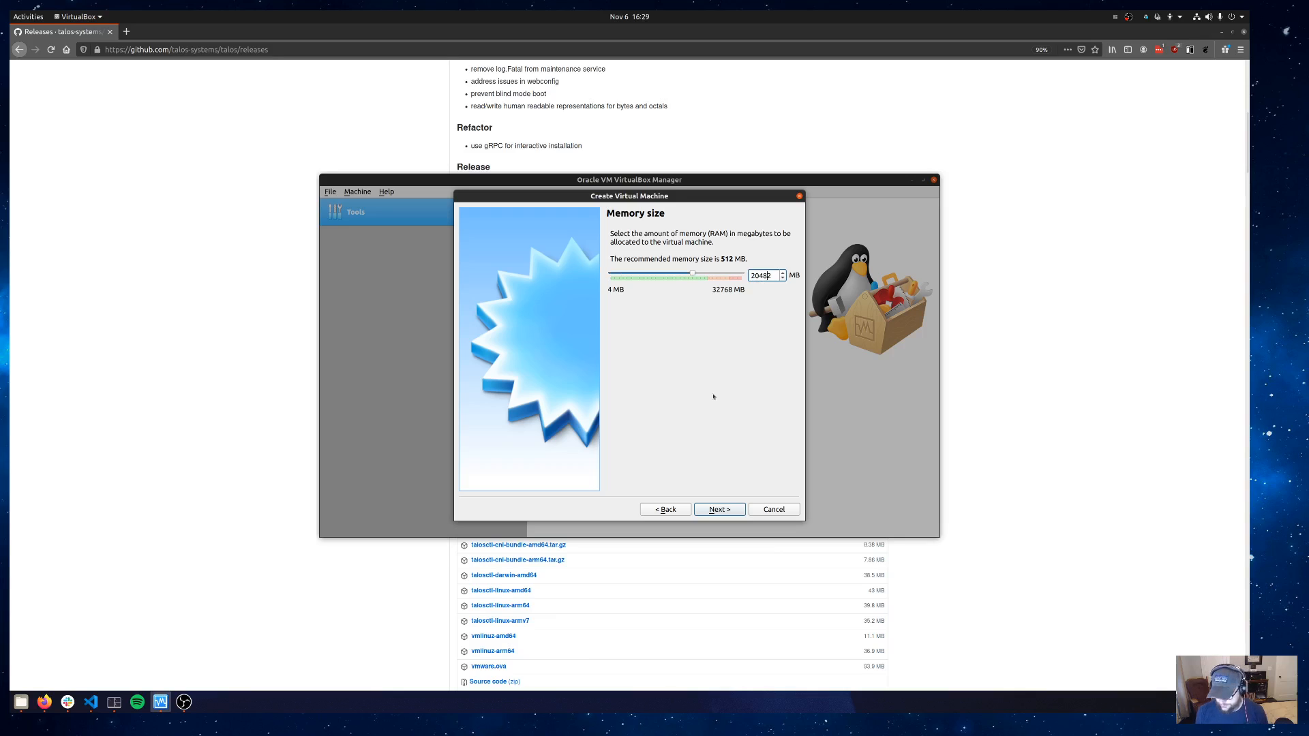
{"action": "left_click", "coordinate": [717, 509]}
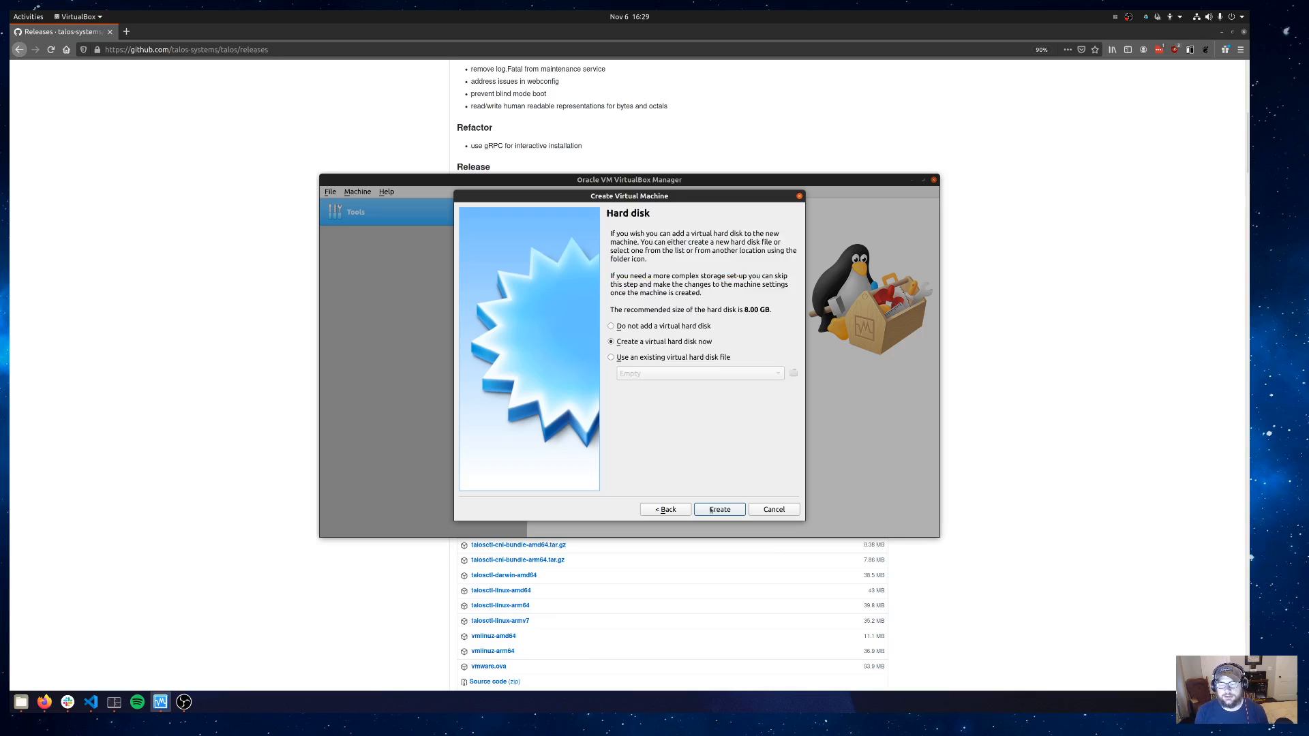
{"action": "left_click", "coordinate": [718, 509]}
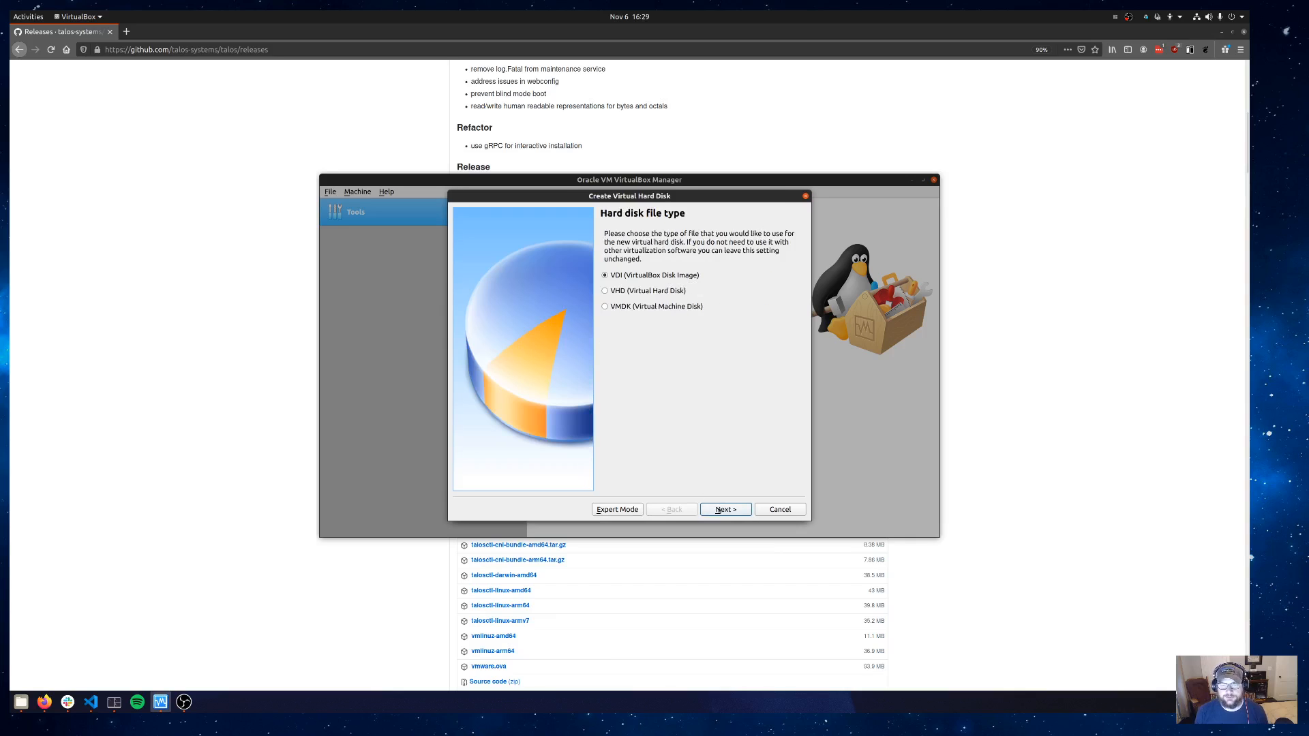
{"action": "left_click", "coordinate": [724, 508]}
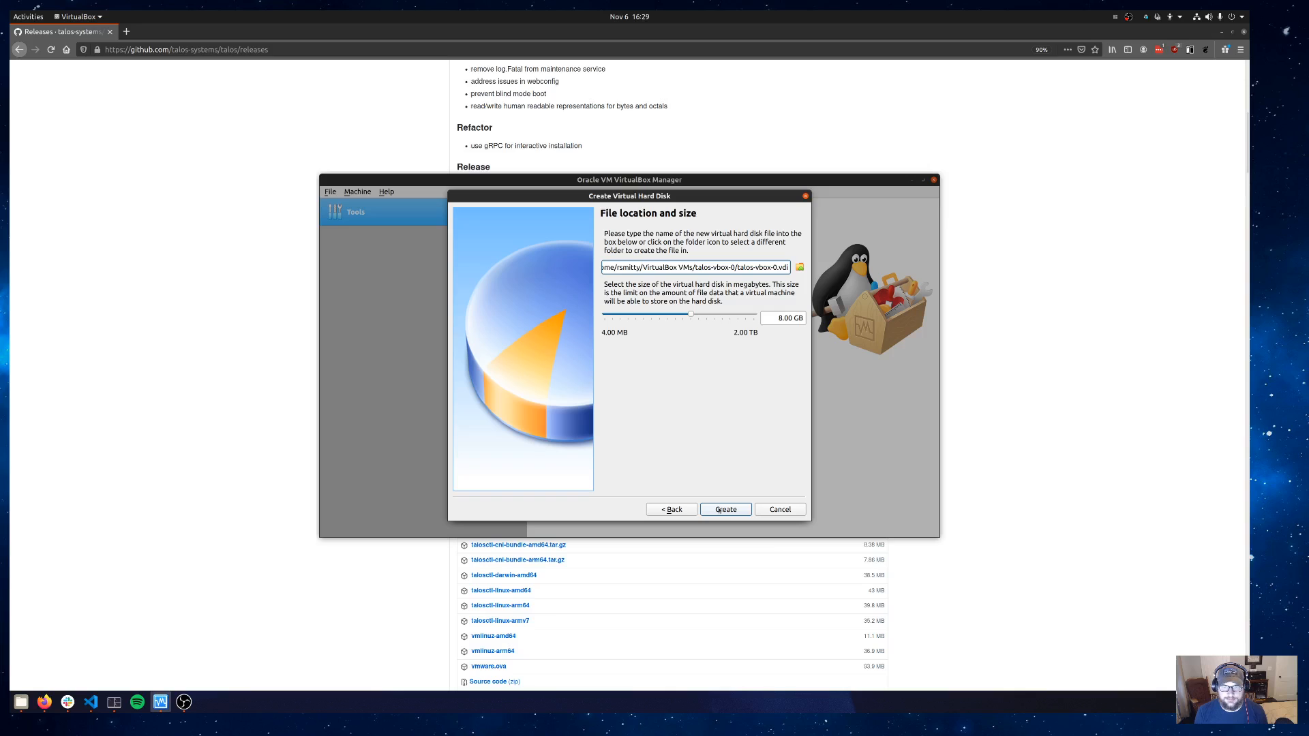
{"action": "left_click", "coordinate": [724, 509]}
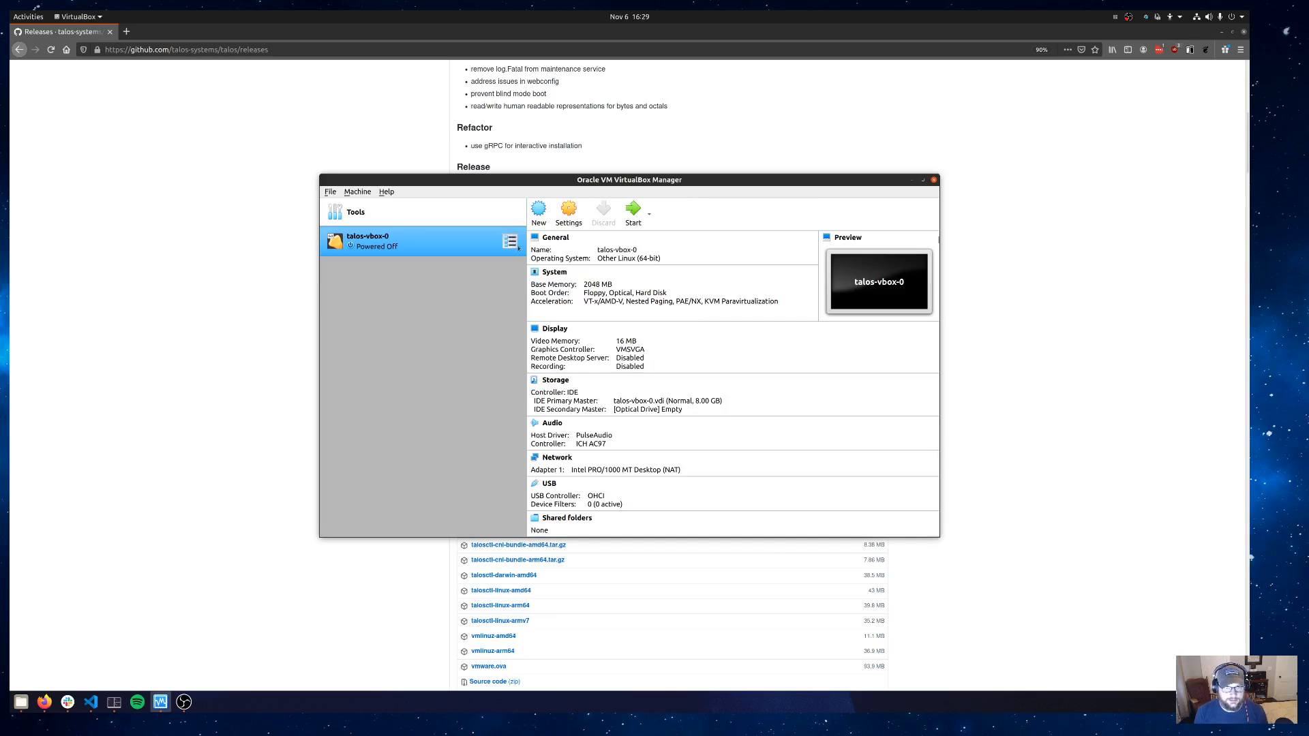
Attach talos-amd64.iso to the empty optical drive in talos-vbox-0's Storage settings
{"action": "left_click", "coordinate": [567, 213]}
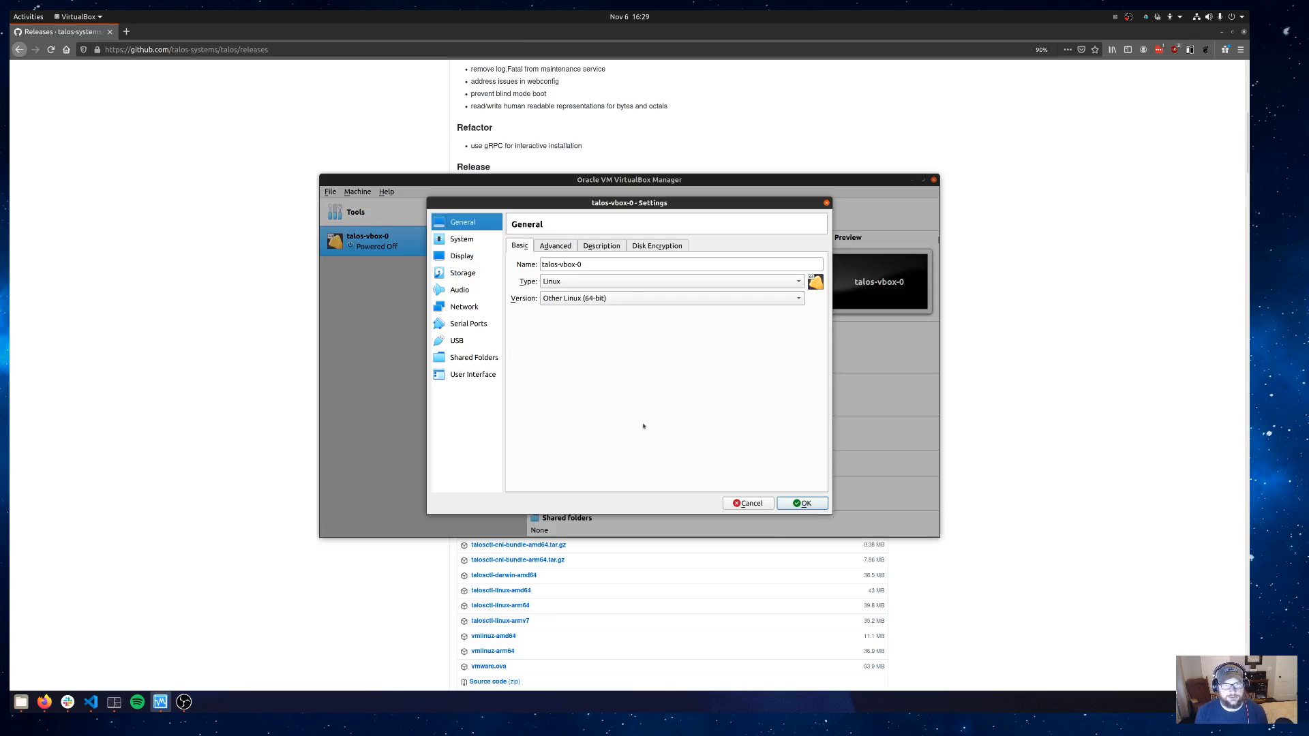
{"action": "left_click", "coordinate": [461, 239]}
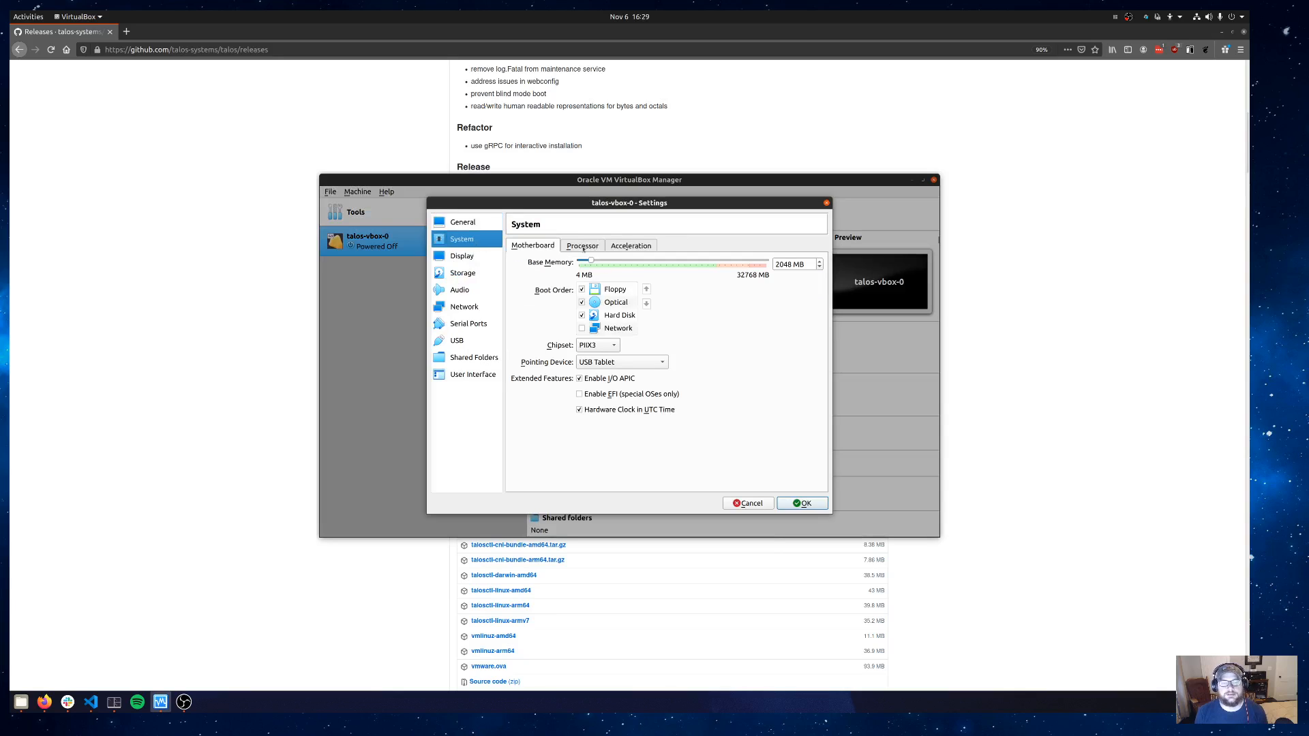
{"action": "left_click", "coordinate": [582, 245]}
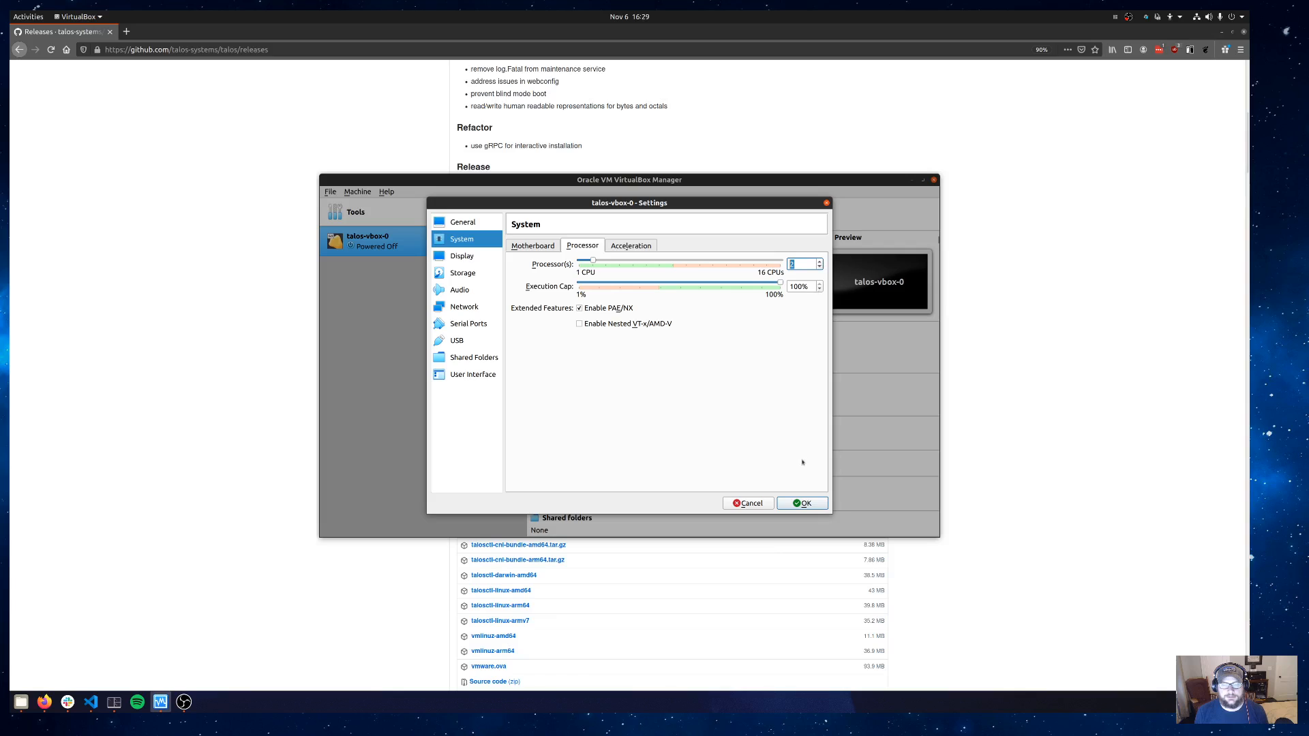
{"action": "left_click", "coordinate": [464, 273]}
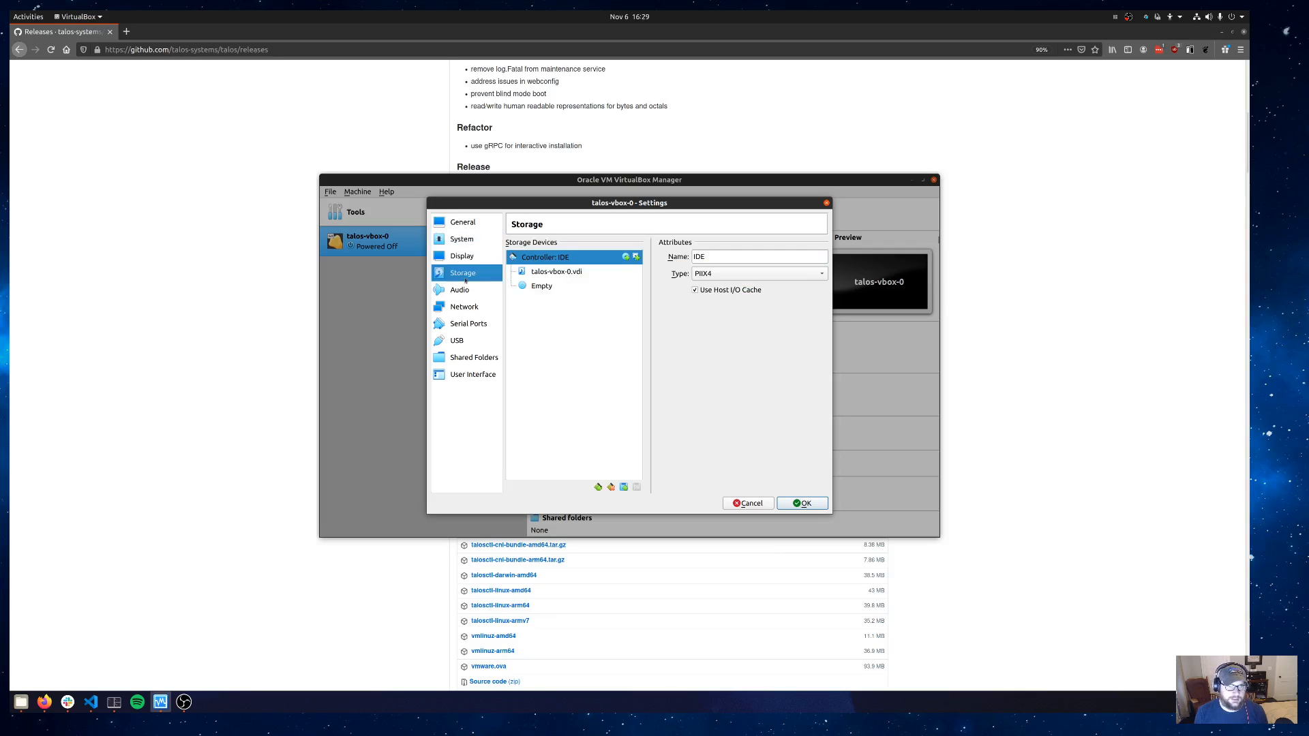
{"action": "left_click", "coordinate": [541, 285]}
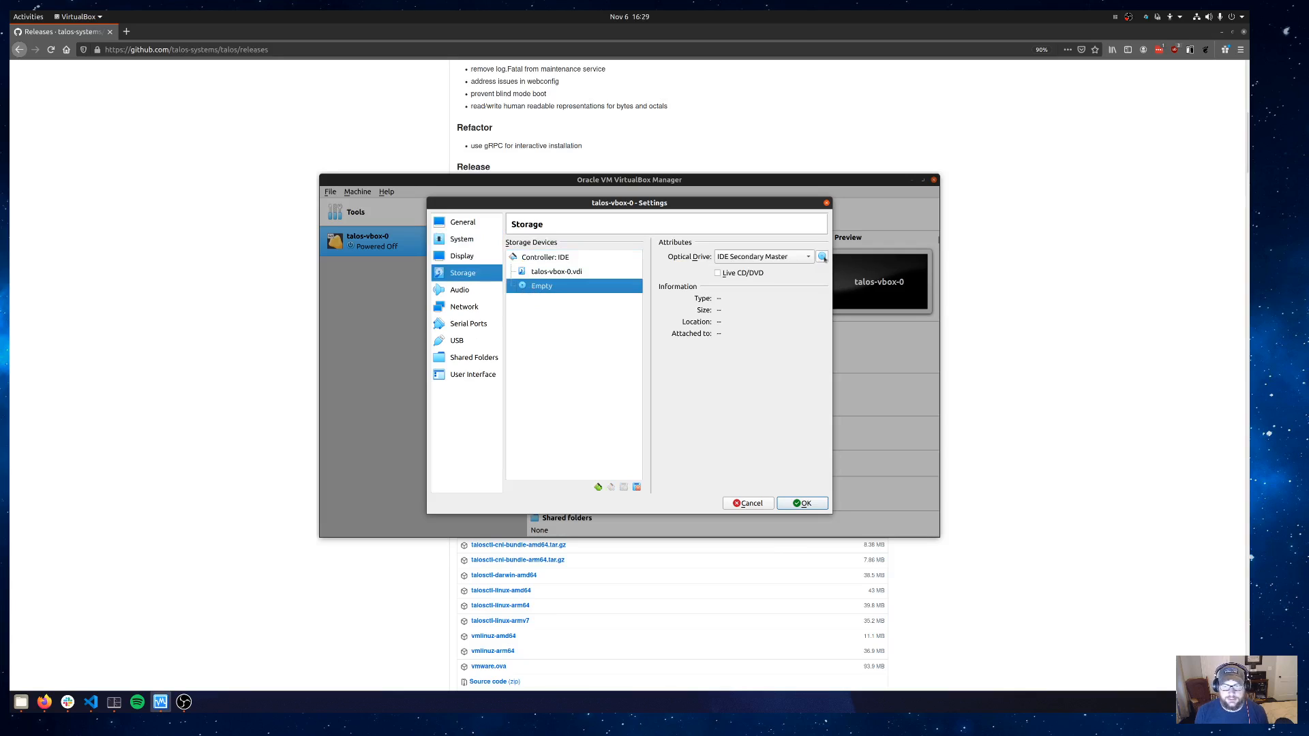
{"action": "left_click", "coordinate": [820, 256]}
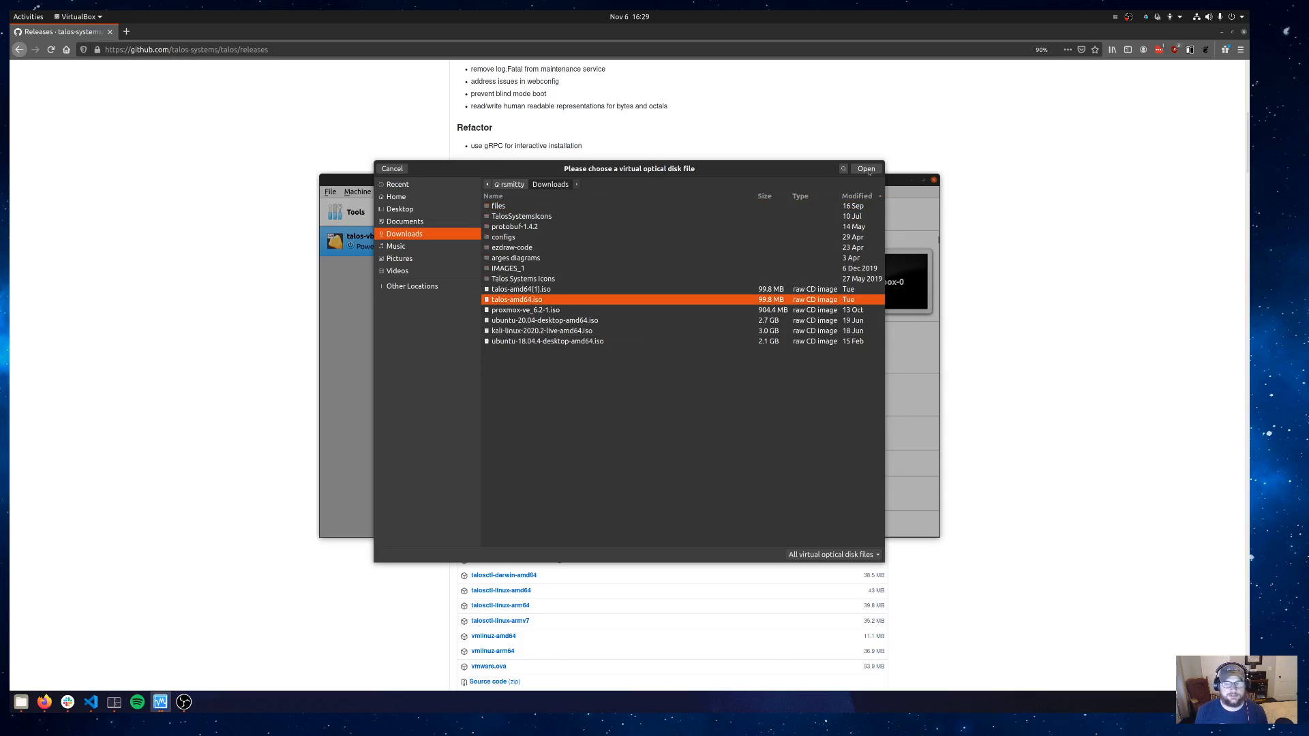
{"action": "left_click", "coordinate": [866, 168]}
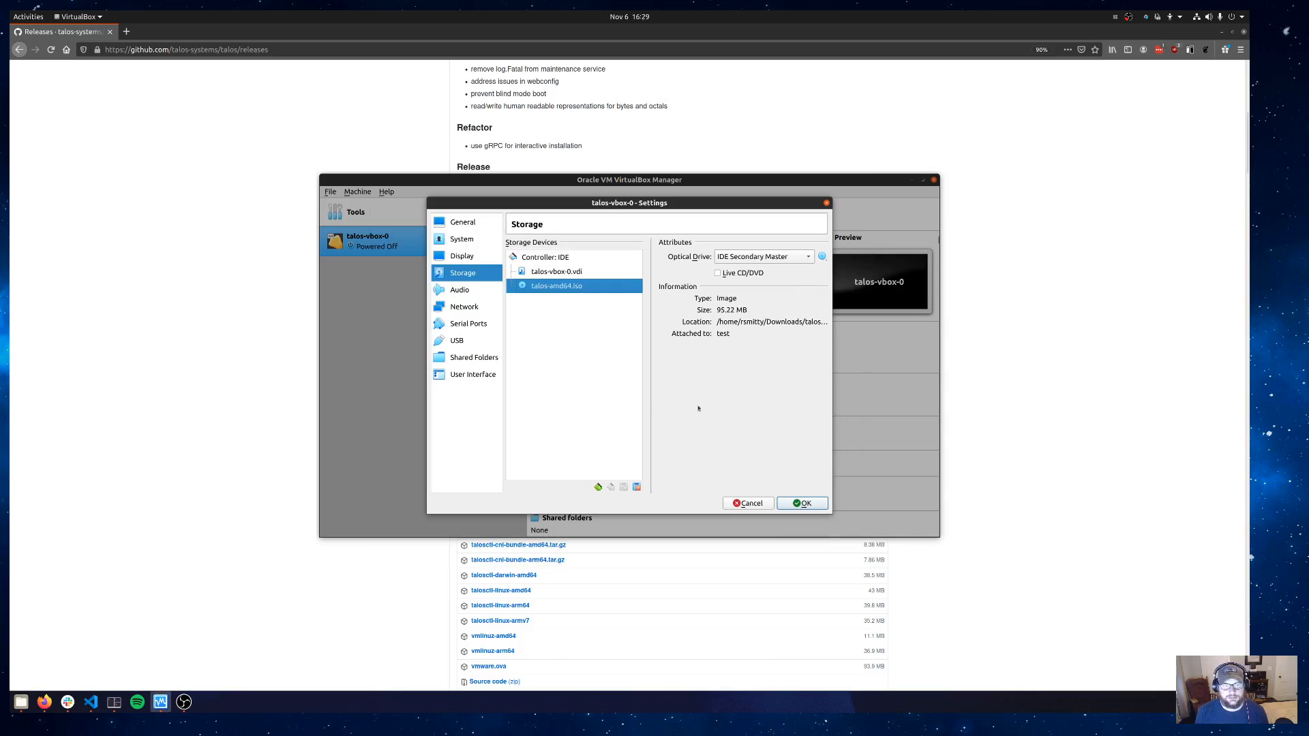
Set Adapter 1 to Bridged Adapter on enp37s0 and save the settings
{"action": "left_click", "coordinate": [463, 307]}
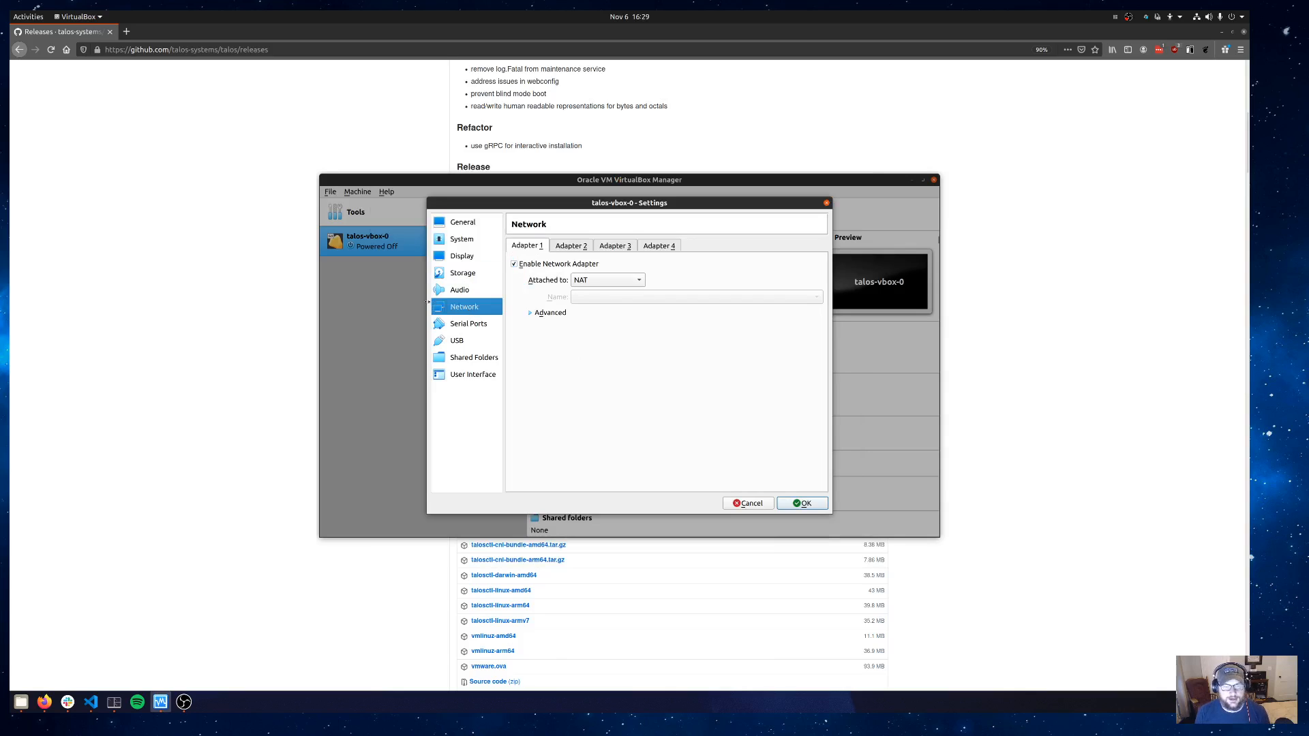
{"action": "left_click", "coordinate": [606, 280]}
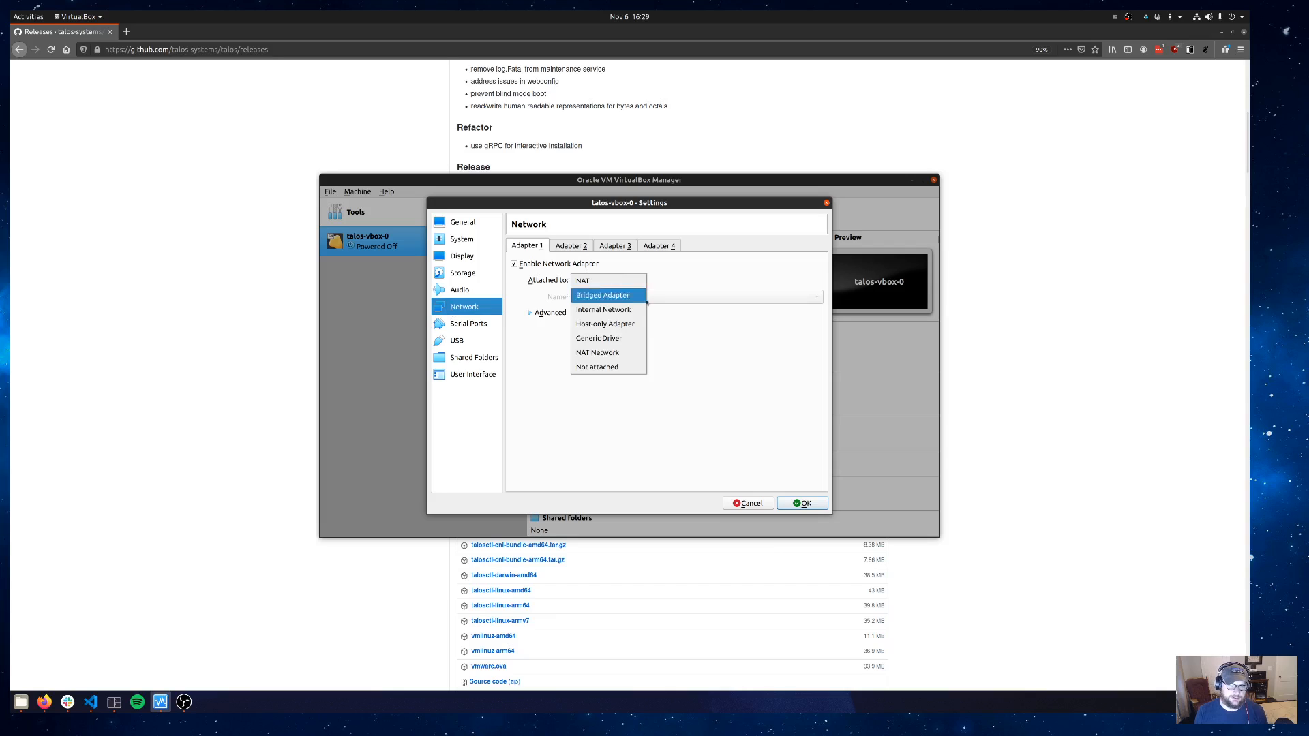
{"action": "left_click", "coordinate": [601, 294]}
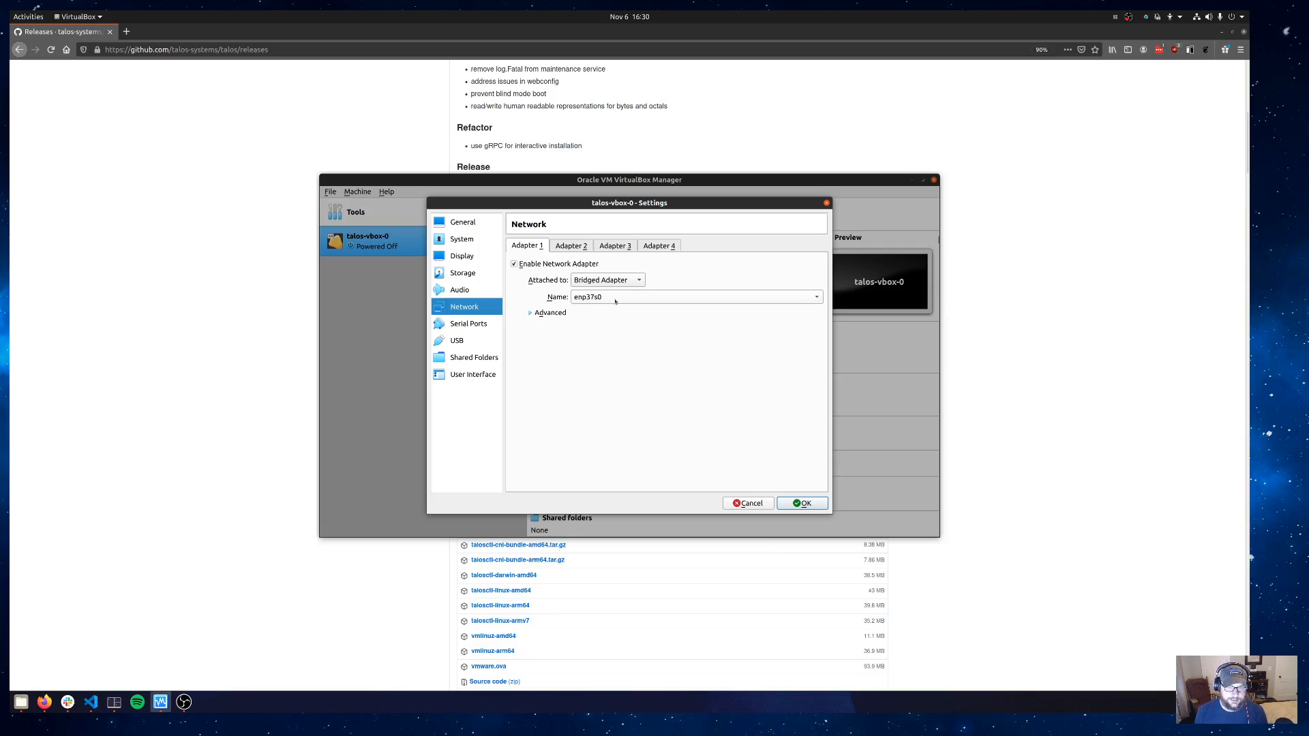
{"action": "mouse_move", "coordinate": [624, 481]}
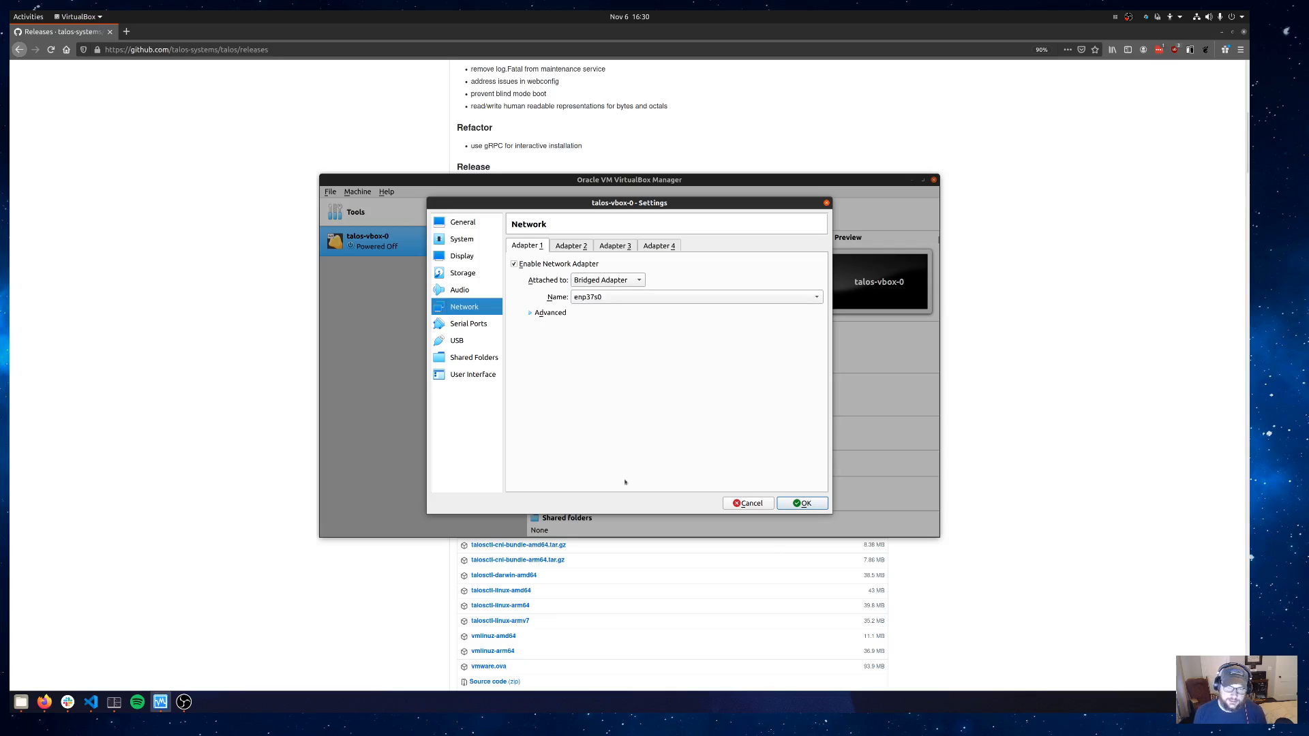
{"action": "mouse_move", "coordinate": [639, 467]}
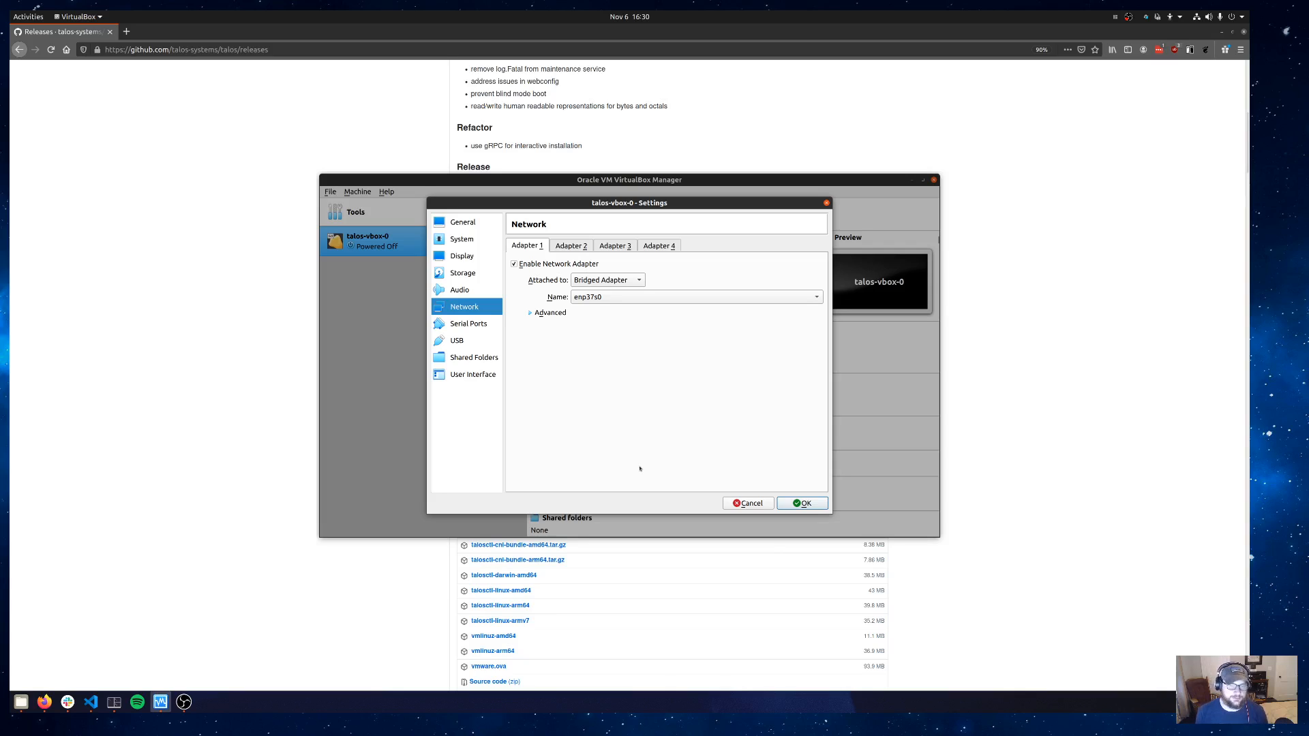
{"action": "left_click", "coordinate": [800, 503]}
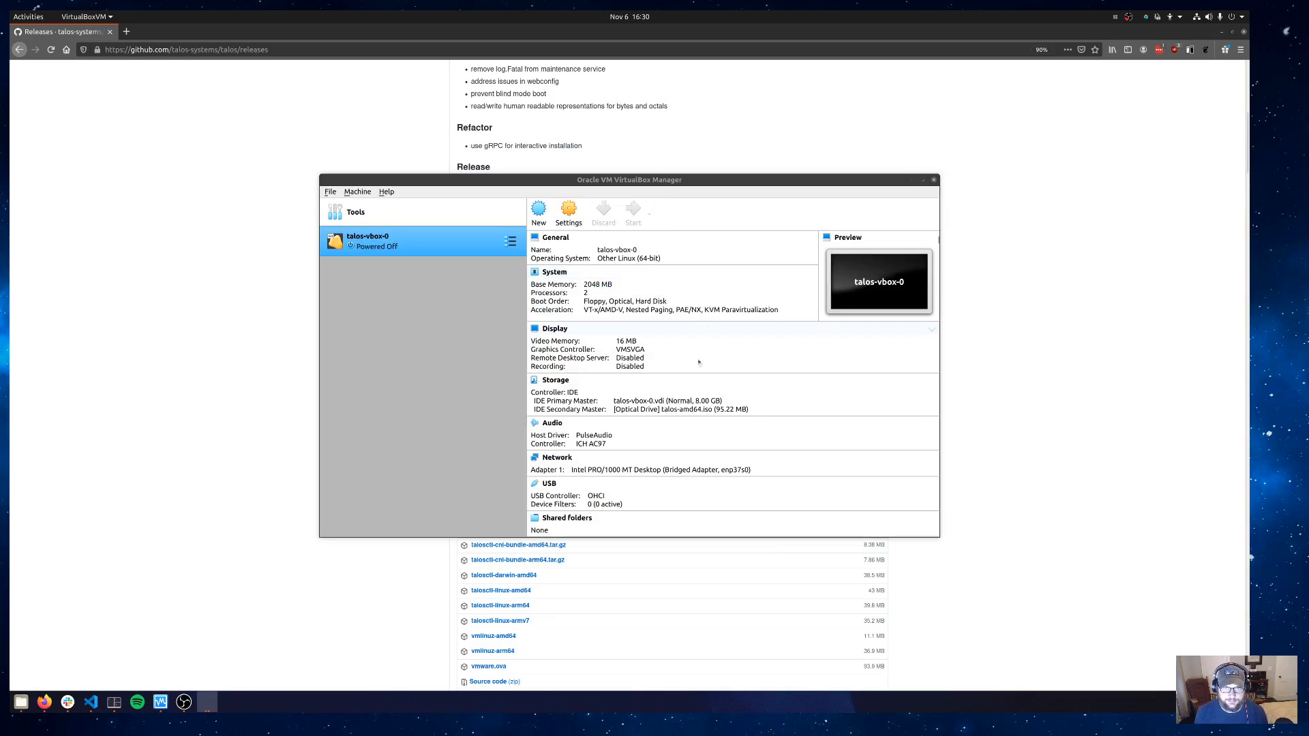
Start talos-vbox-0 from talos-amd64.iso and arrange its console window on screen
{"action": "left_click", "coordinate": [633, 213]}
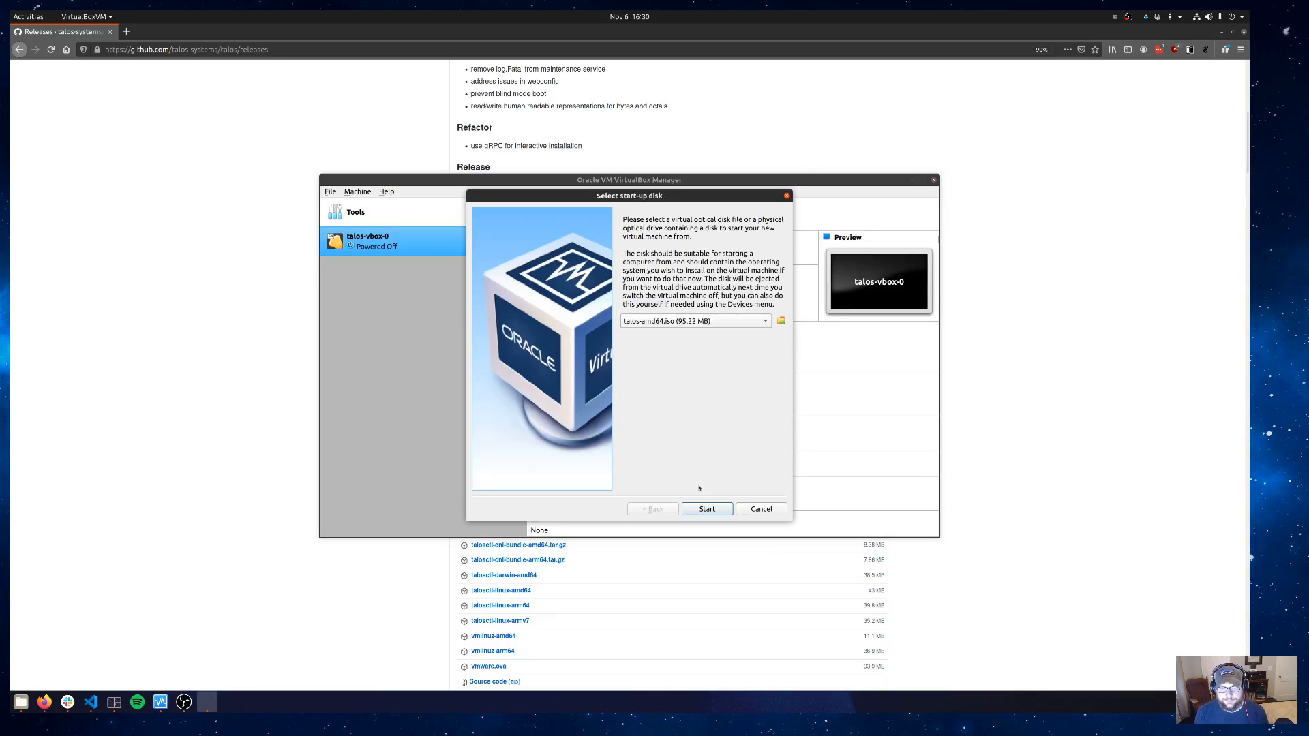
{"action": "left_click", "coordinate": [705, 509]}
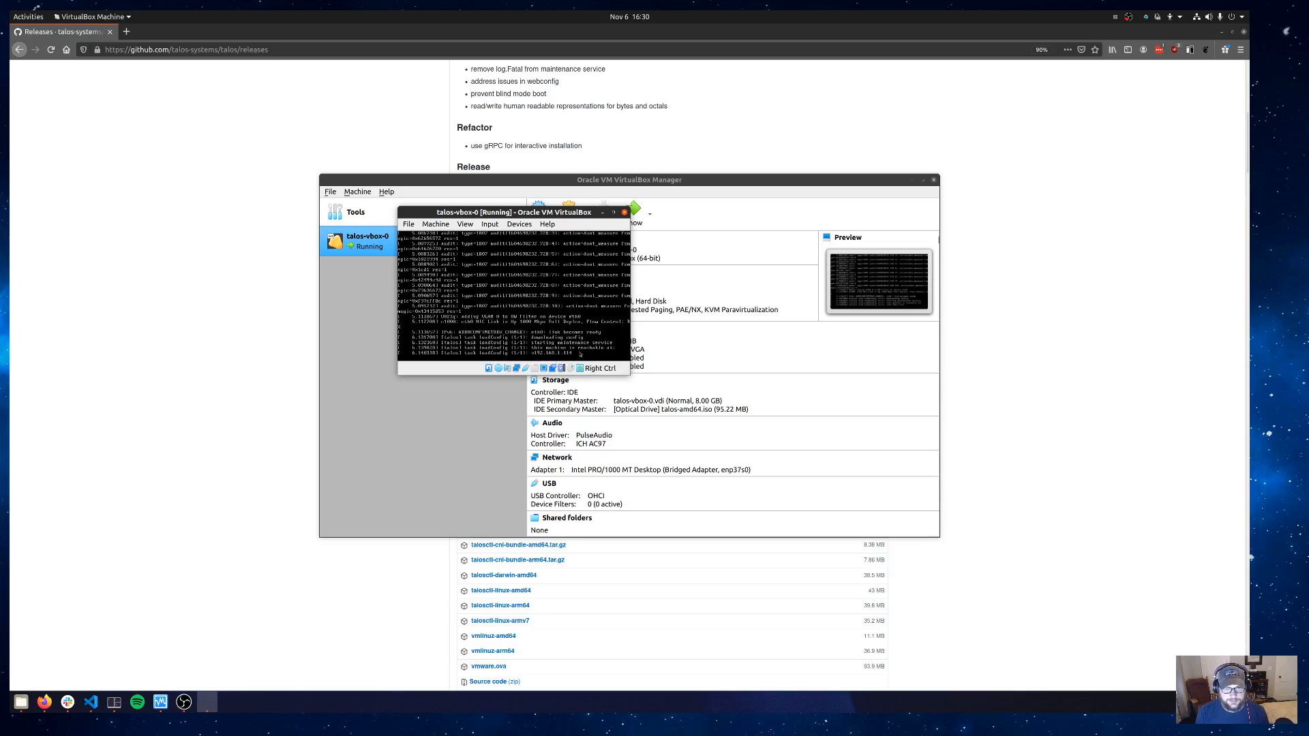
{"action": "left_click_drag", "start_coordinate": [514, 211], "coordinate": [551, 211]}
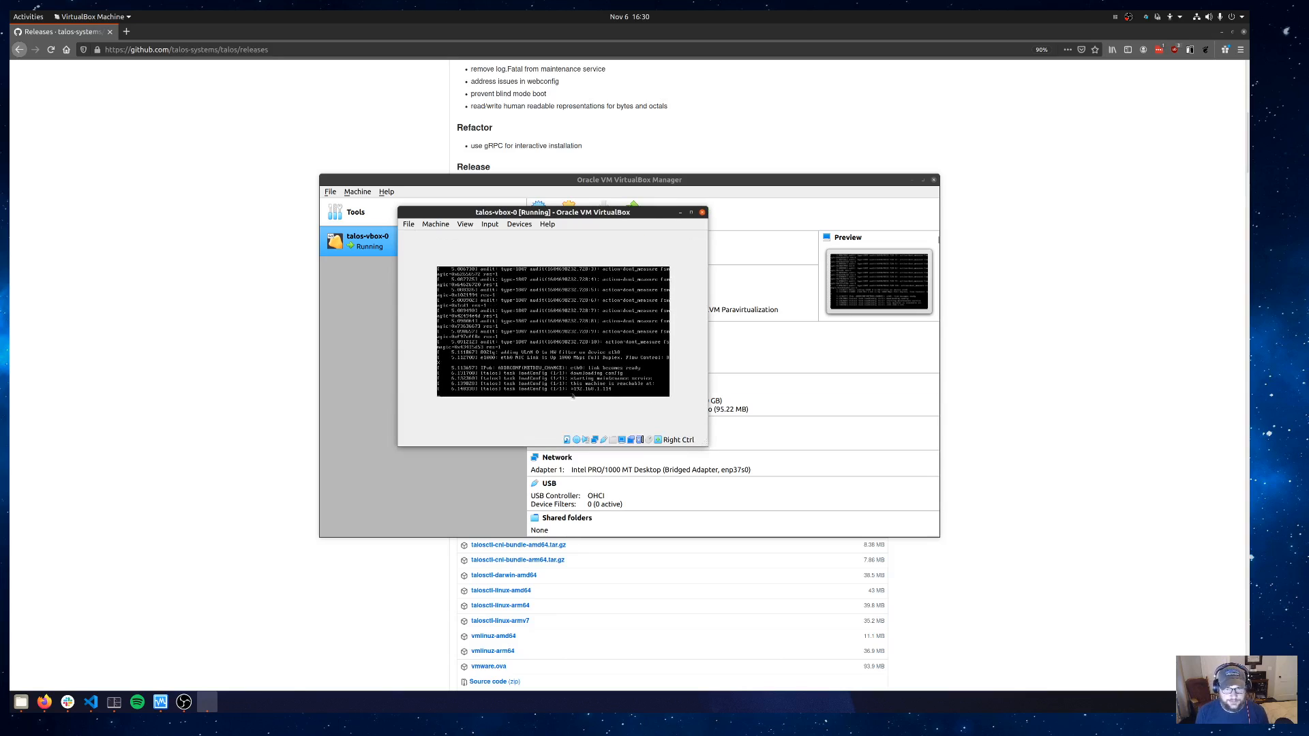
{"action": "left_click_drag", "start_coordinate": [551, 211], "coordinate": [522, 216]}
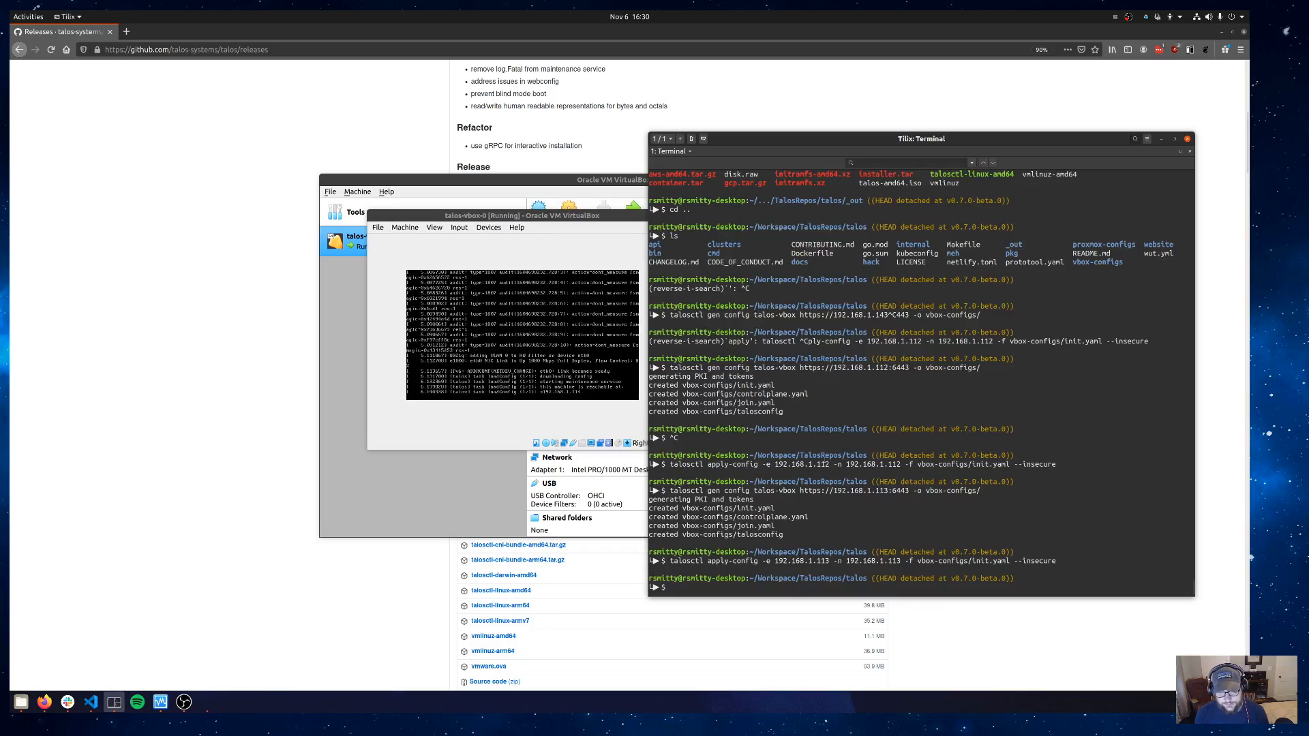
{"action": "type", "text": "clear"}
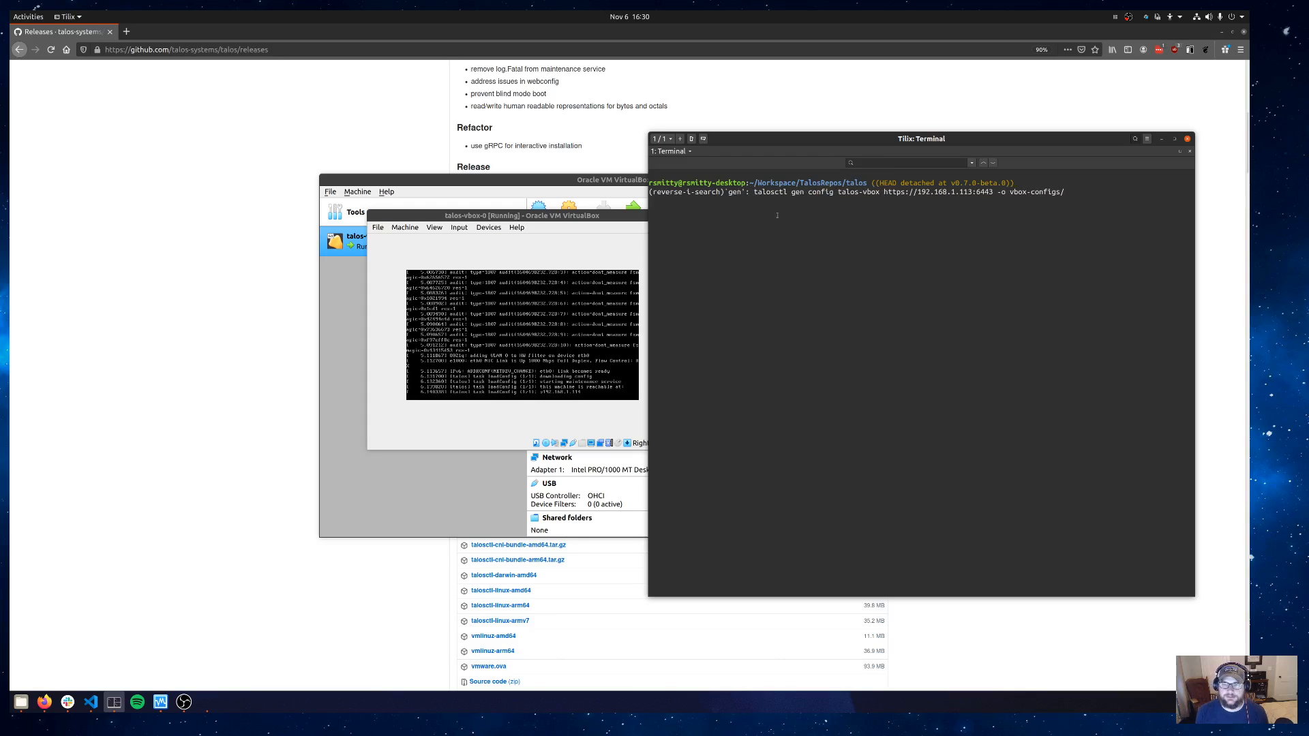
{"action": "double_click", "coordinate": [785, 192]}
{"action": "type", "text": "4"}
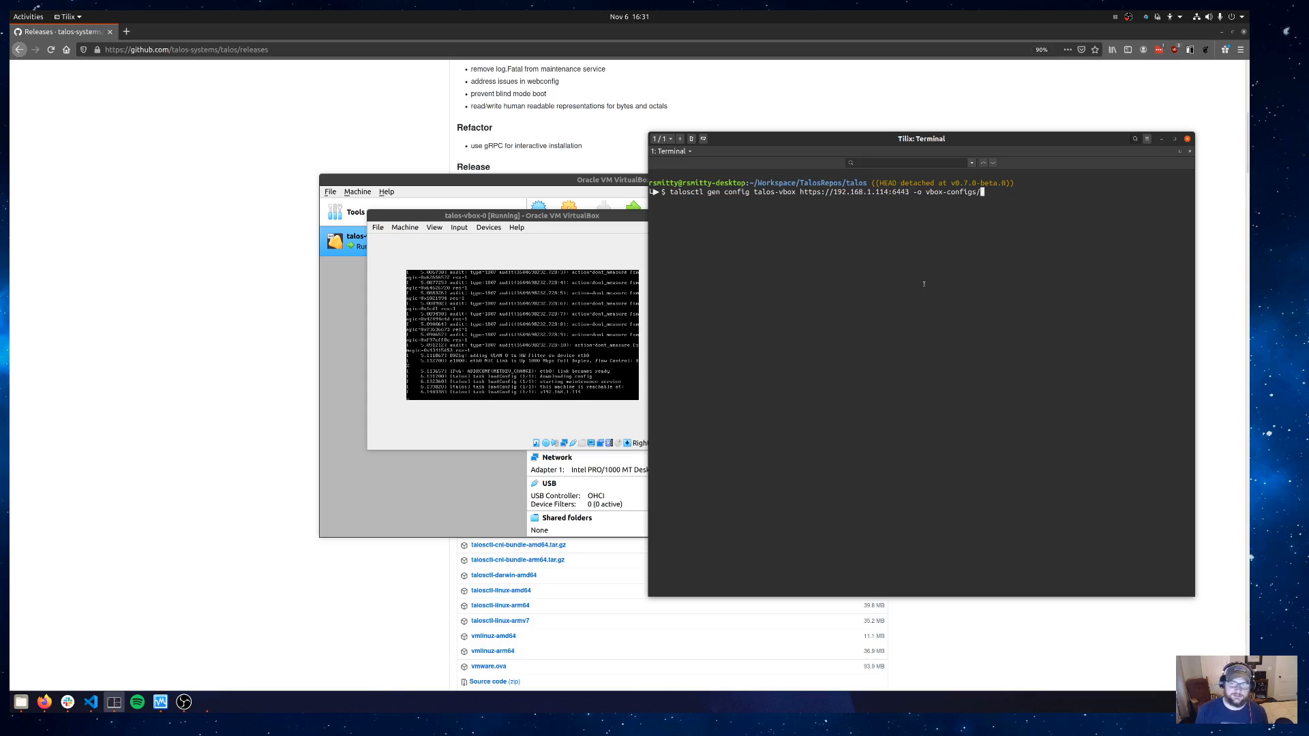
{"action": "key", "text": "Return"}
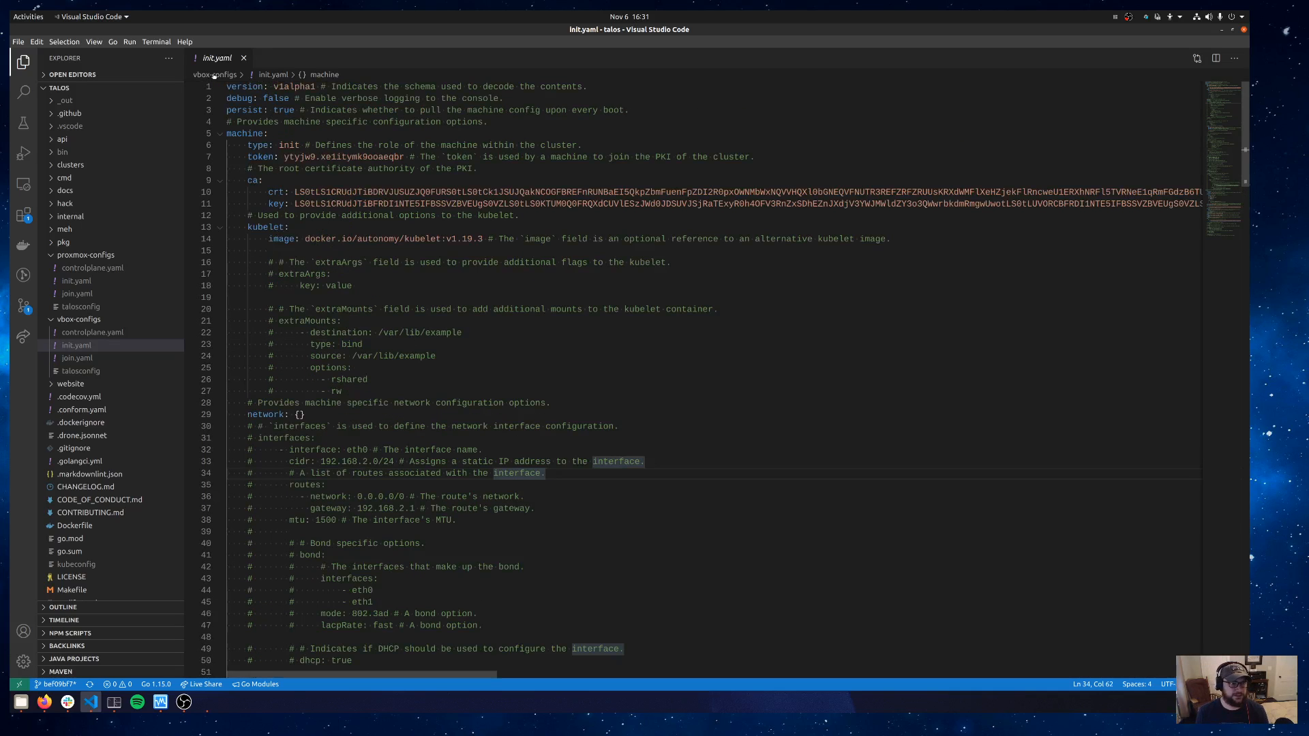
{"action": "mouse_move", "coordinate": [484, 326]}
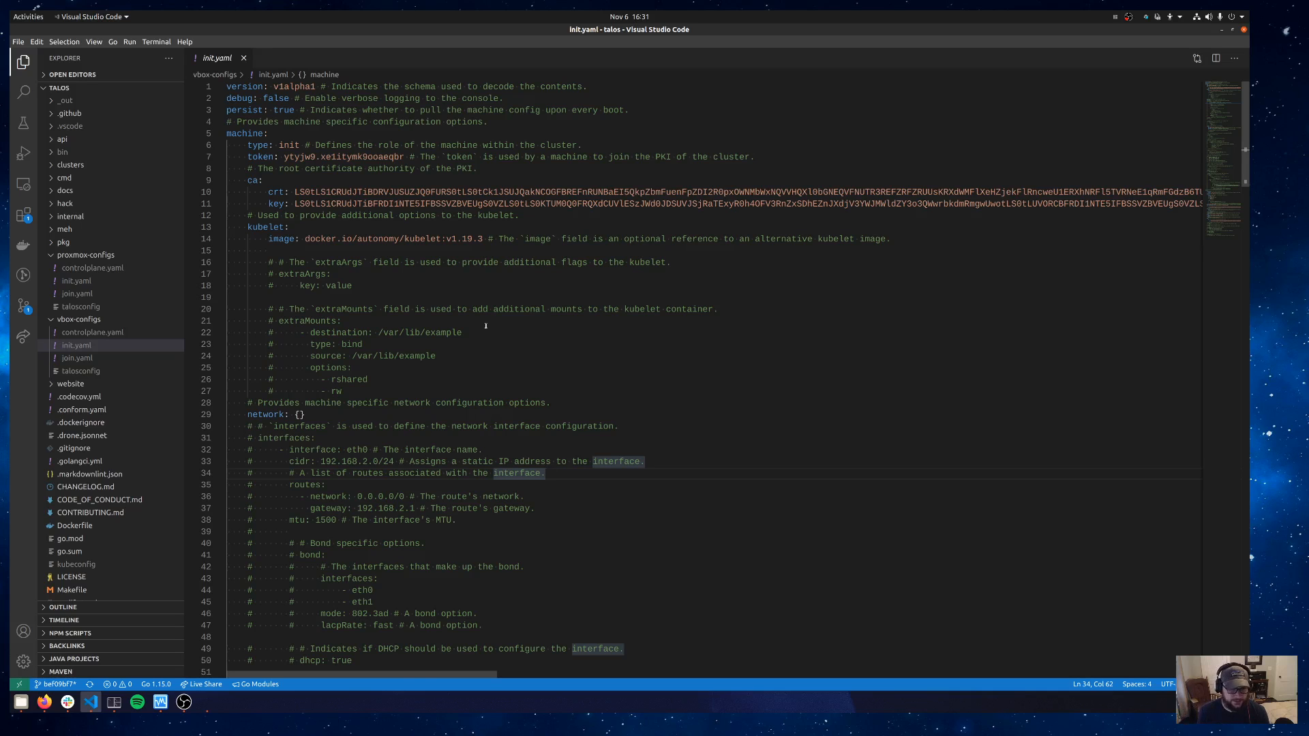
Scroll through init.yaml, then bring the terminal back in front
{"action": "scroll", "scroll_direction": "down", "scroll_amount": 3}
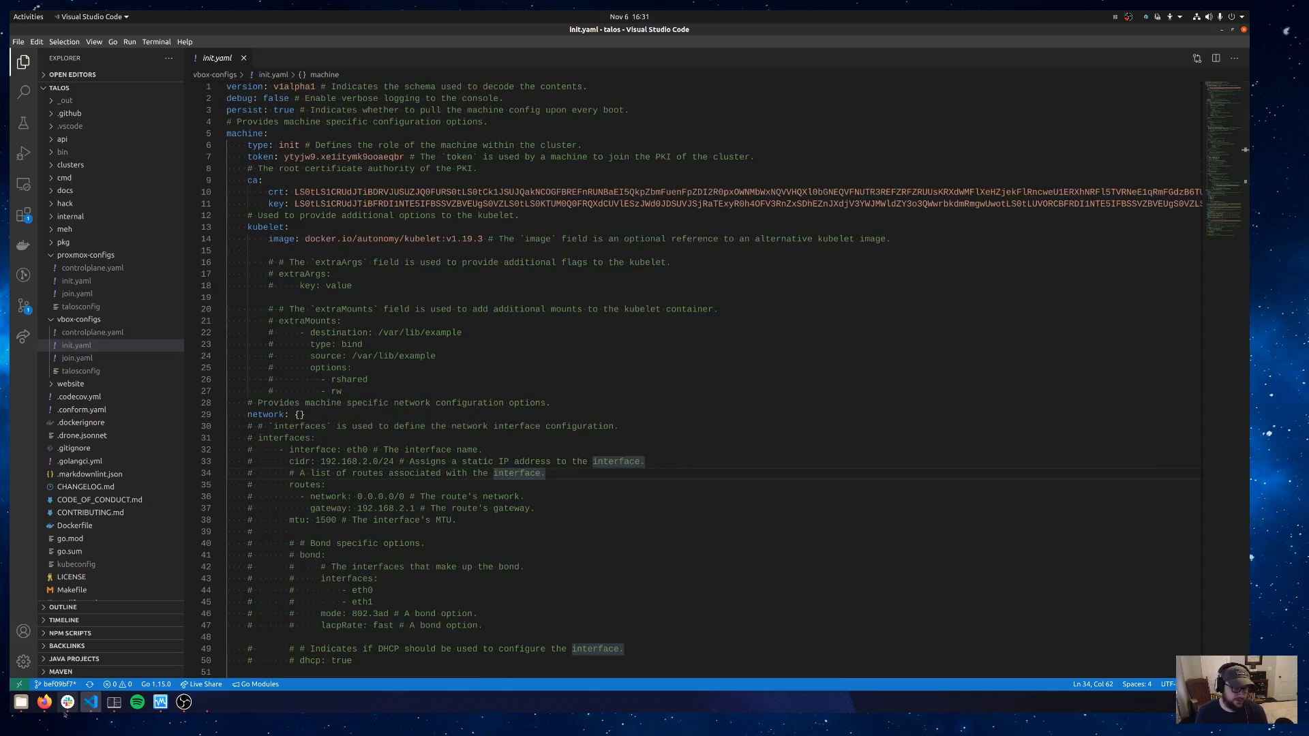
{"action": "left_click", "coordinate": [158, 701]}
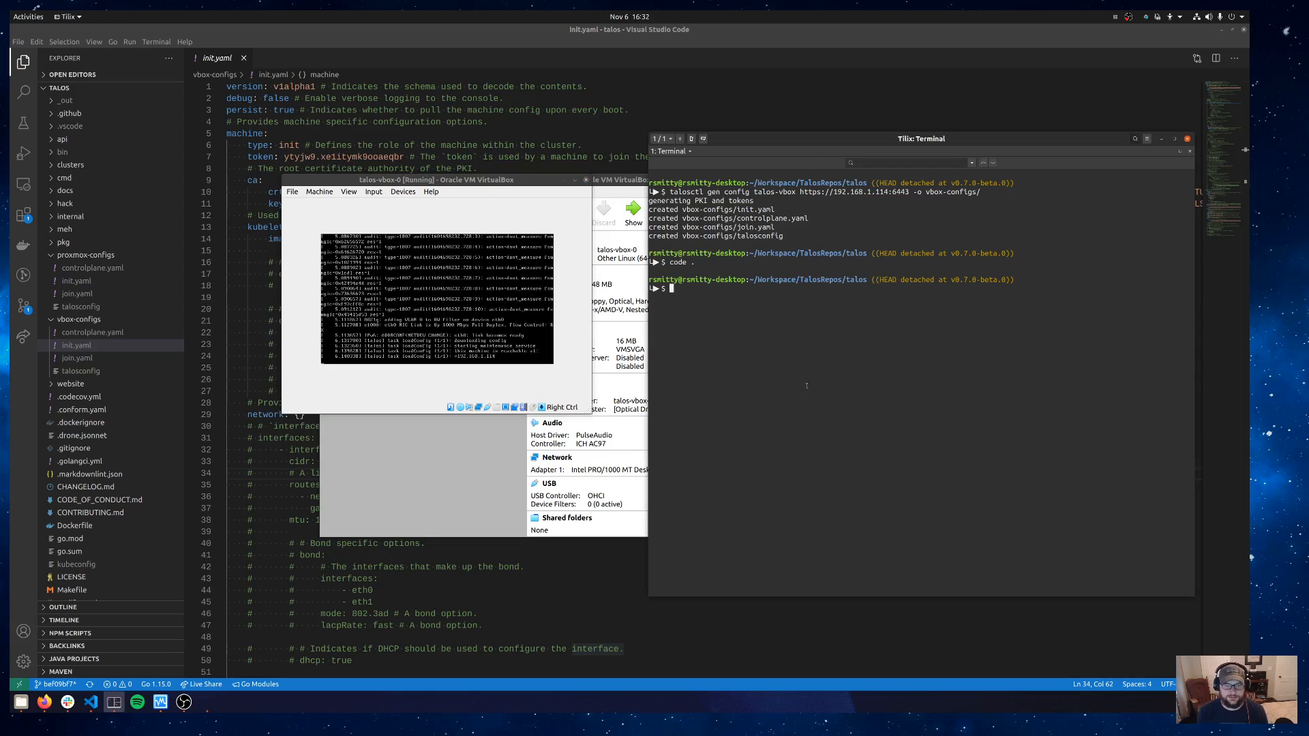
Enter talosctl apply-config -e 192.168.1.114 -n 192.168.1.114 -f vbox-configs/init.yaml --insecure
{"action": "type", "text": "talosctl a"}
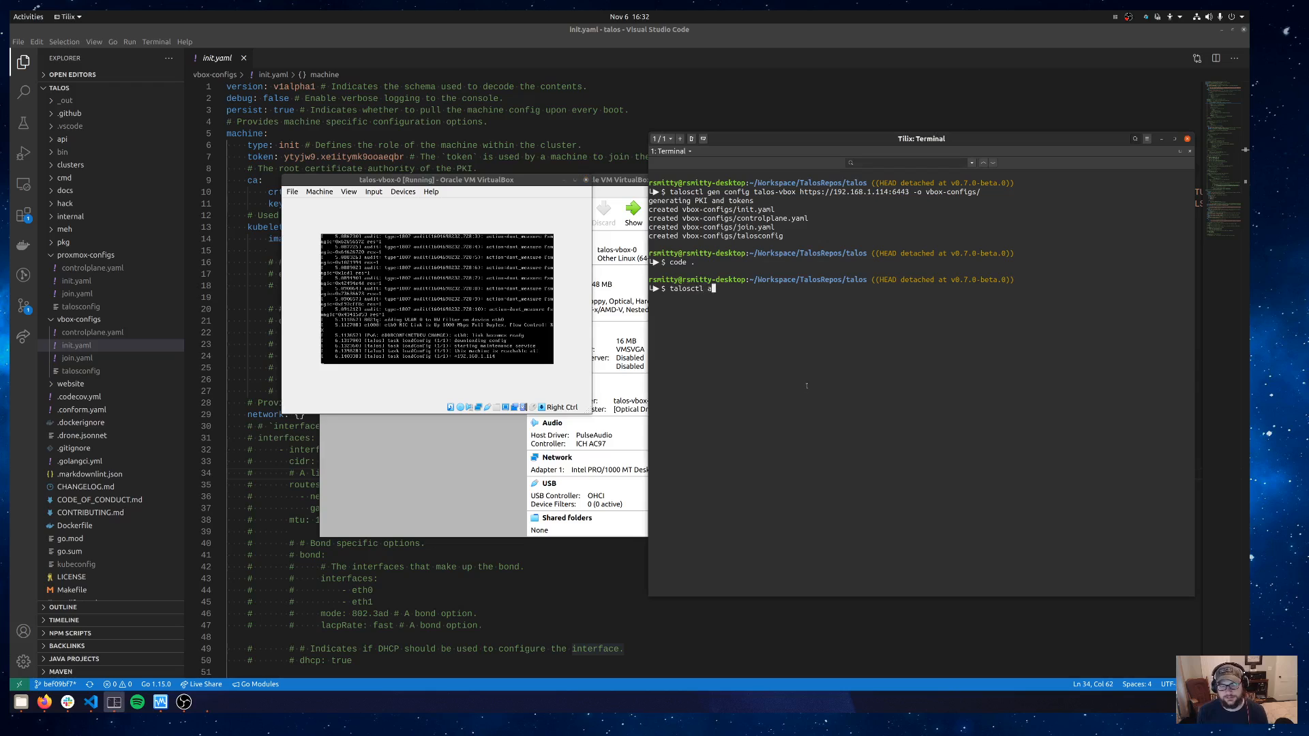
{"action": "type", "text": "pply-config -"}
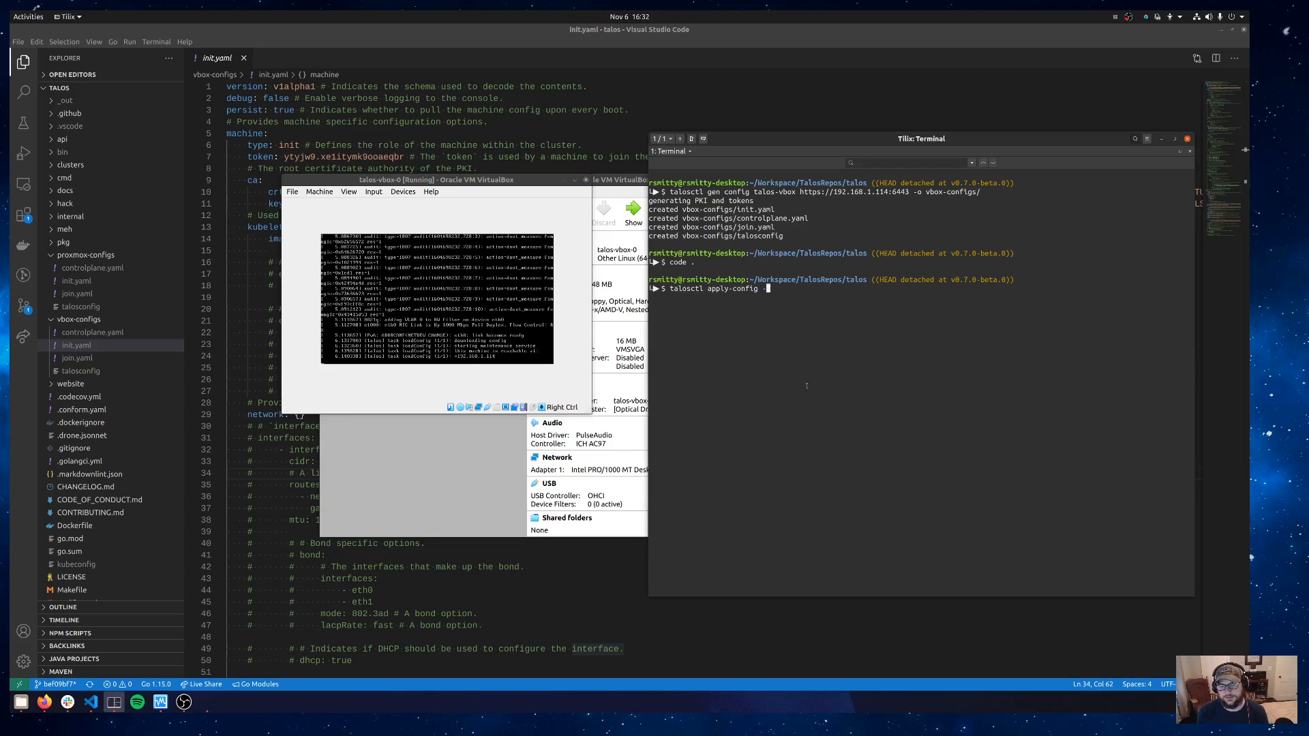
{"action": "type", "text": "-e"}
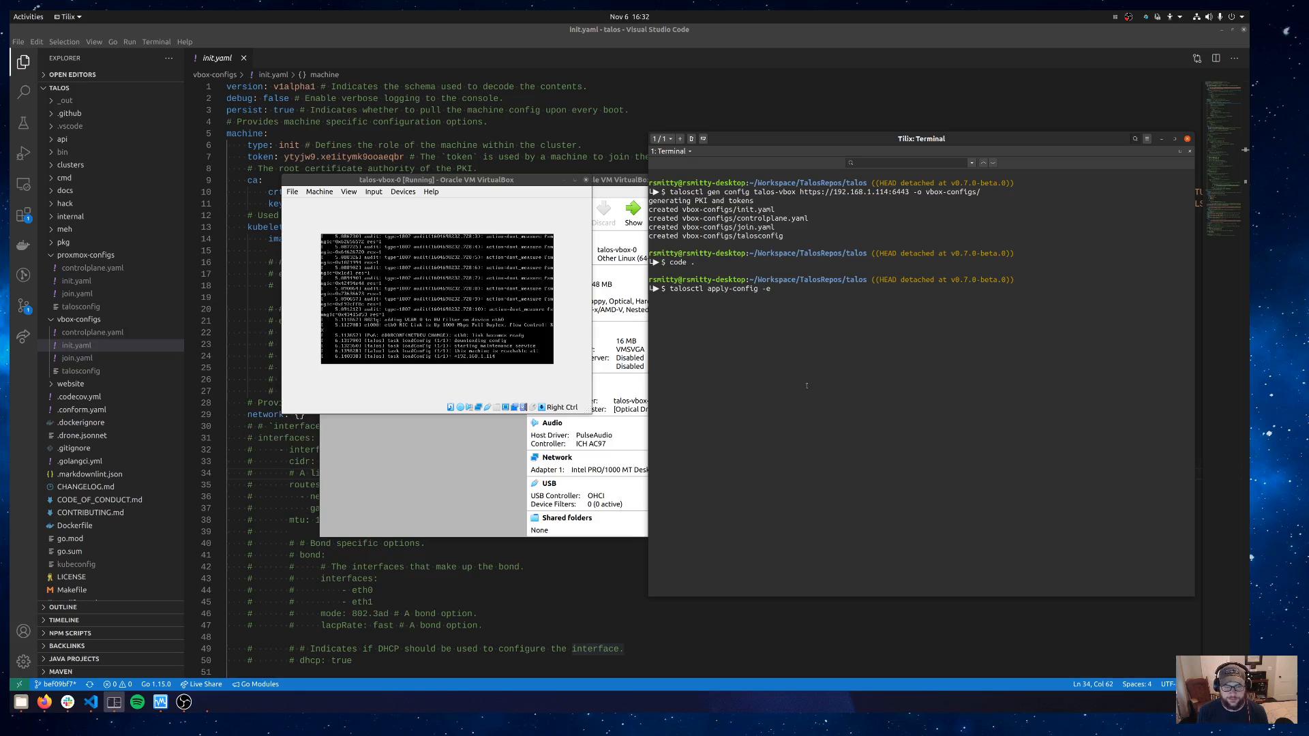
{"action": "type", "text": "192.168.1.114 -n"}
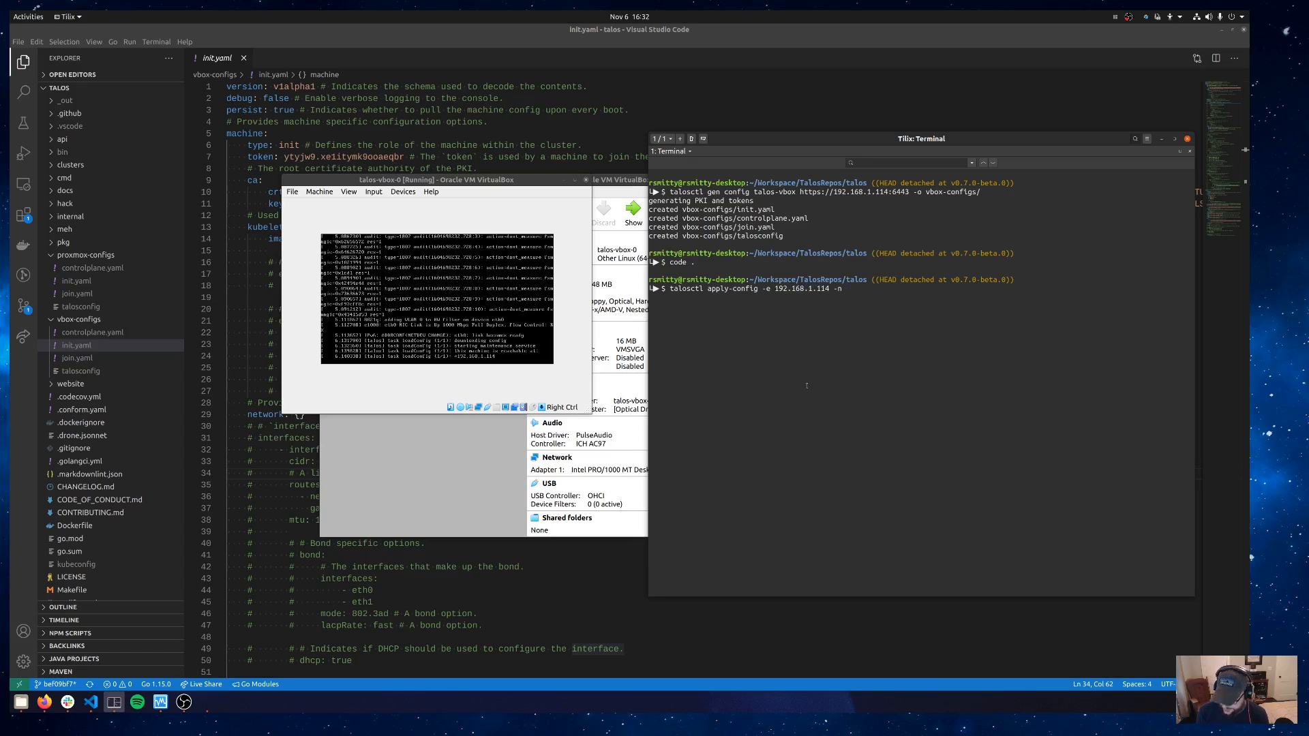
{"action": "type", "text": "192.168.1"}
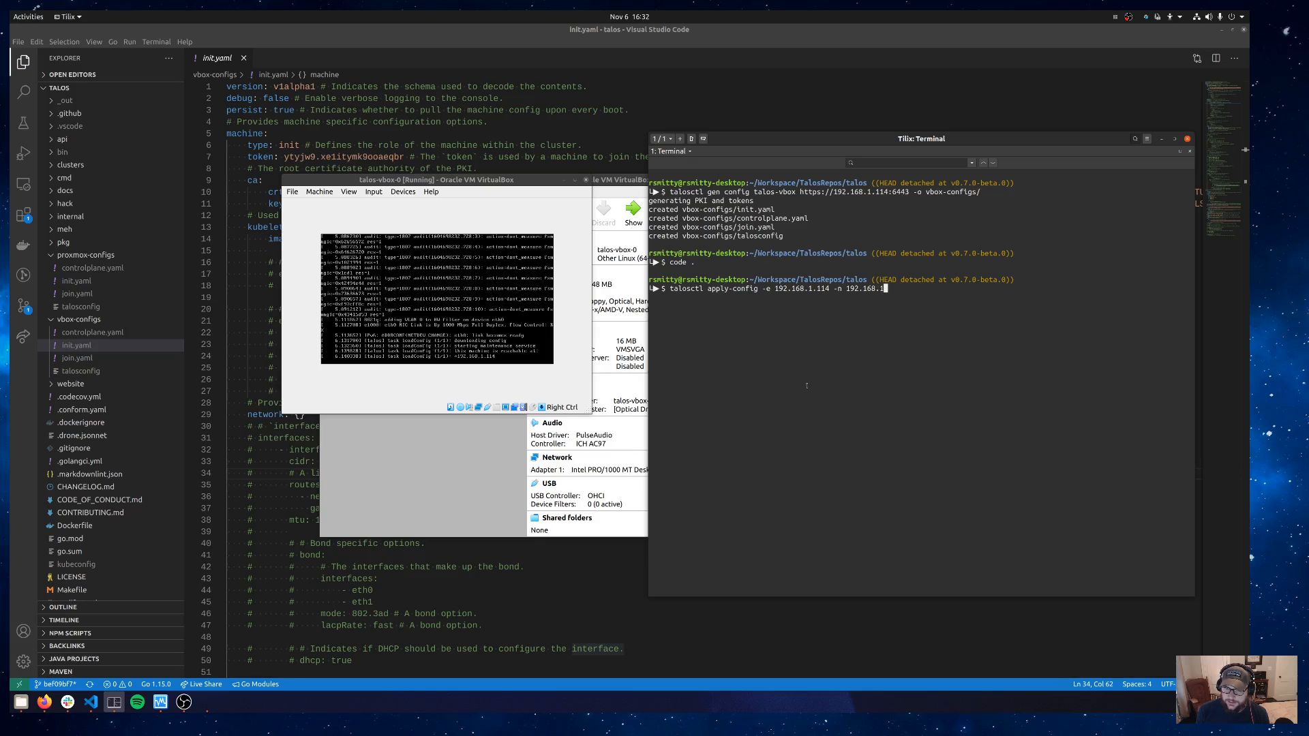
{"action": "type", "text": "114"}
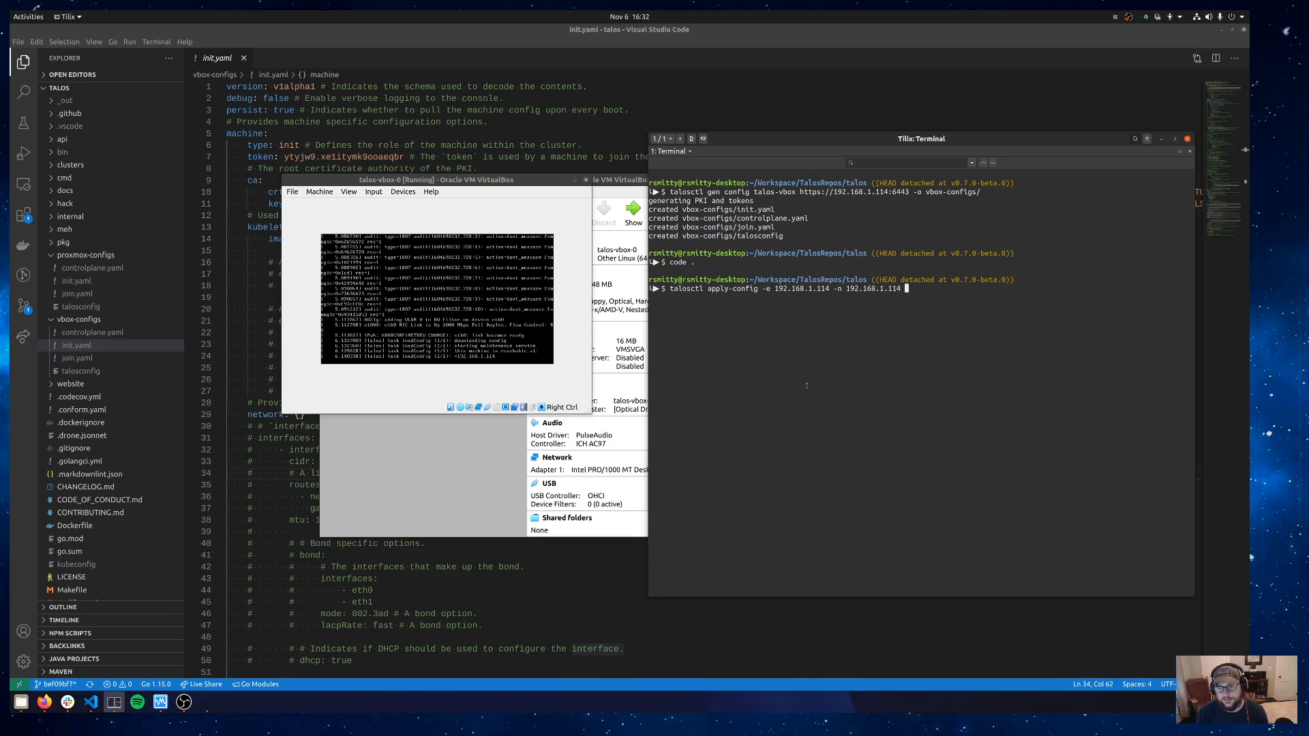
{"action": "type", "text": "-f"}
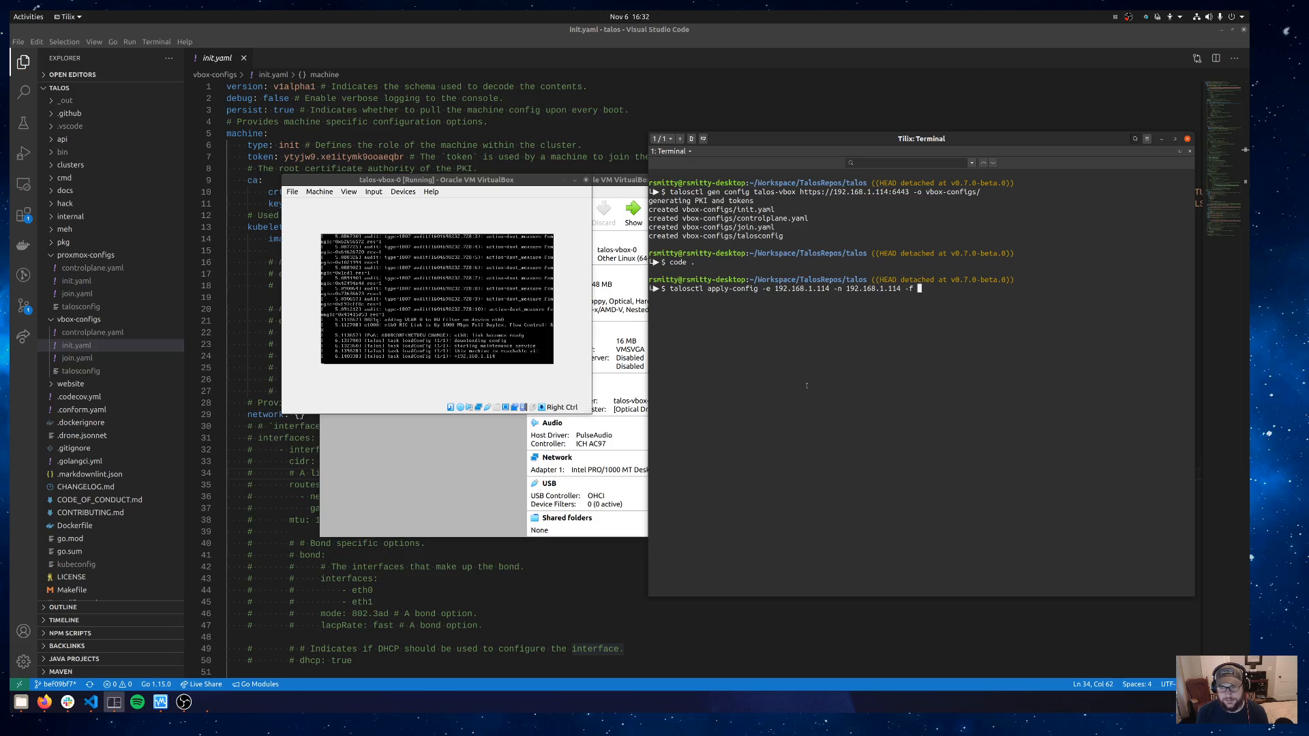
{"action": "type", "text": "vbox-configs/"}
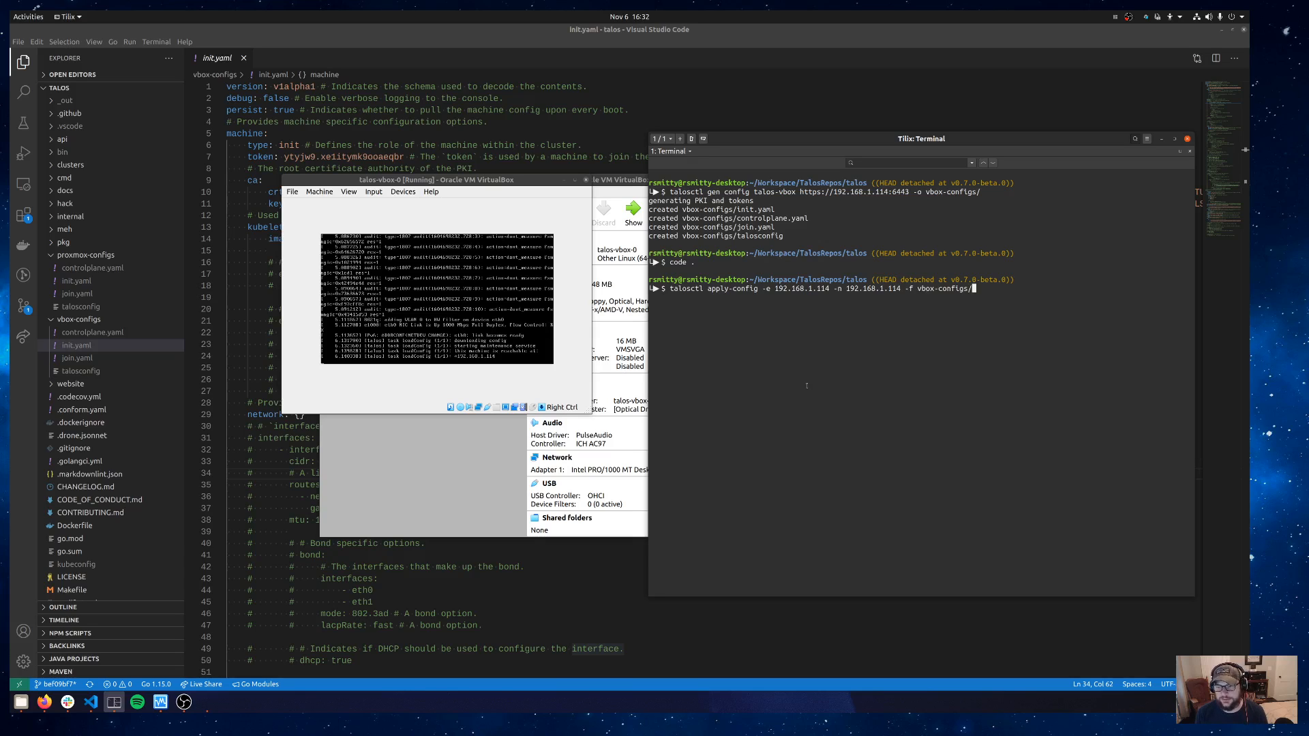
{"action": "type", "text": "init.yaml --insecu"}
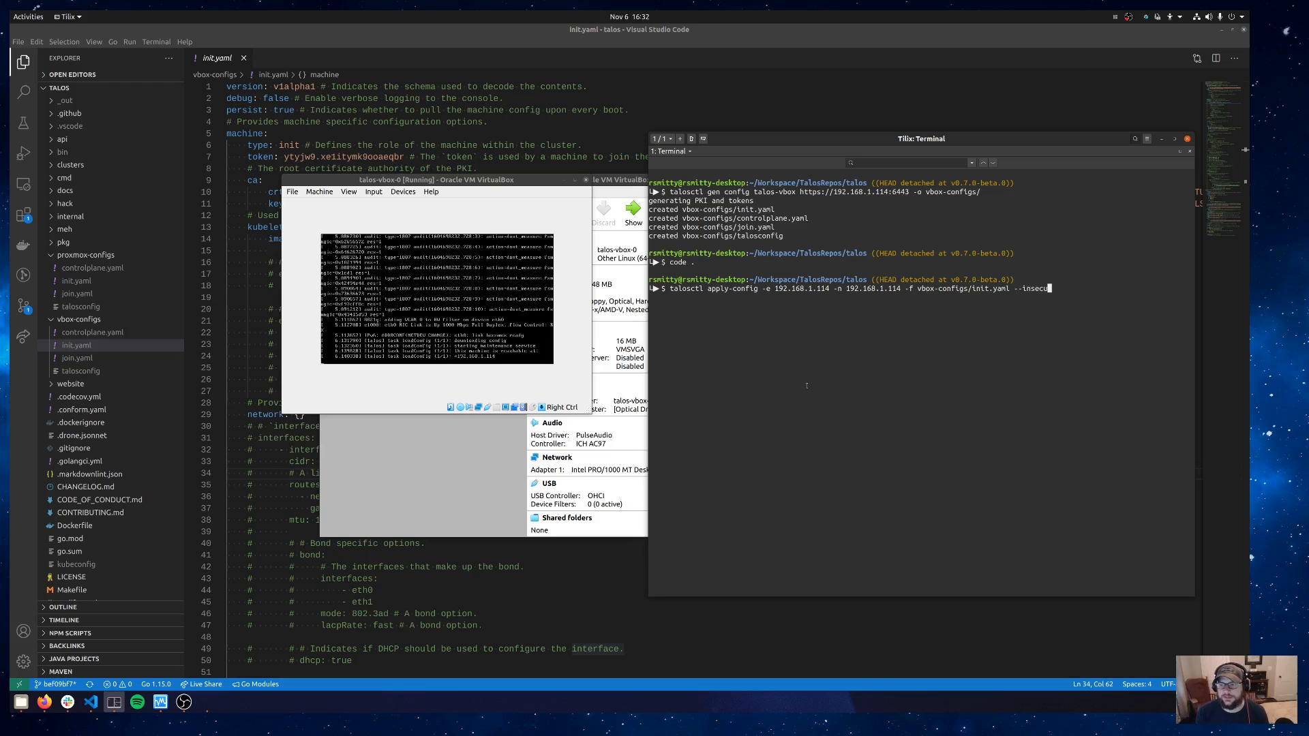
{"action": "type", "text": "e"}
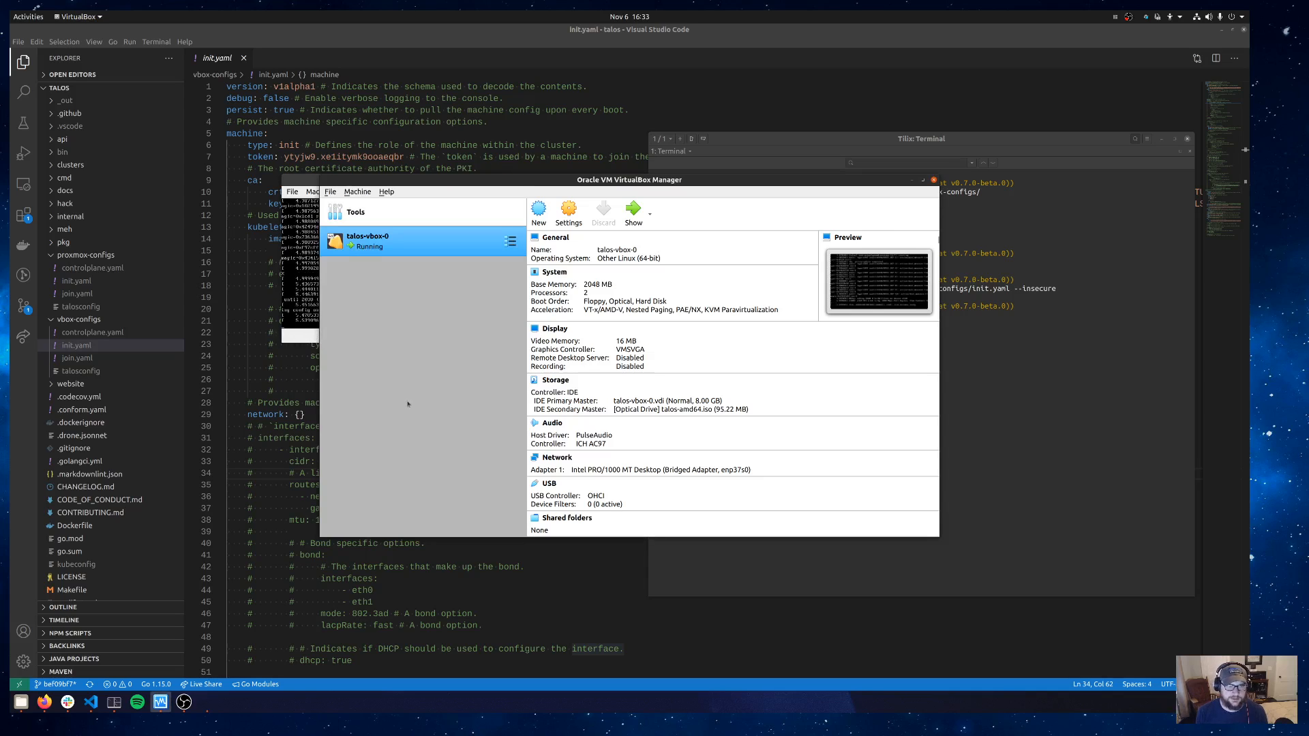
Begin a new VM named talos-vbox-1 as Other Linux (64-bit)
{"action": "left_click", "coordinate": [538, 213]}
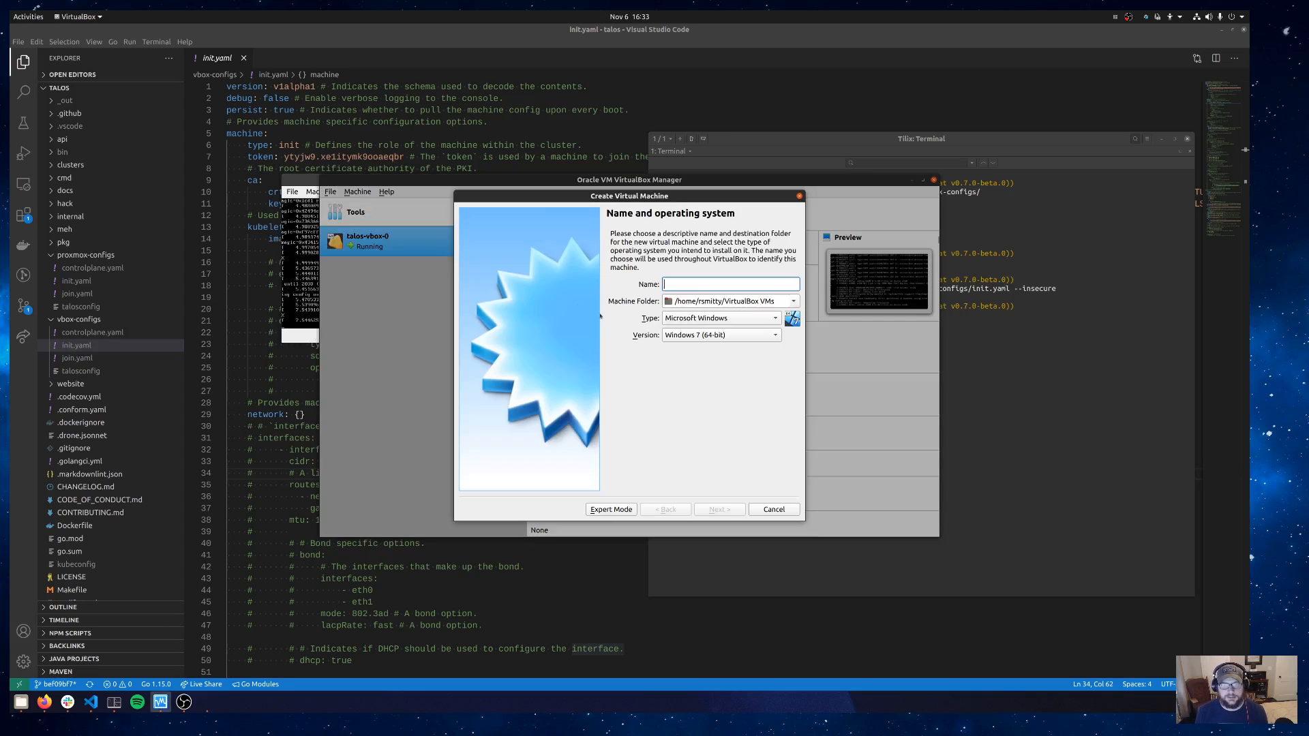
{"action": "type", "text": "talos-vb"}
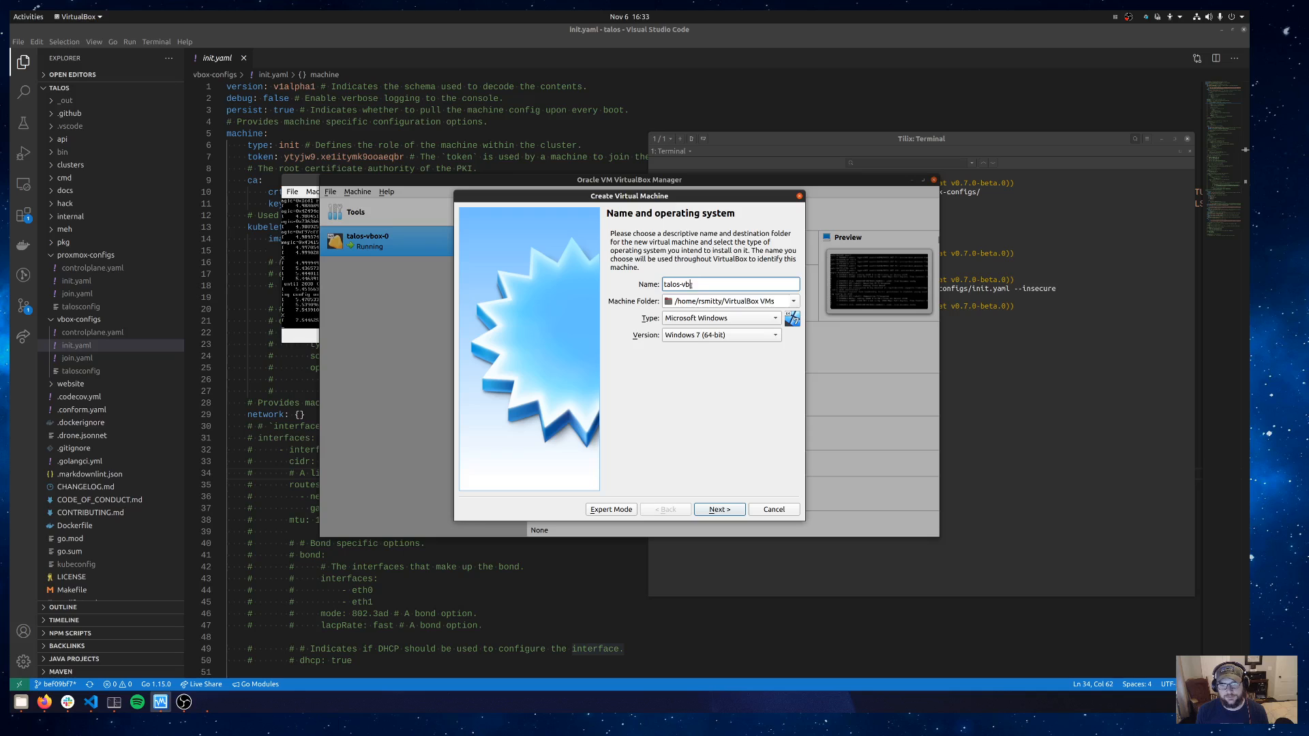
{"action": "left_click", "coordinate": [720, 318]}
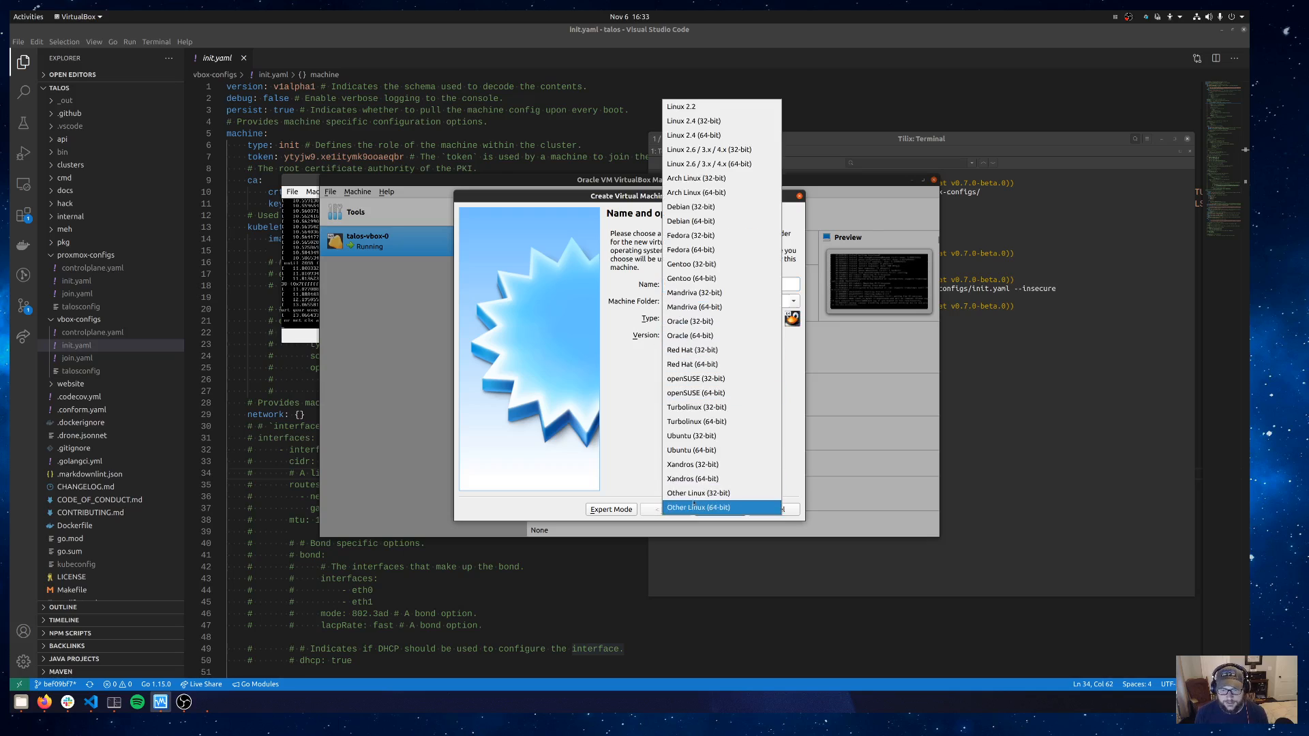
{"action": "left_click", "coordinate": [719, 508]}
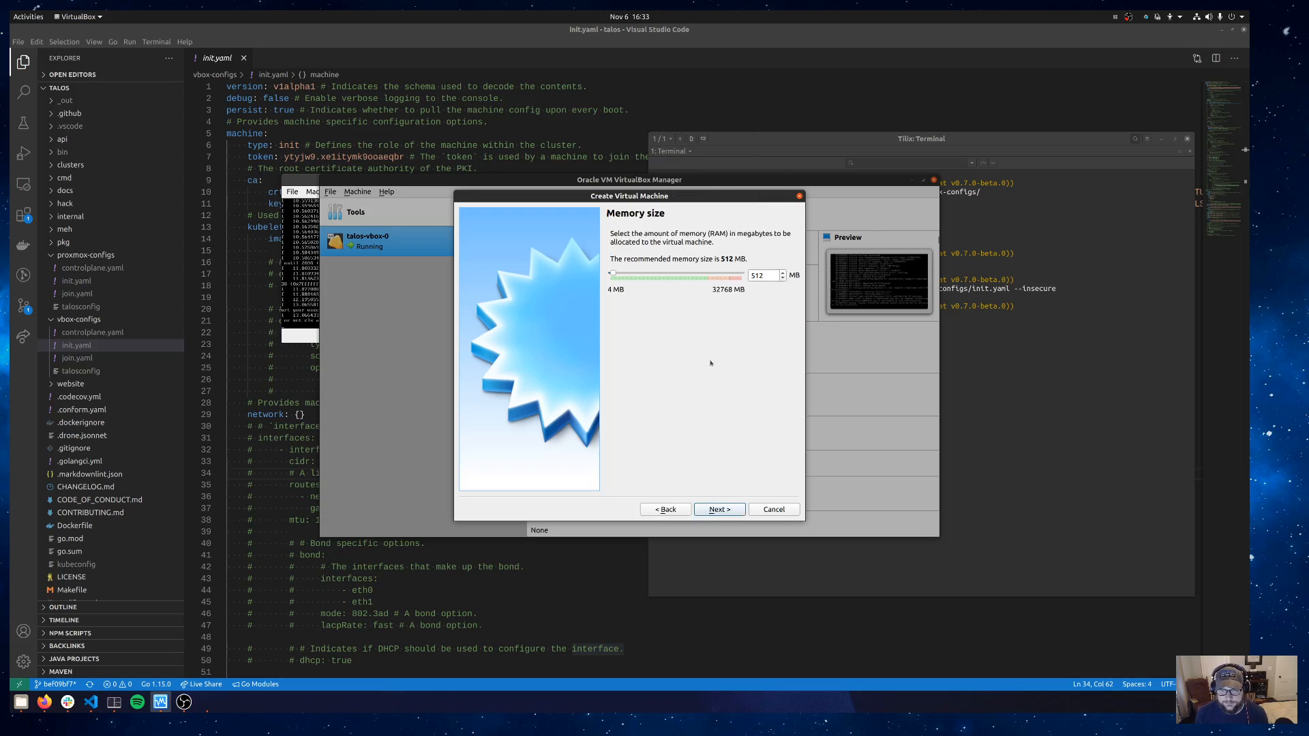
Give it 2048 MB memory, create an 8 GB VDI disk and finish the machine
{"action": "type", "text": "204"}
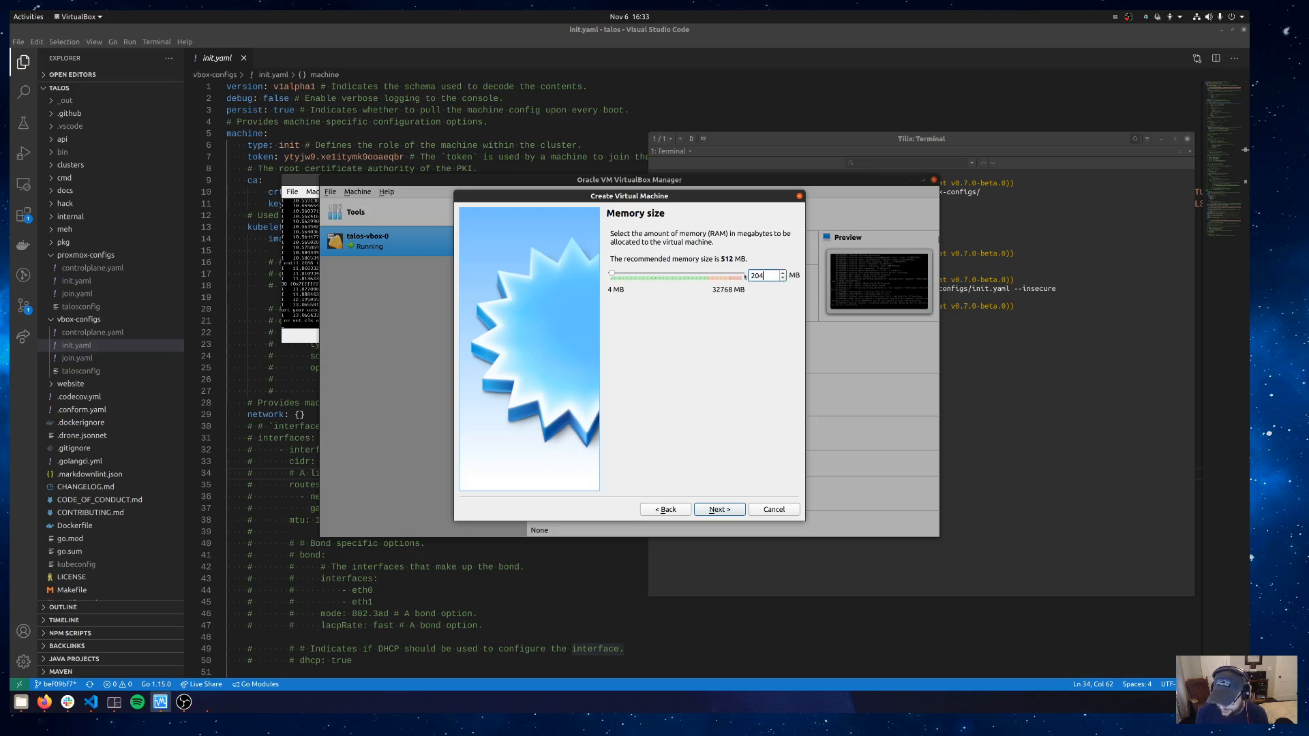
{"action": "left_click", "coordinate": [717, 509]}
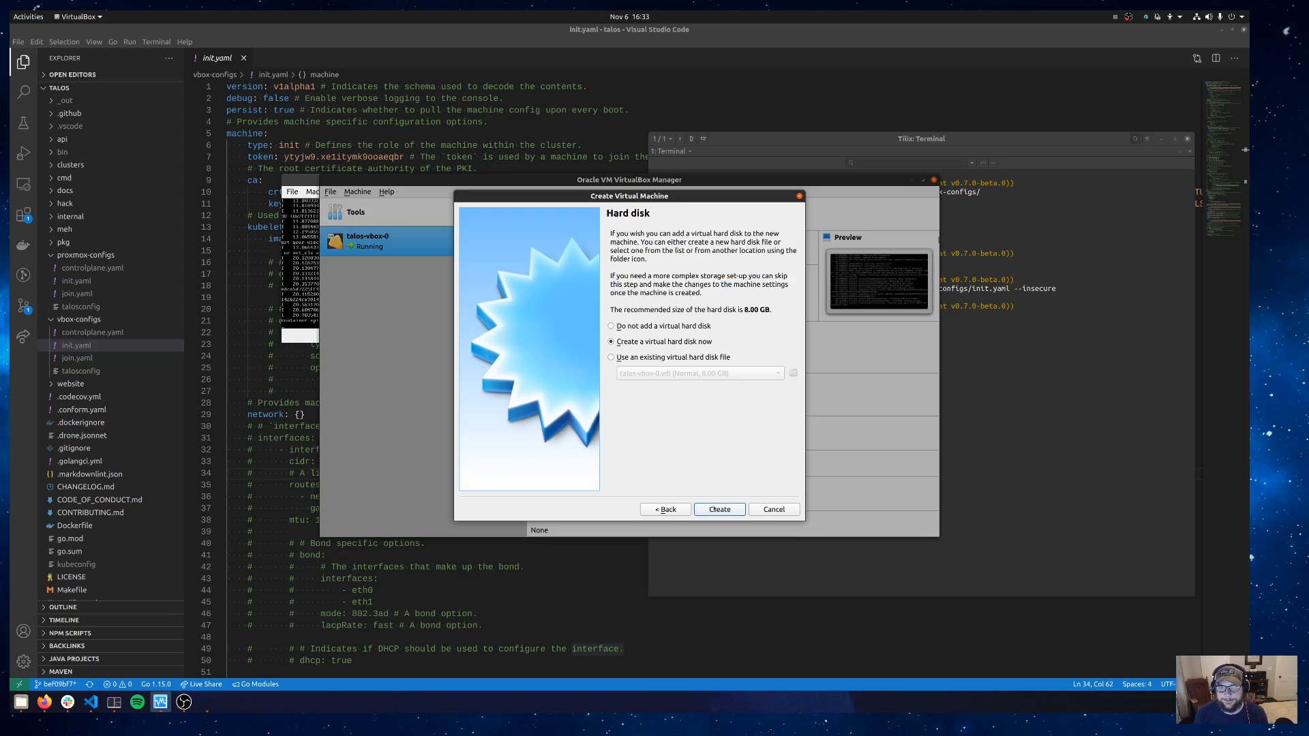
{"action": "left_click", "coordinate": [718, 509]}
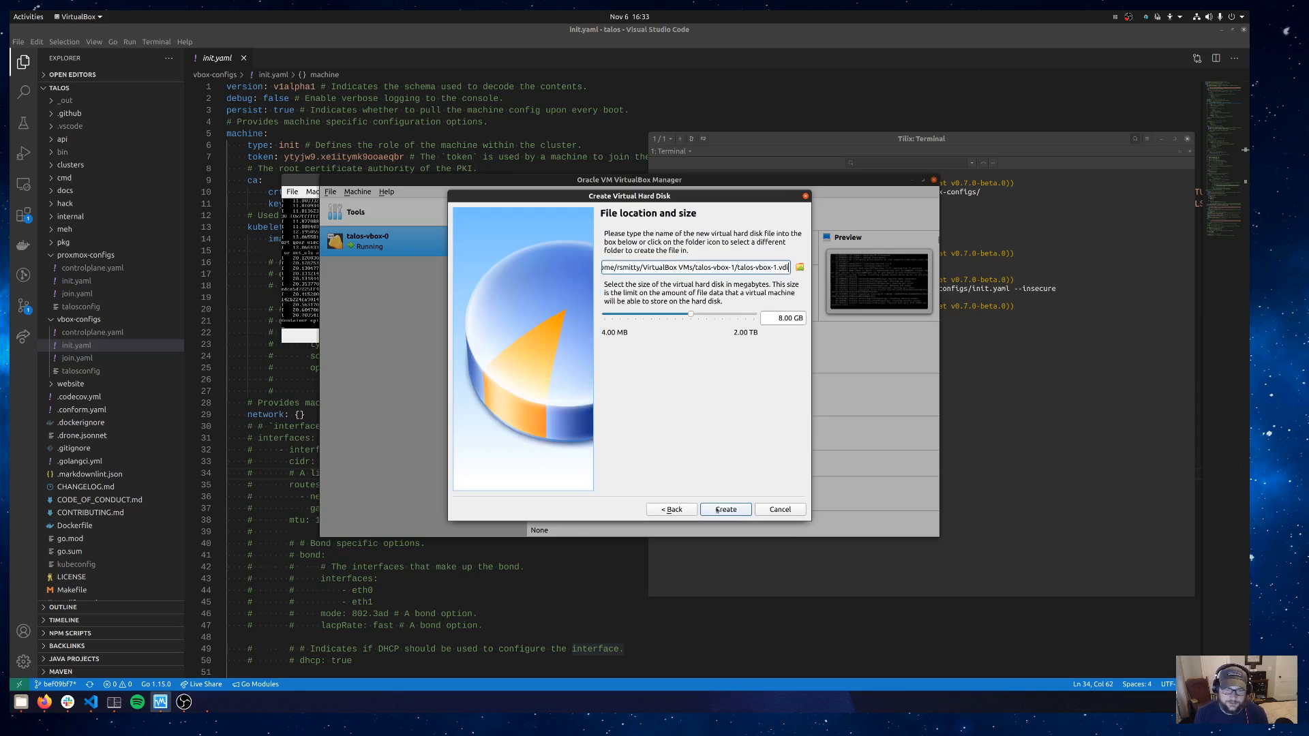
{"action": "left_click", "coordinate": [724, 509]}
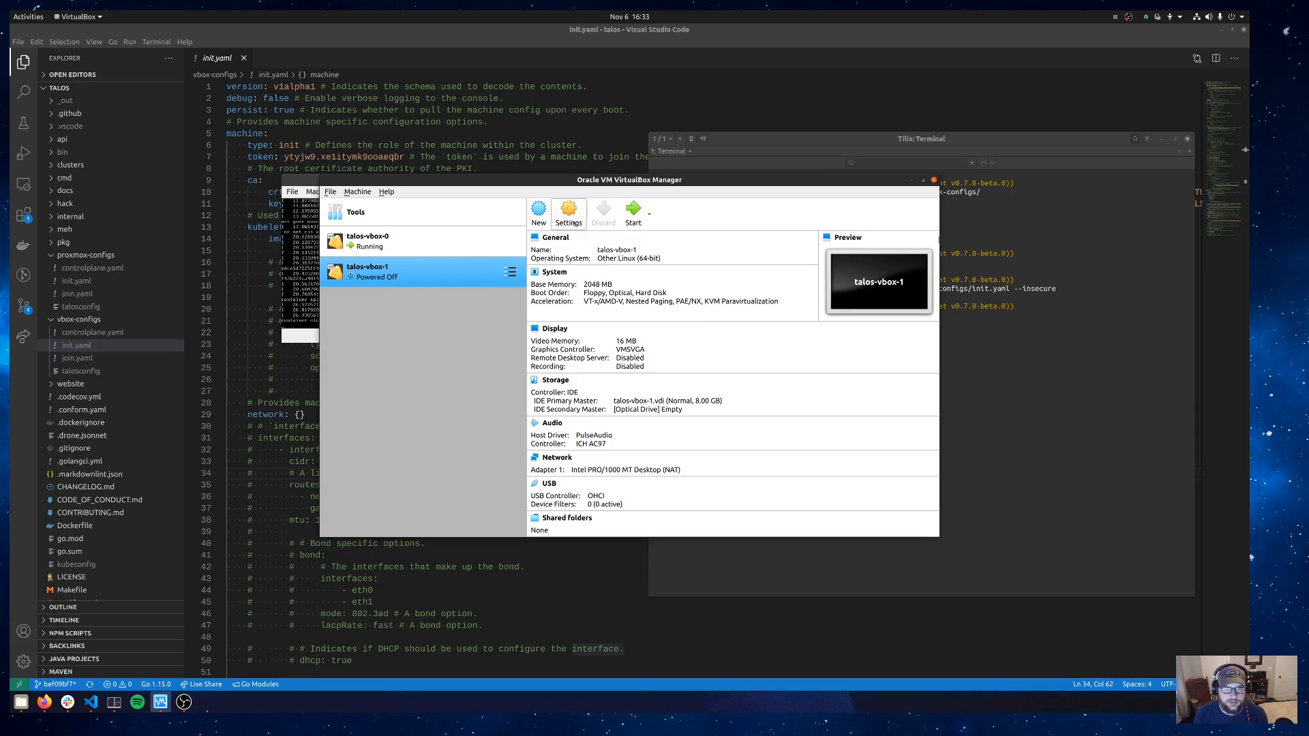
Attach talos-amd64.iso to talos-vbox-1's optical drive and save its settings
{"action": "left_click", "coordinate": [567, 213]}
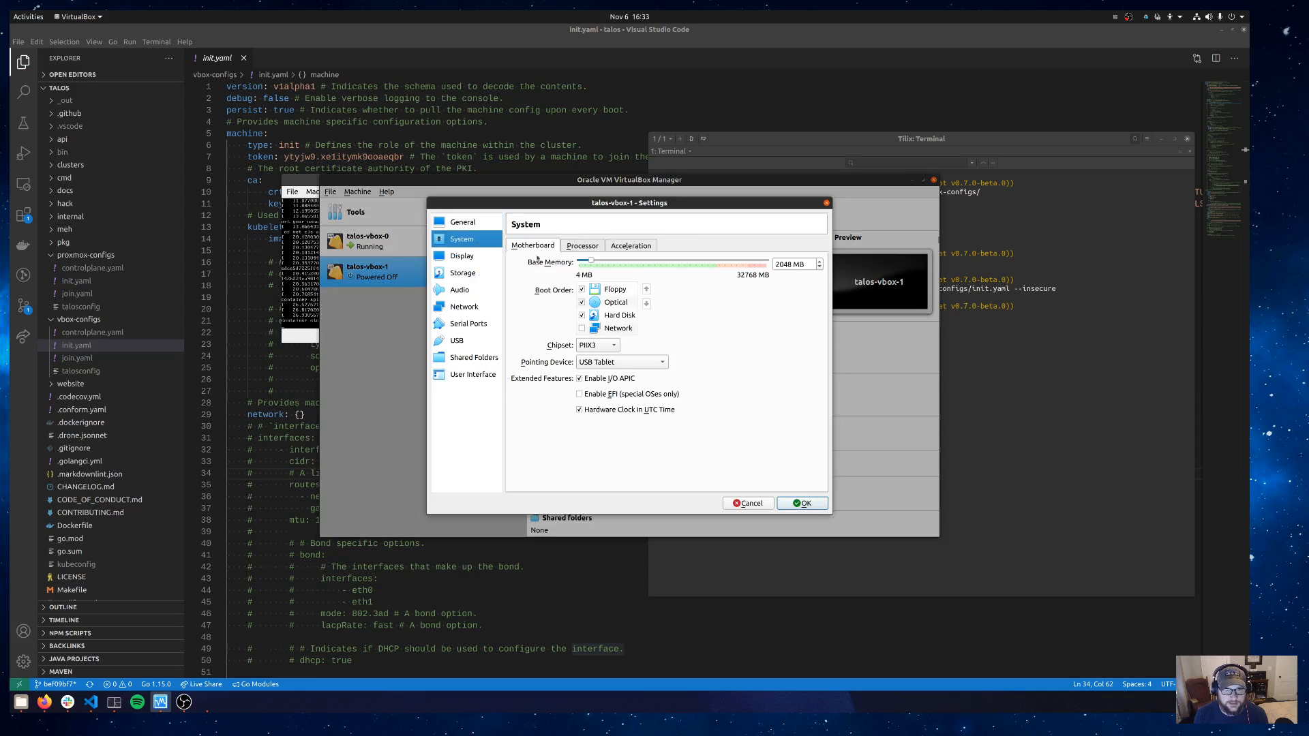
{"action": "left_click", "coordinate": [582, 244]}
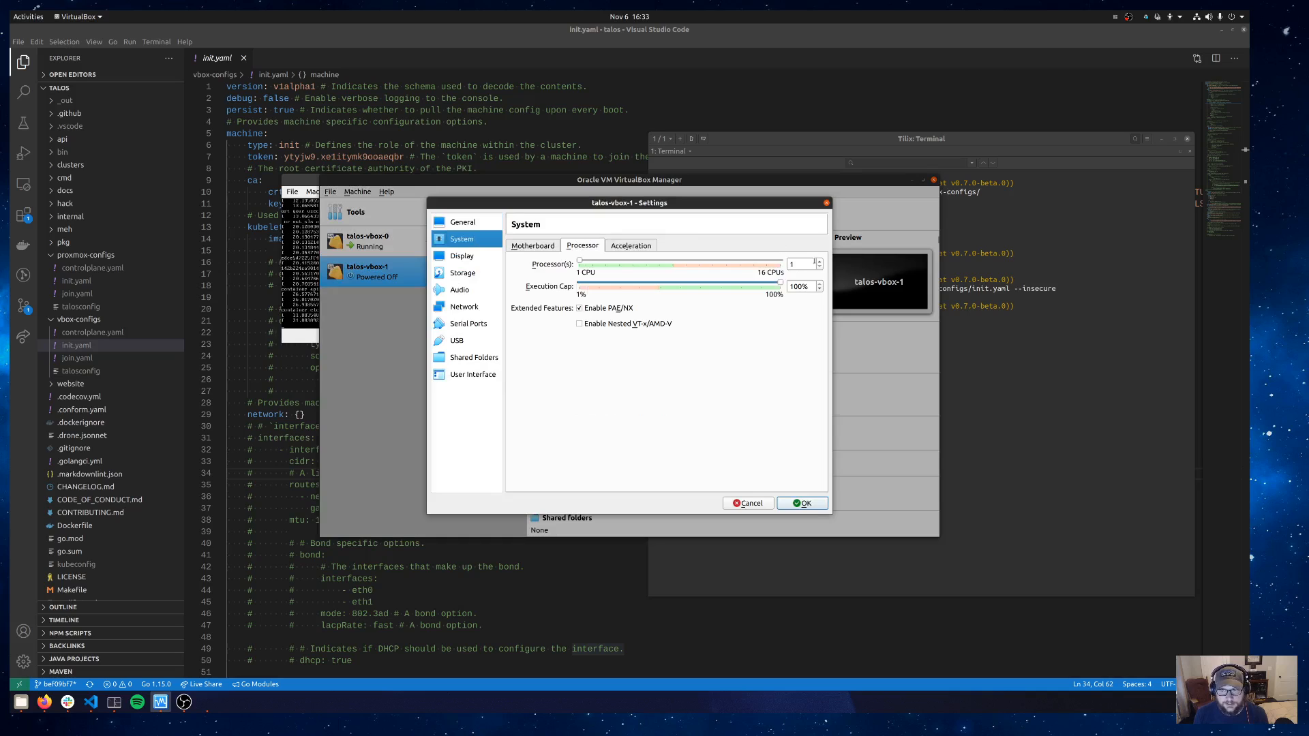
{"action": "left_click", "coordinate": [462, 273]}
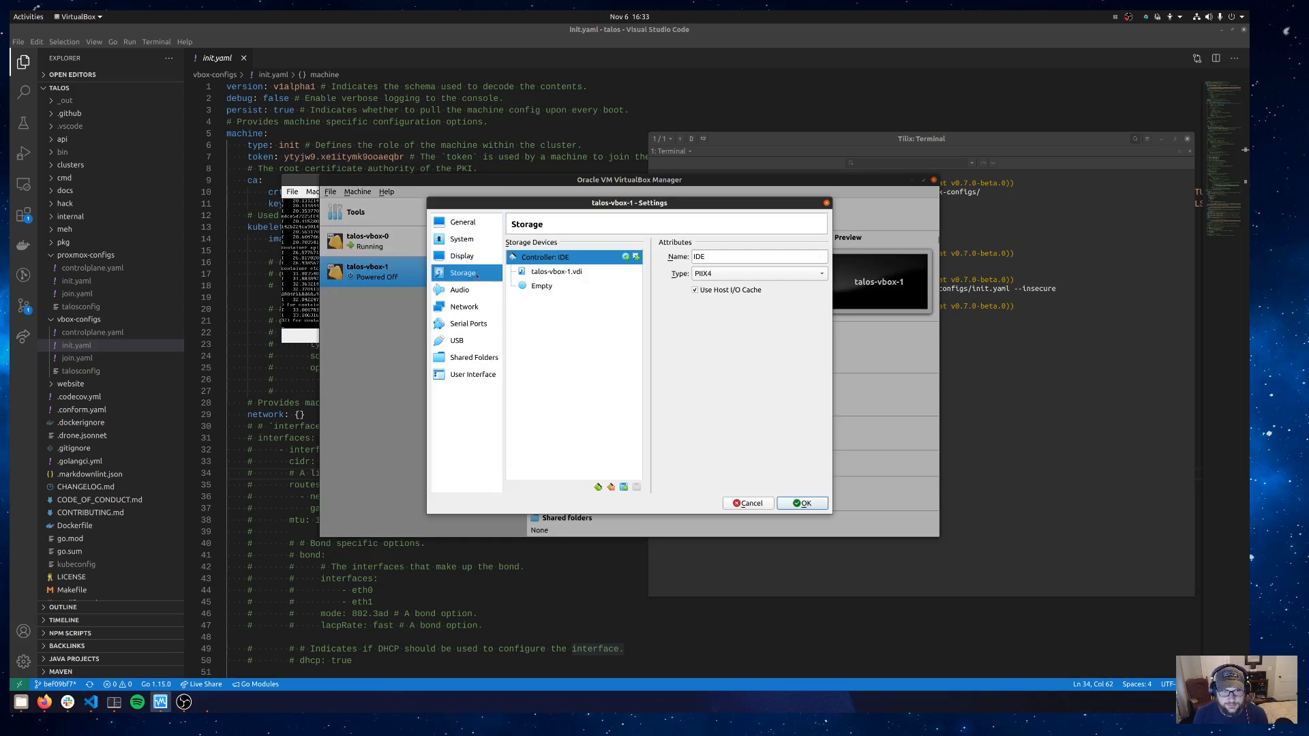
{"action": "left_click", "coordinate": [541, 285]}
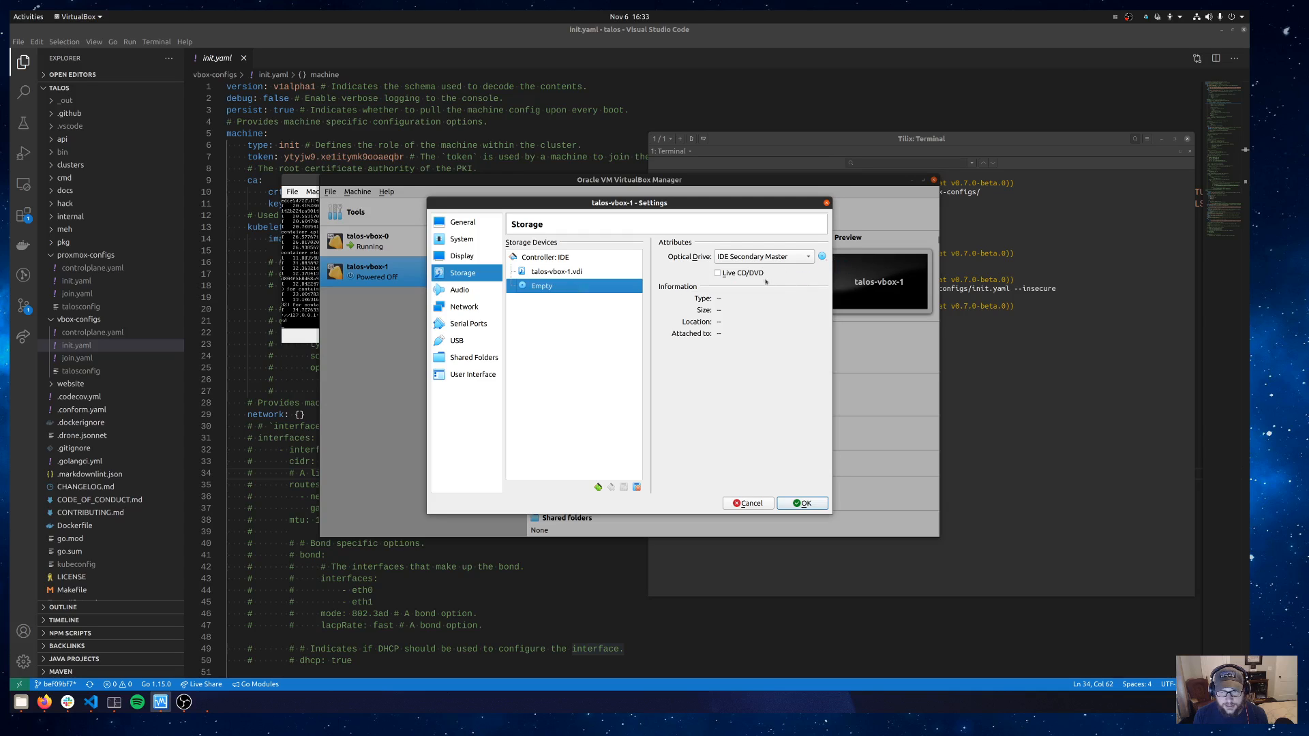
{"action": "left_click", "coordinate": [821, 256]}
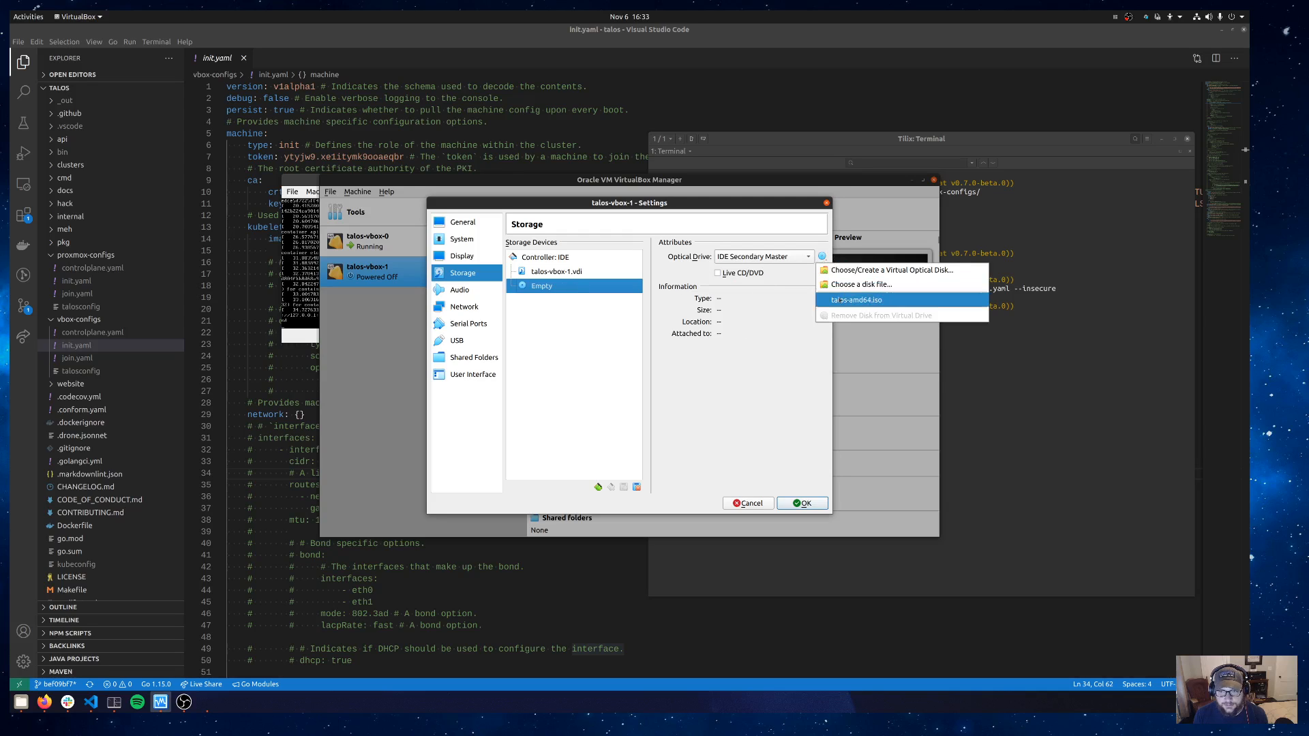
{"action": "left_click", "coordinate": [463, 307]}
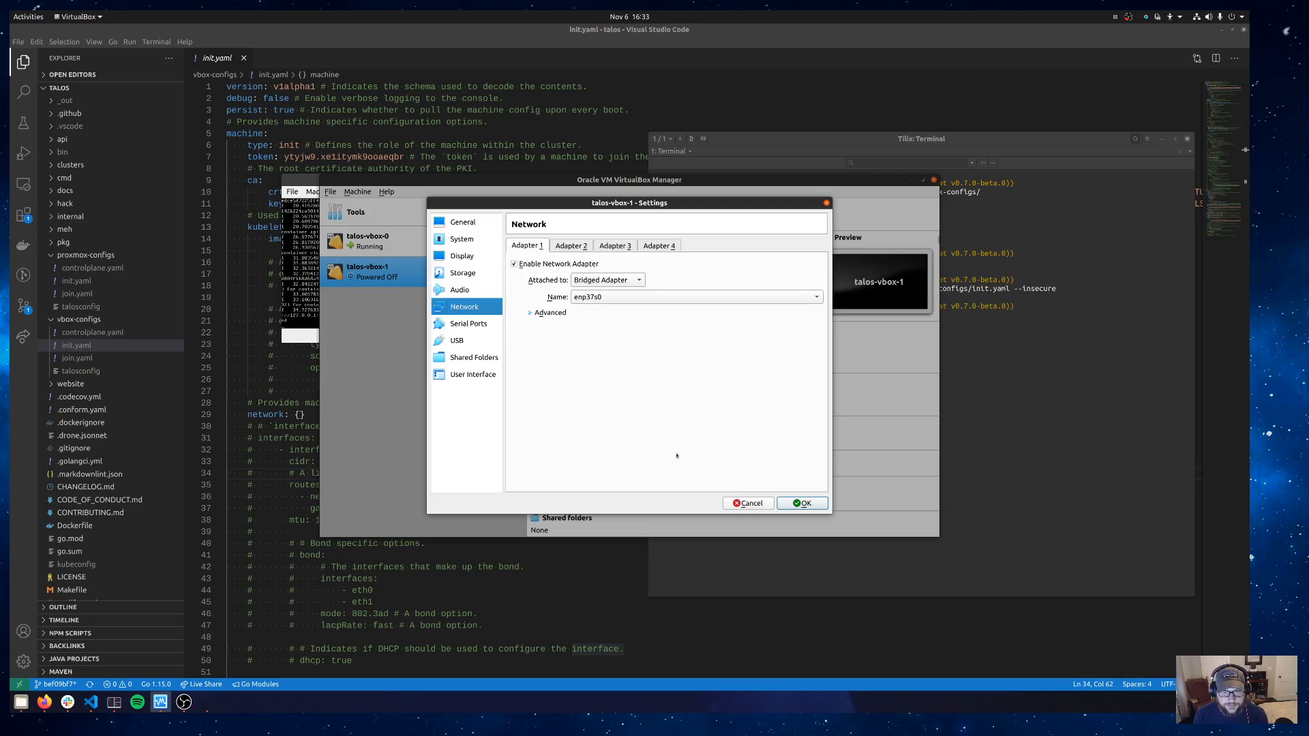
{"action": "left_click", "coordinate": [800, 503]}
{"action": "type", "text": "talosctl apply-config -e 192.168.1.115 -n 192.168.1.115 -f vbox-configs/join.yaml --insecur"}
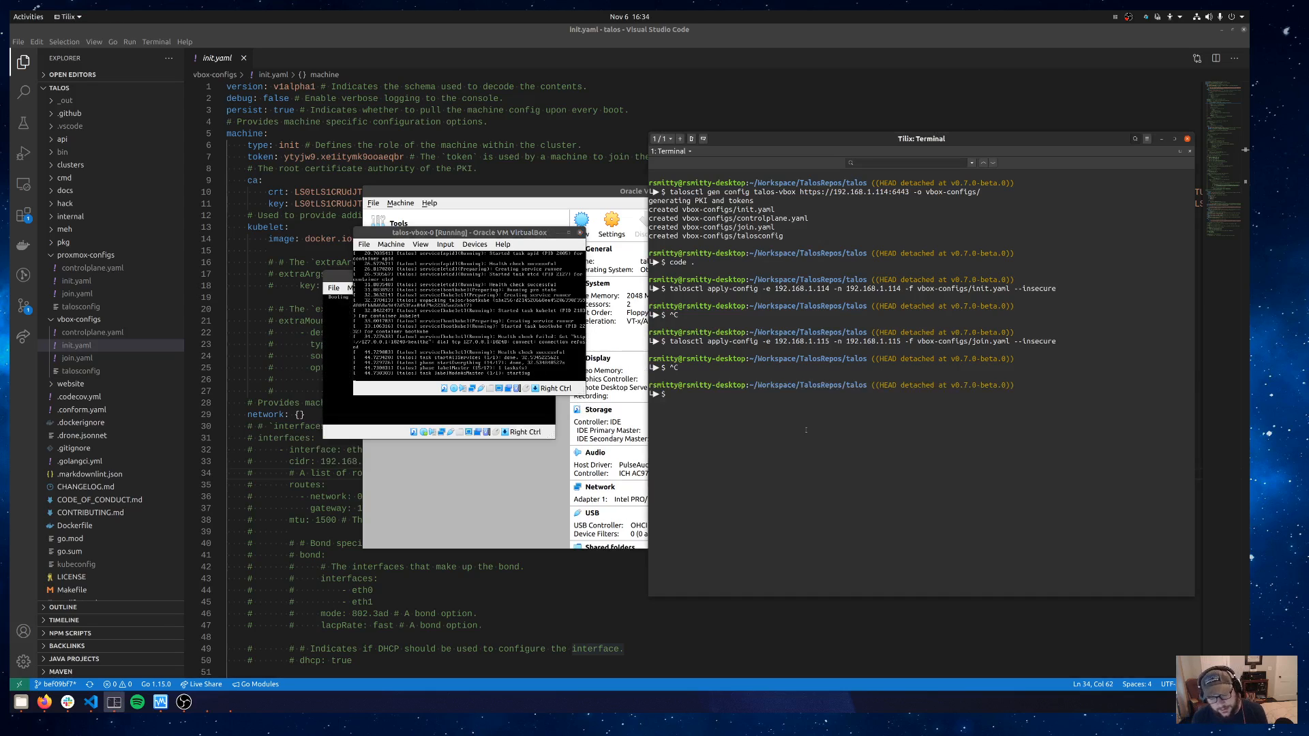
Export TALOSCONFIG="vbox-configs/talosconfig" in the shell
{"action": "type", "text": "export TAL"}
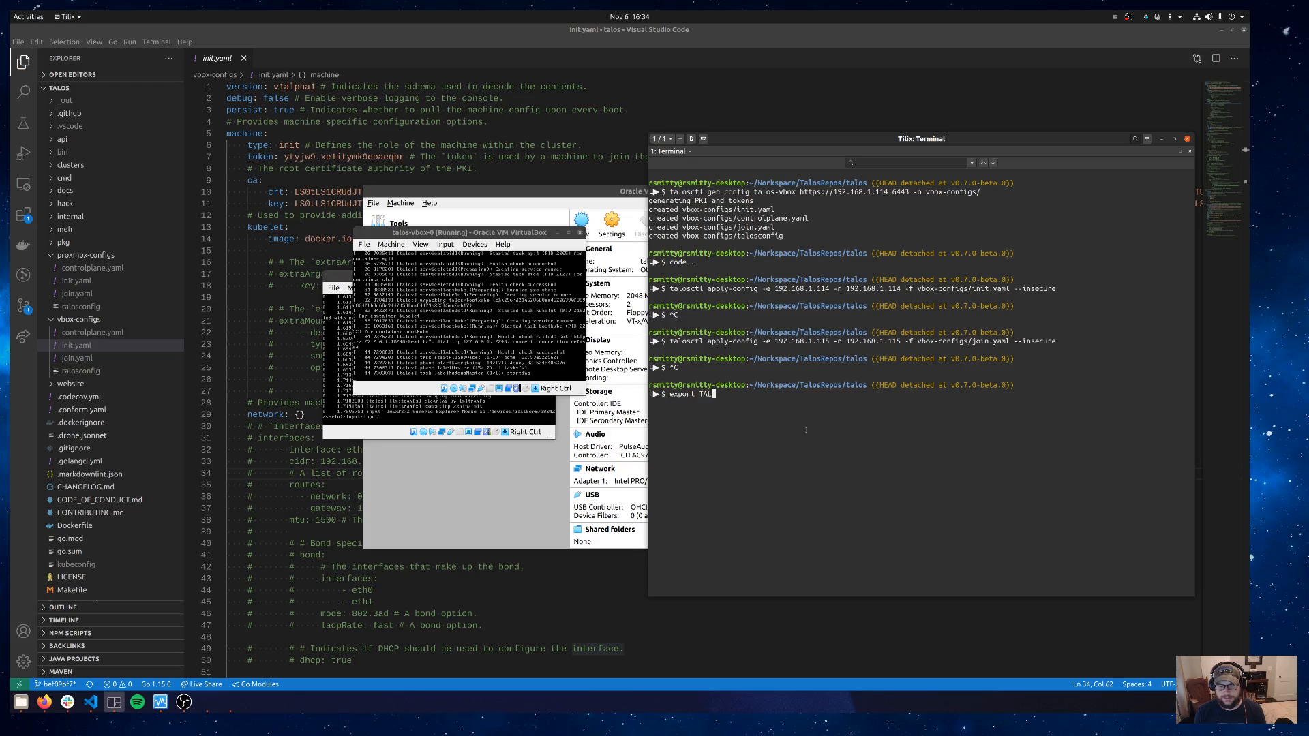
{"action": "type", "text": "OSCONFIG="}
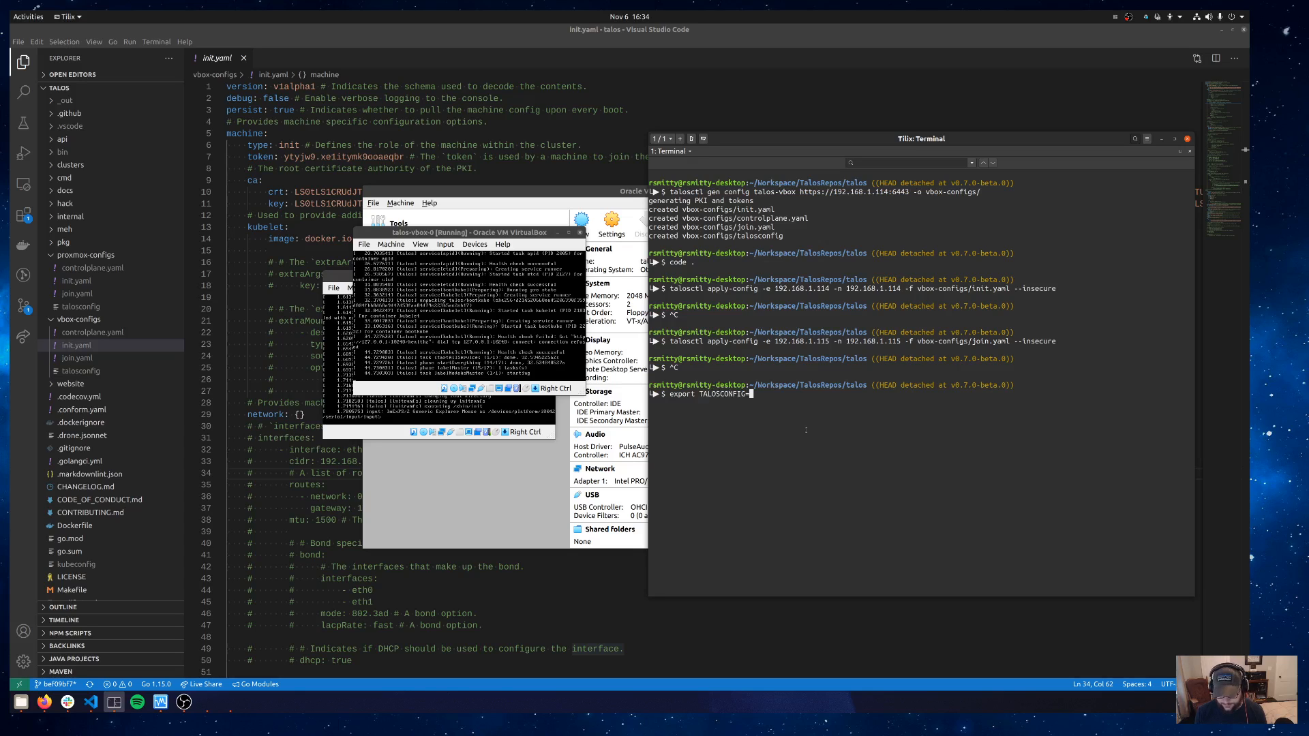
{"action": "type", "text": "\"v"}
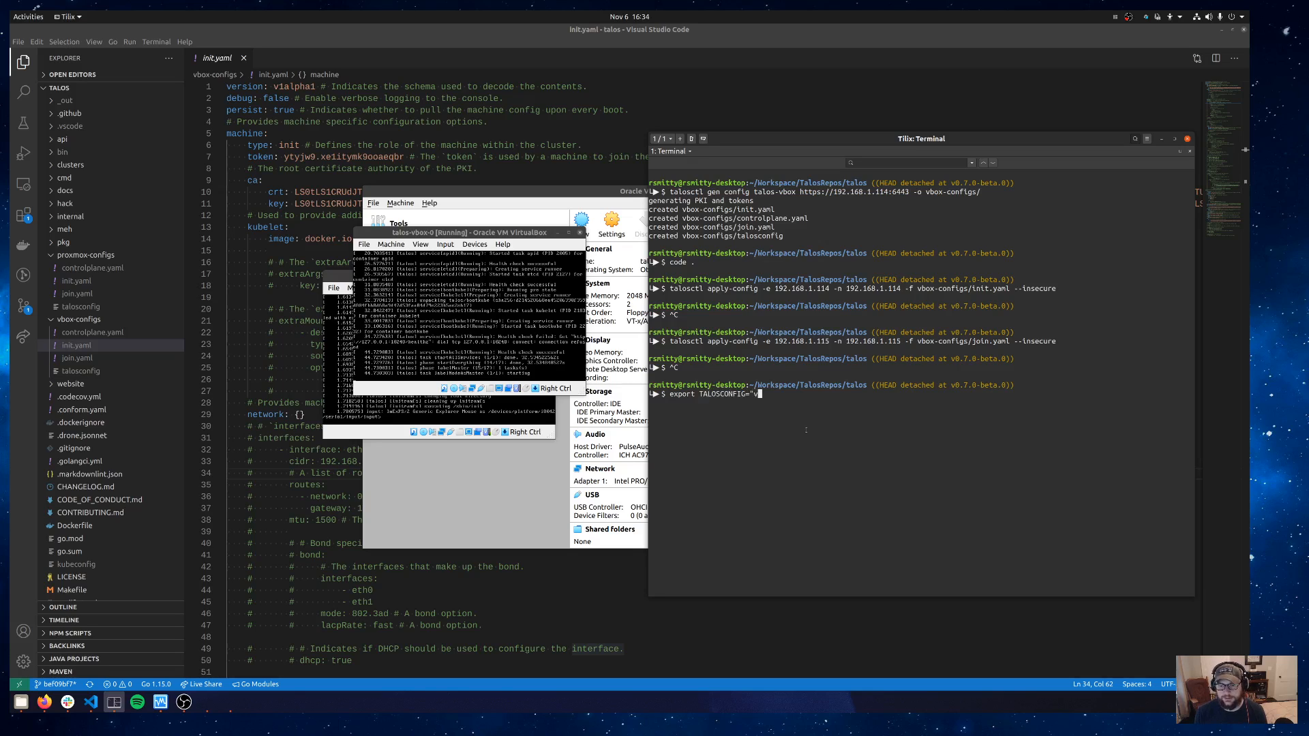
{"action": "type", "text": "box-configs/talosconfig\""}
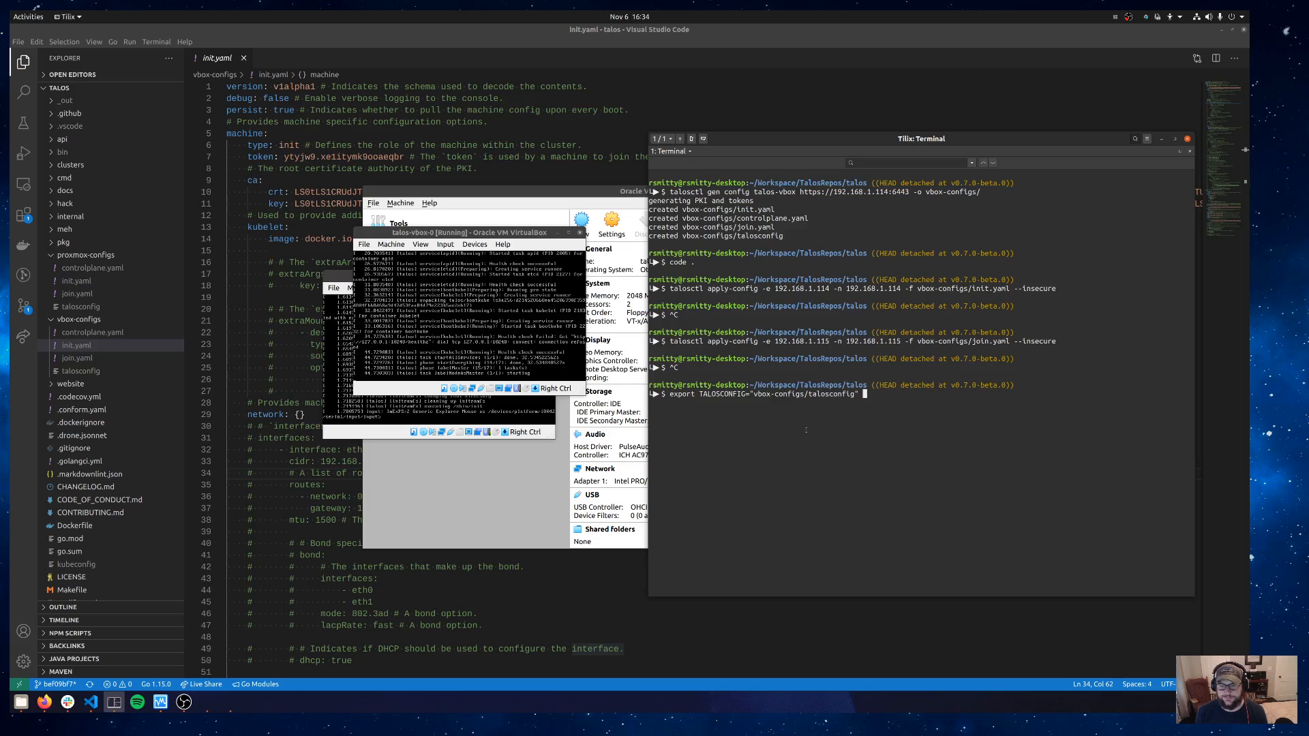
Set talosctl config endpoints to 192.168.1.114
{"action": "type", "text": "talosctl"}
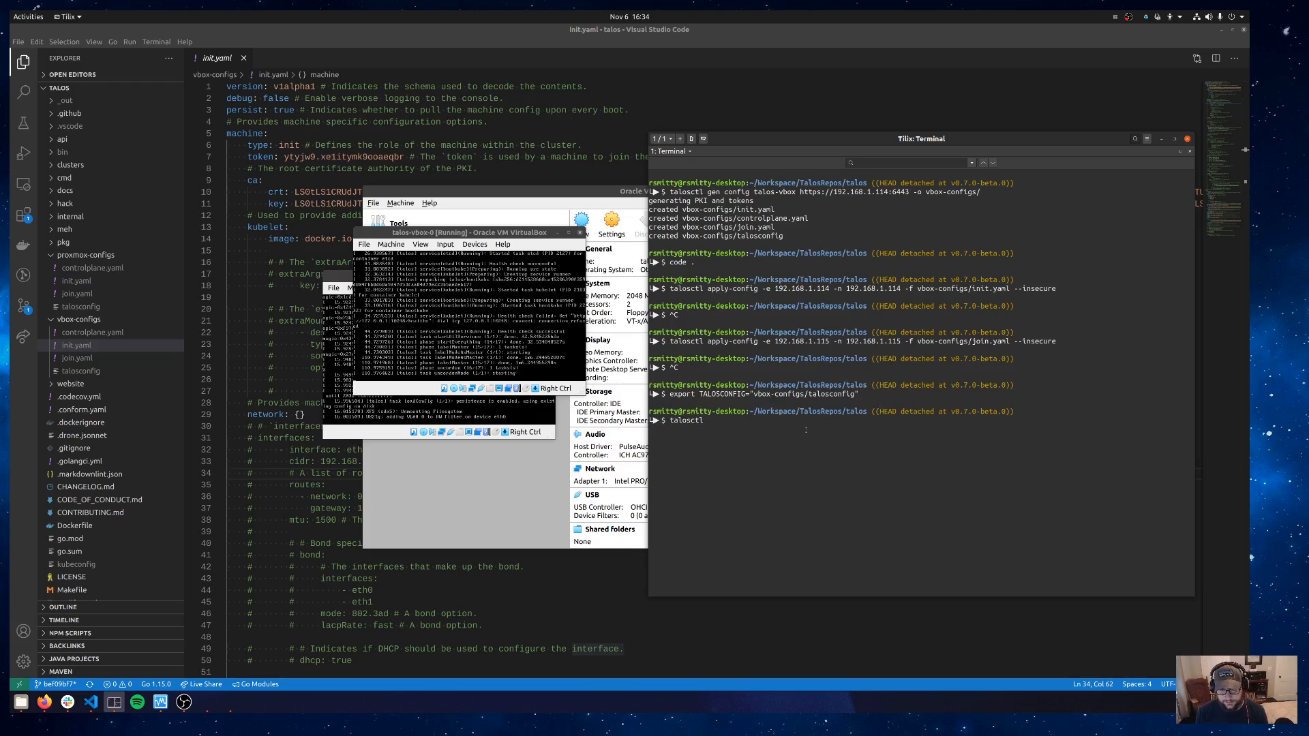
{"action": "type", "text": "confi"}
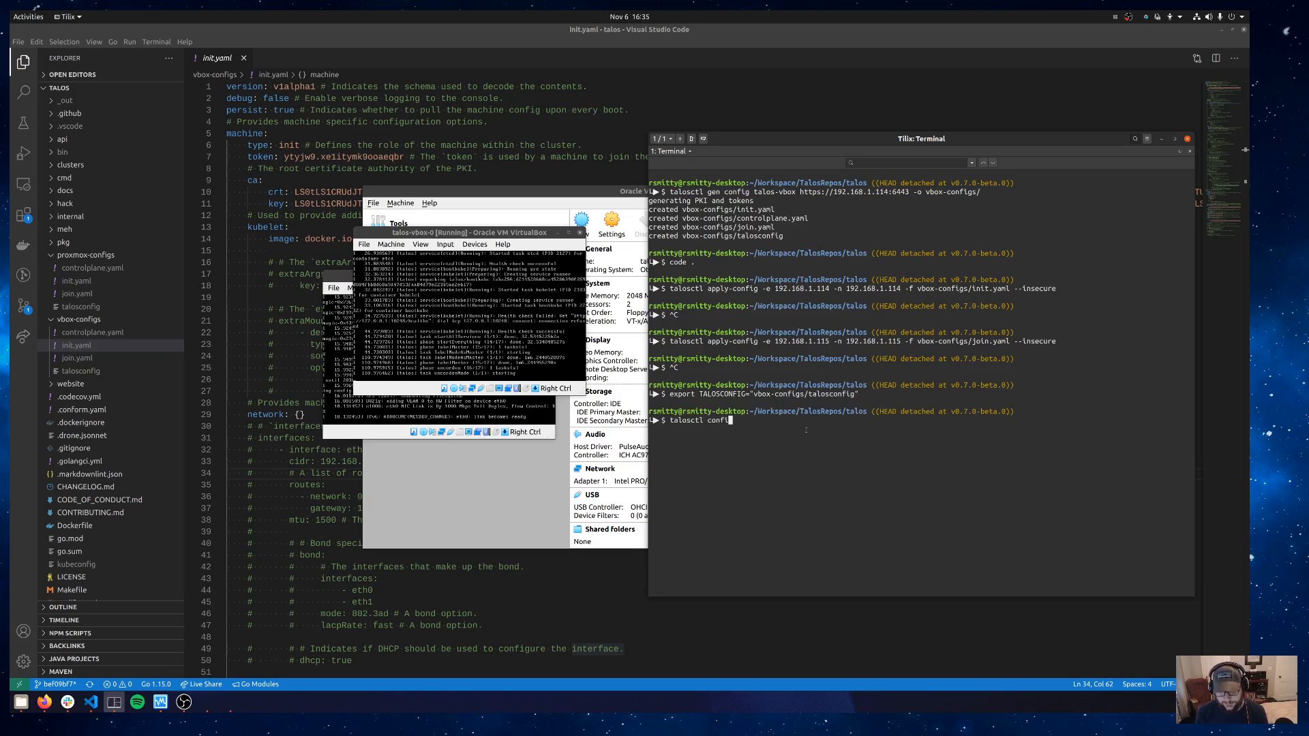
{"action": "type", "text": "endpoints 1"}
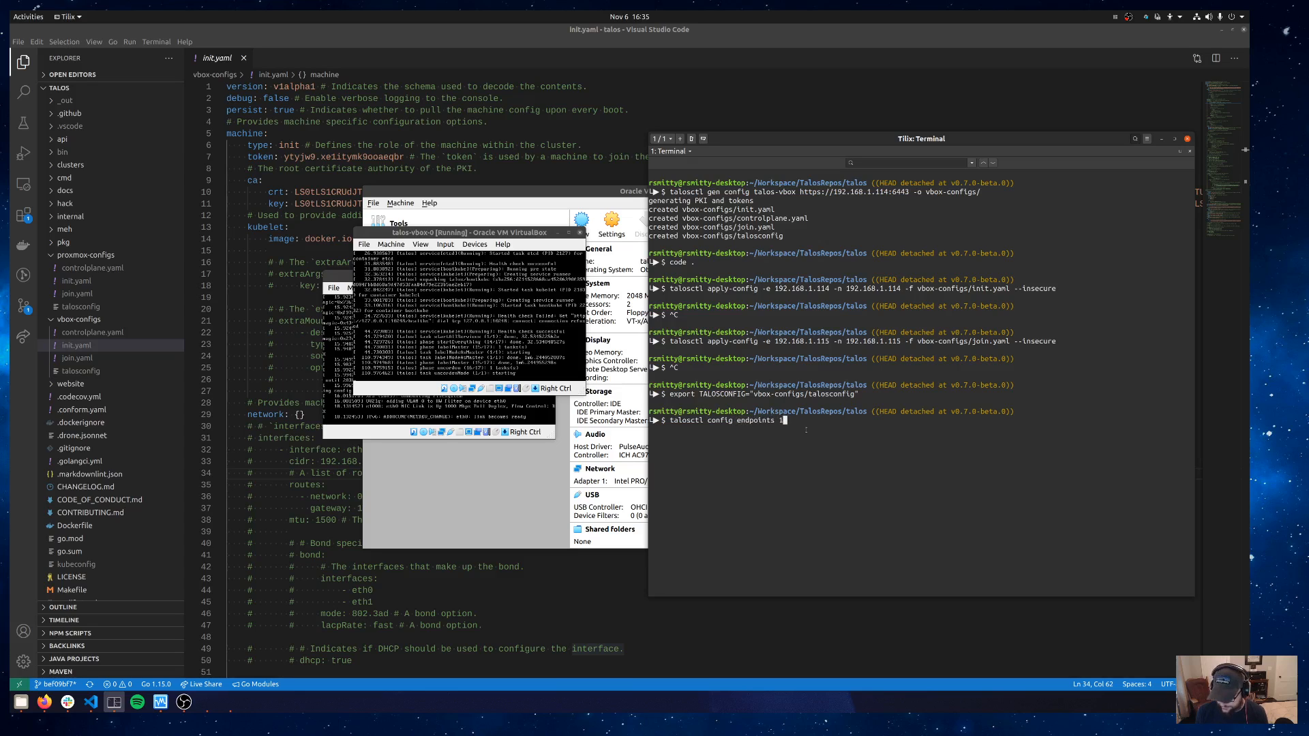
{"action": "type", "text": "92.168.1"}
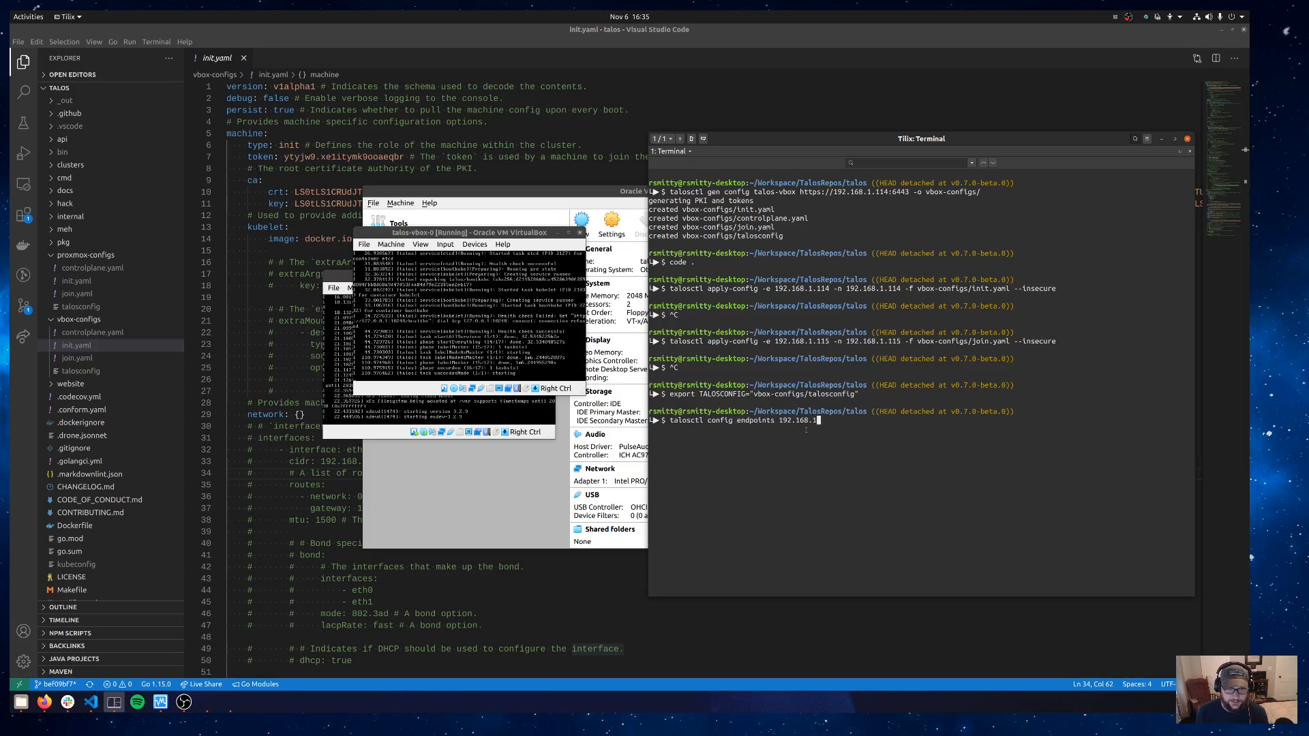
{"action": "type", "text": ".114"}
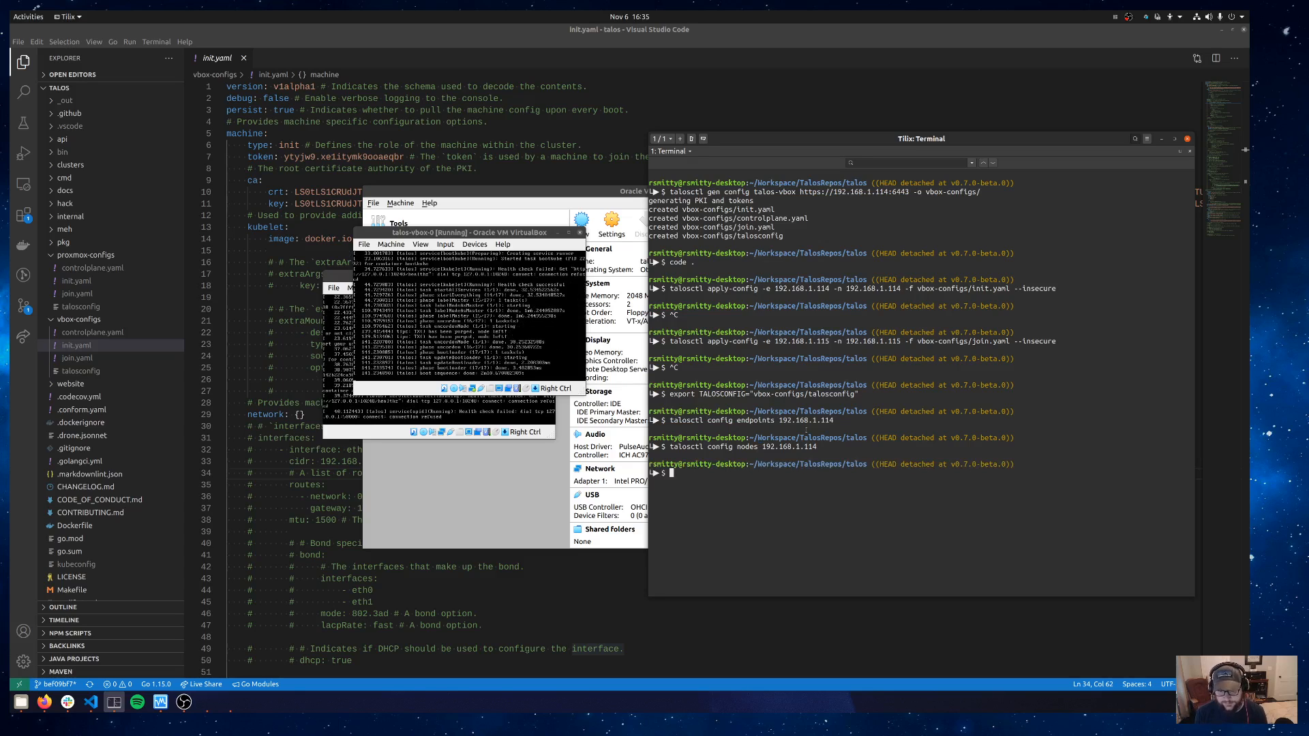
Review the node's boot log with talosctl dmesg
{"action": "type", "text": "talosctl dmes"}
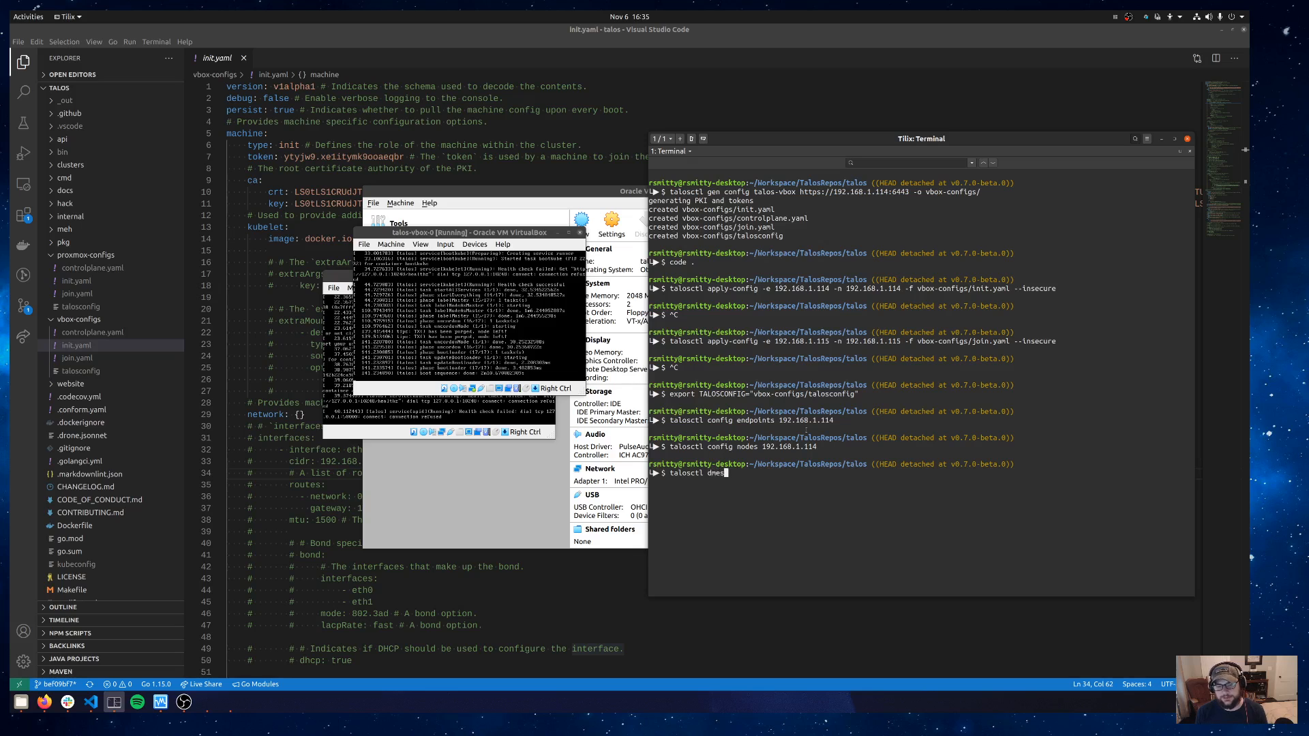
{"action": "key", "text": "Return"}
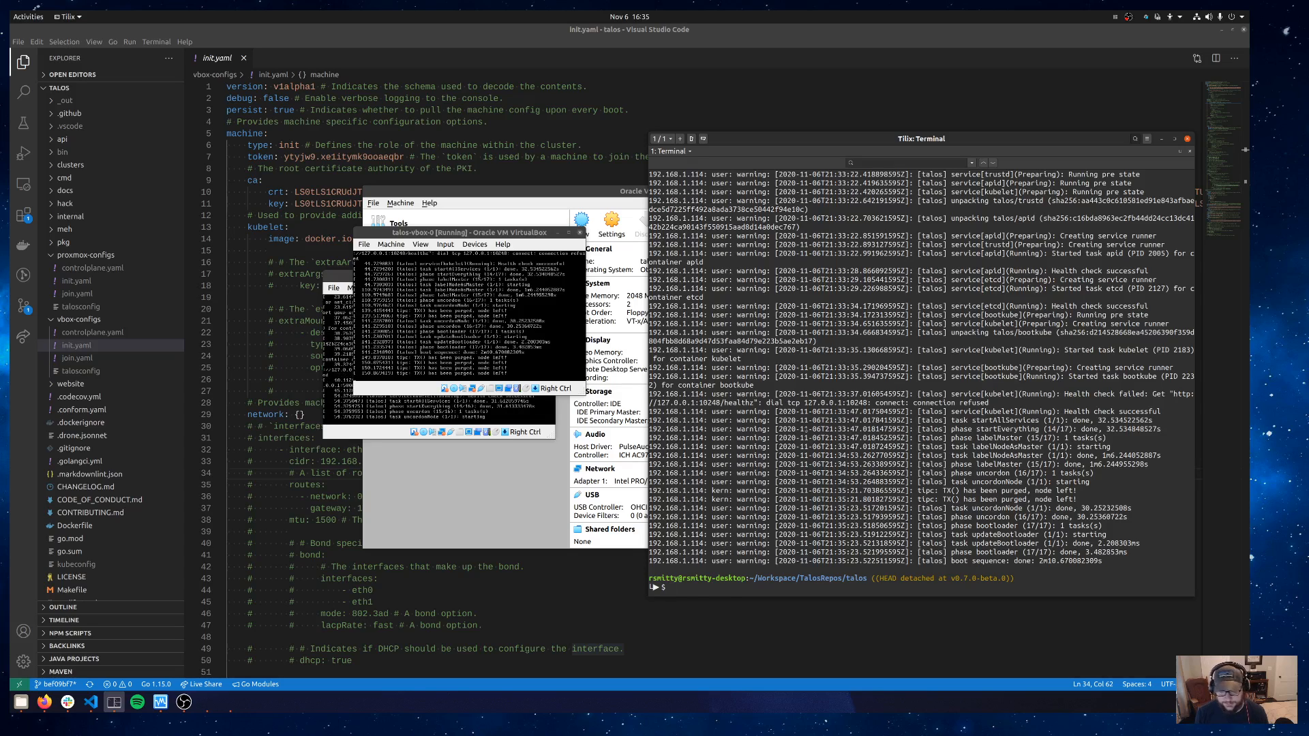
Fetch the cluster kubeconfig into the working directory with talosctl kubeconfig . -f
{"action": "type", "text": "talosctl"}
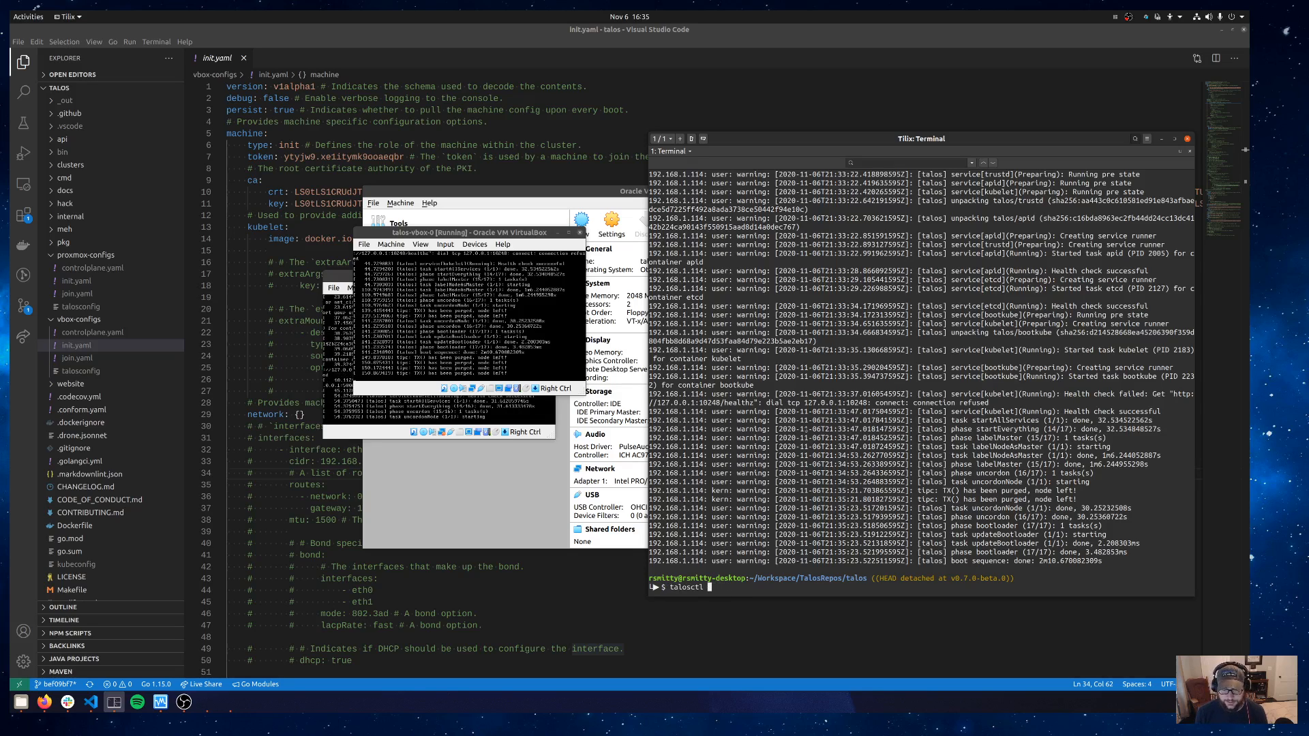
{"action": "type", "text": "kubeconfig . -f"}
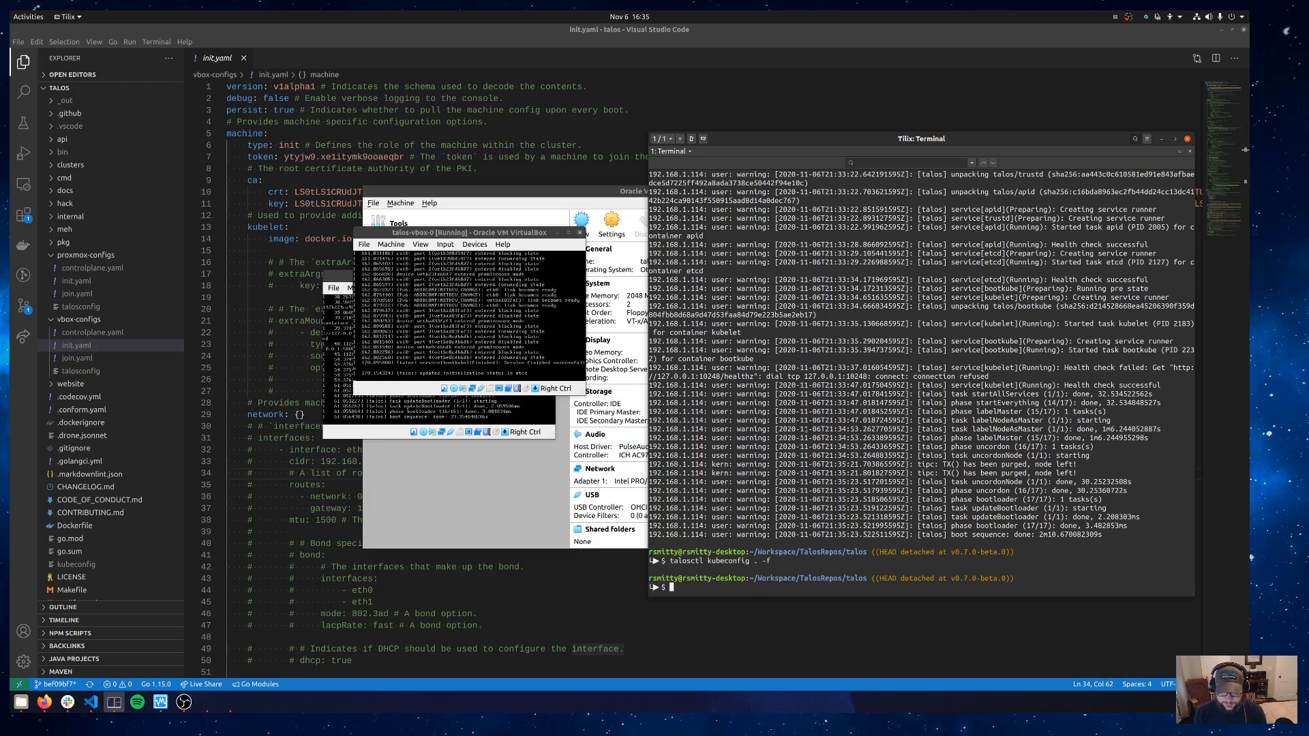
Export KUBECONFIG=kubeconfig so kubectl uses the fetched config
{"action": "type", "text": "export K"}
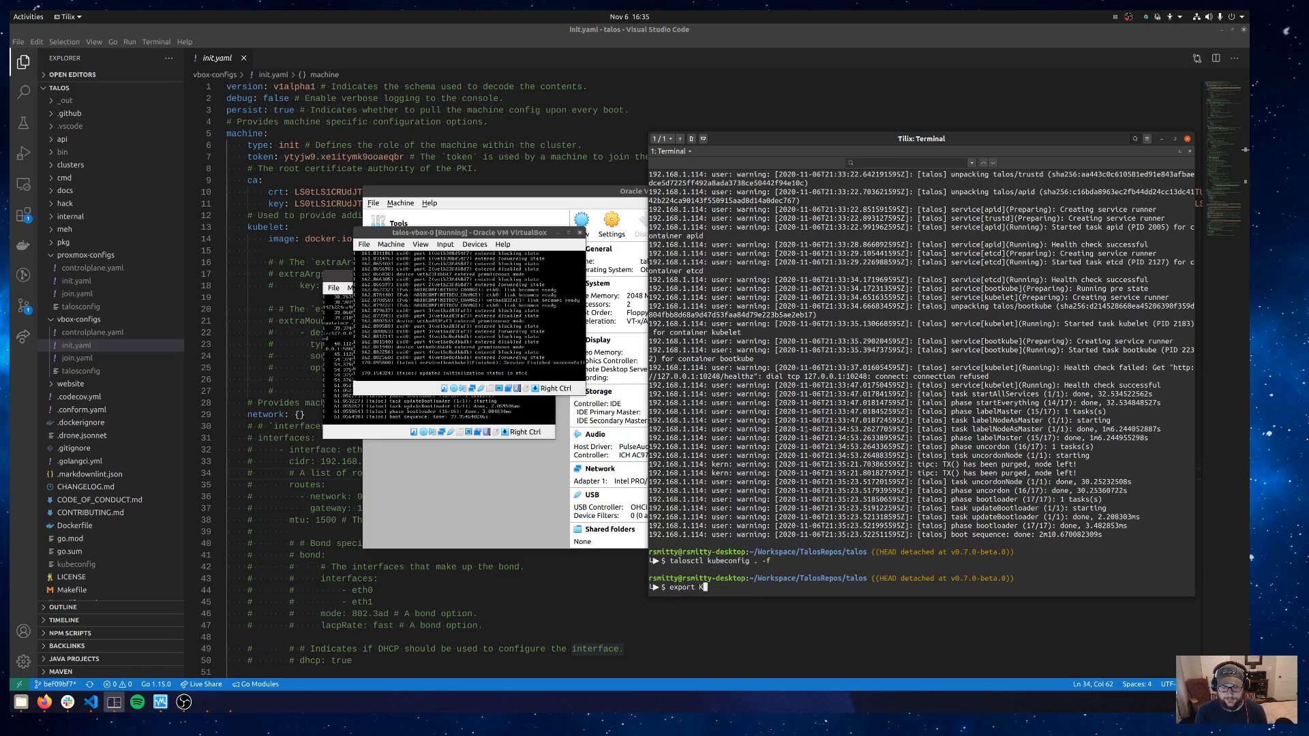
{"action": "type", "text": "UBECONFIG="}
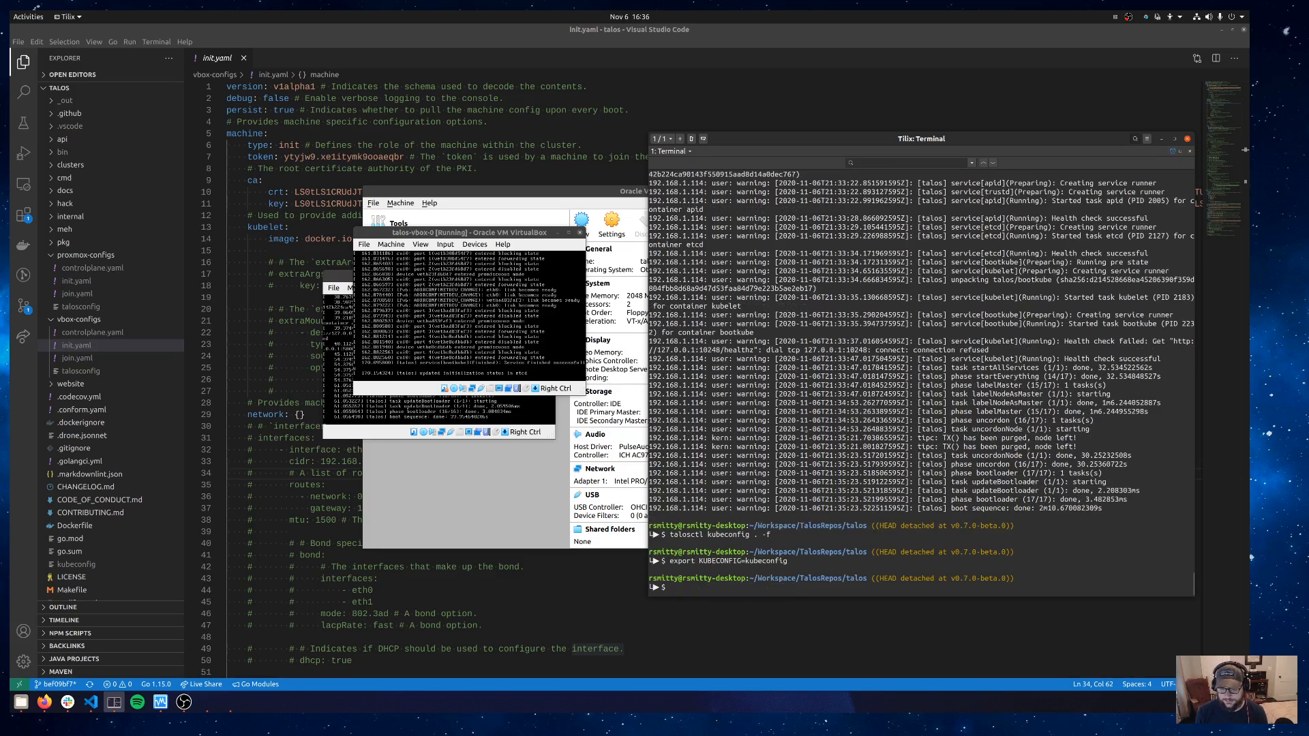
{"action": "type", "text": "kub"}
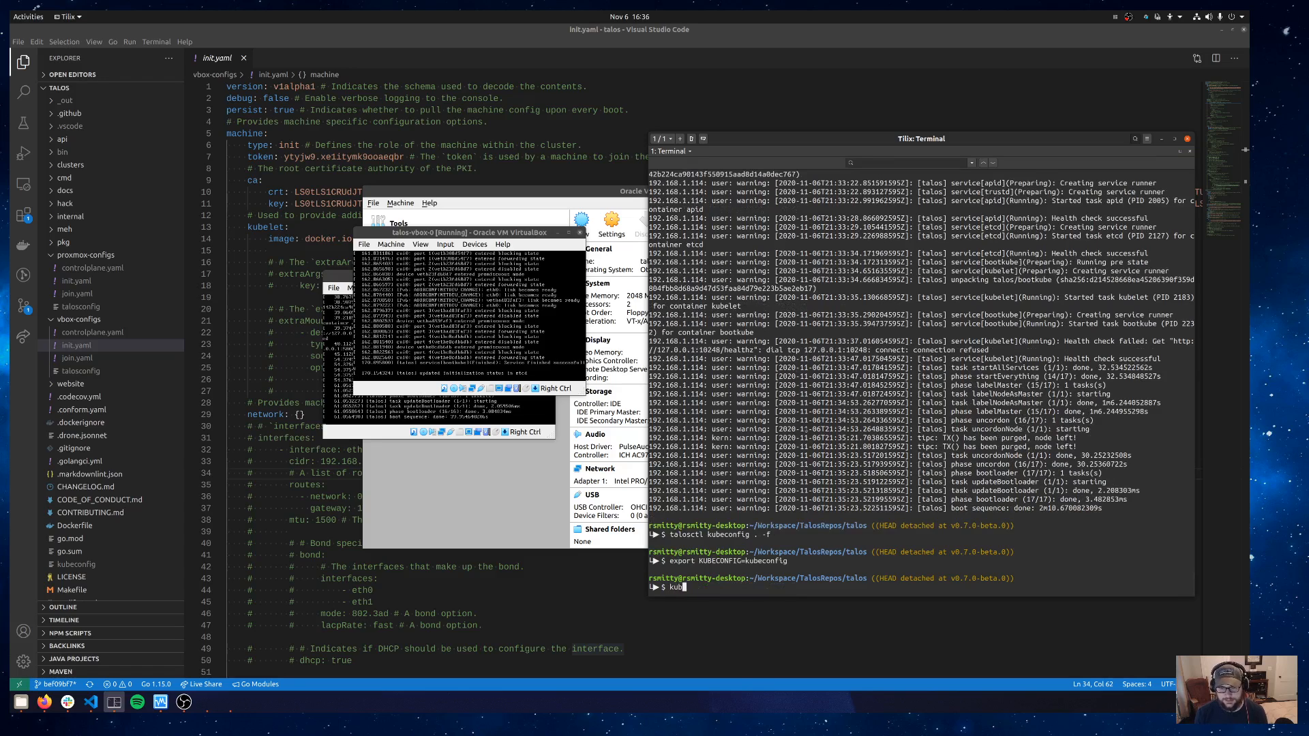